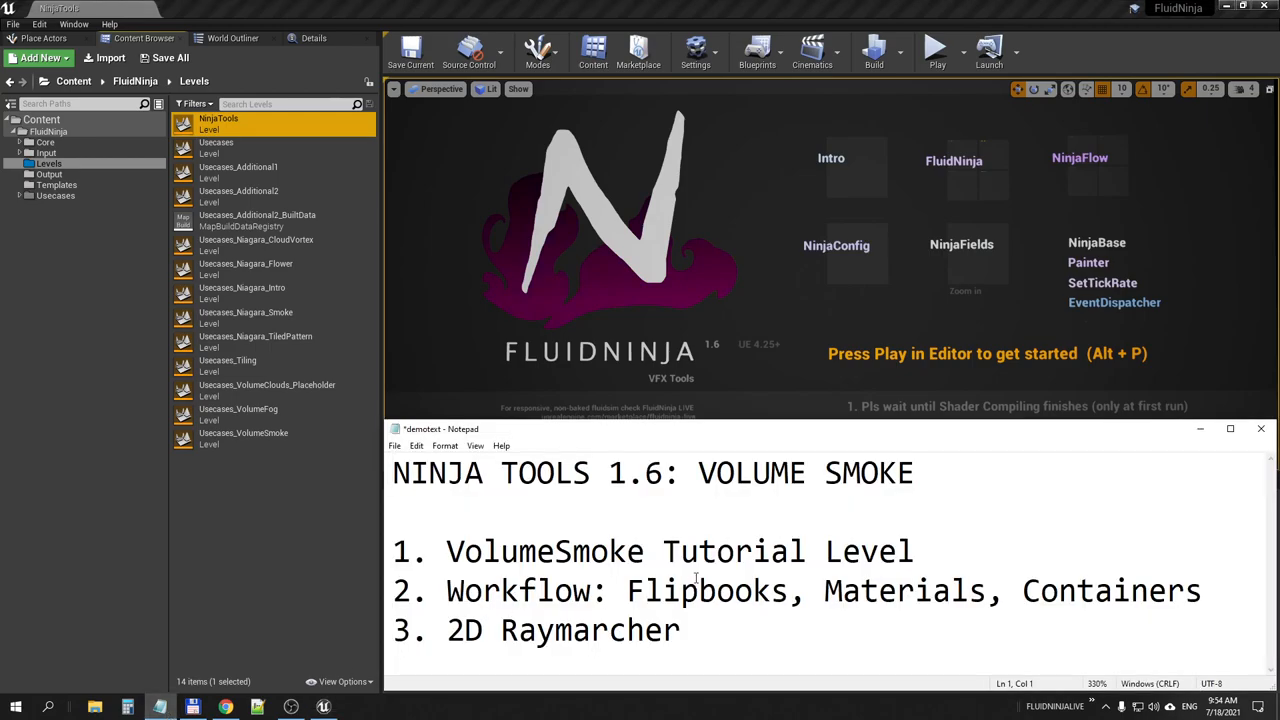
Enlarge the FluidNinja VFX Tools gallery images, from volumetric clouds through to VolumeFog.
double_click(635, 473)
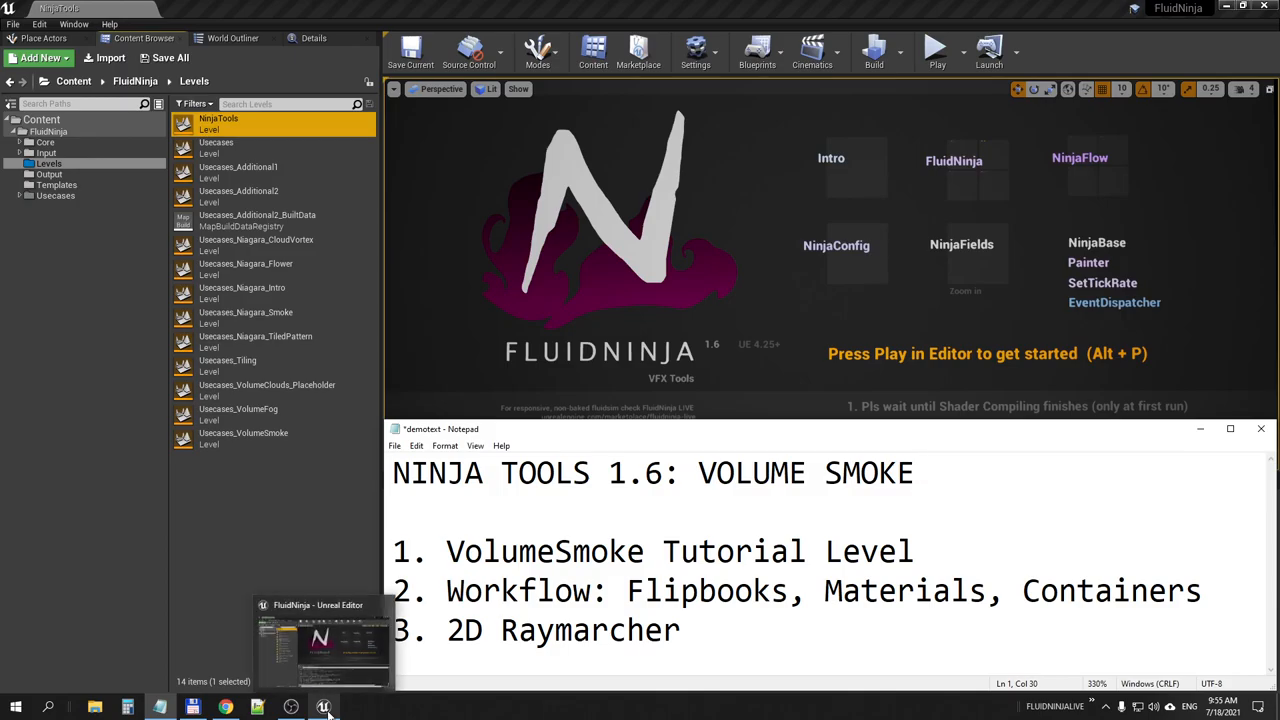
left_click(224, 707)
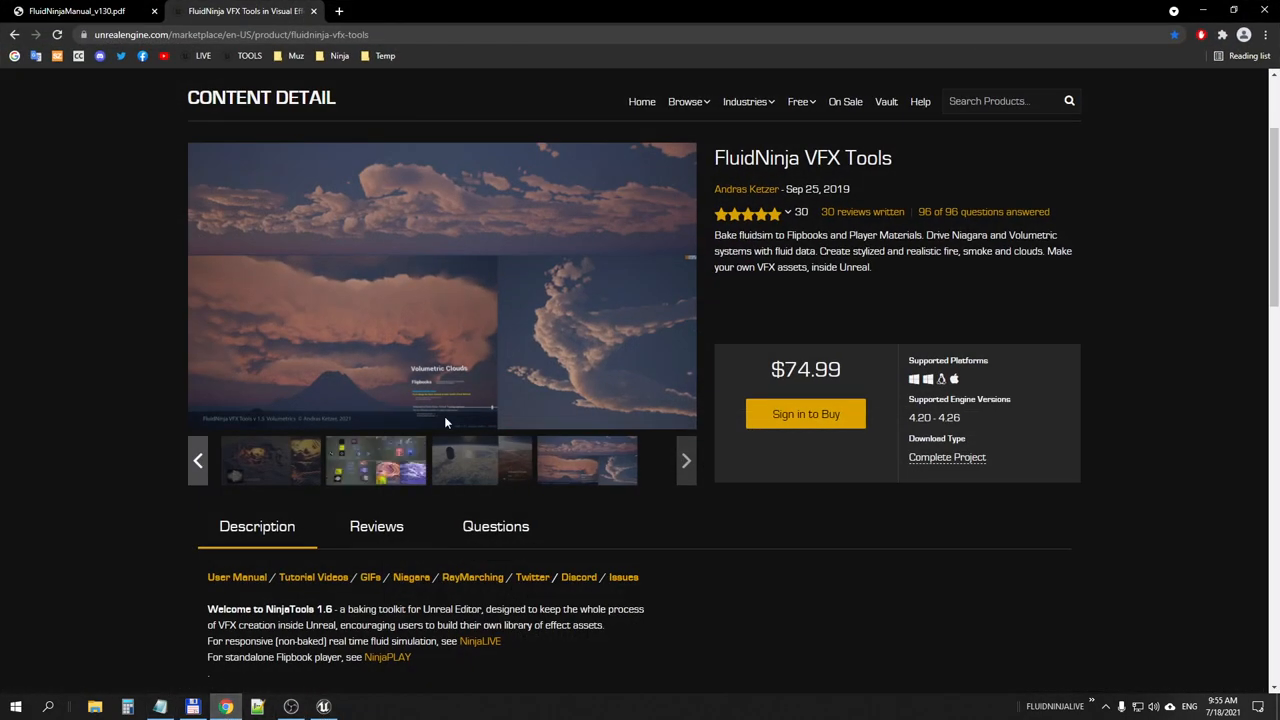
left_click(442, 285)
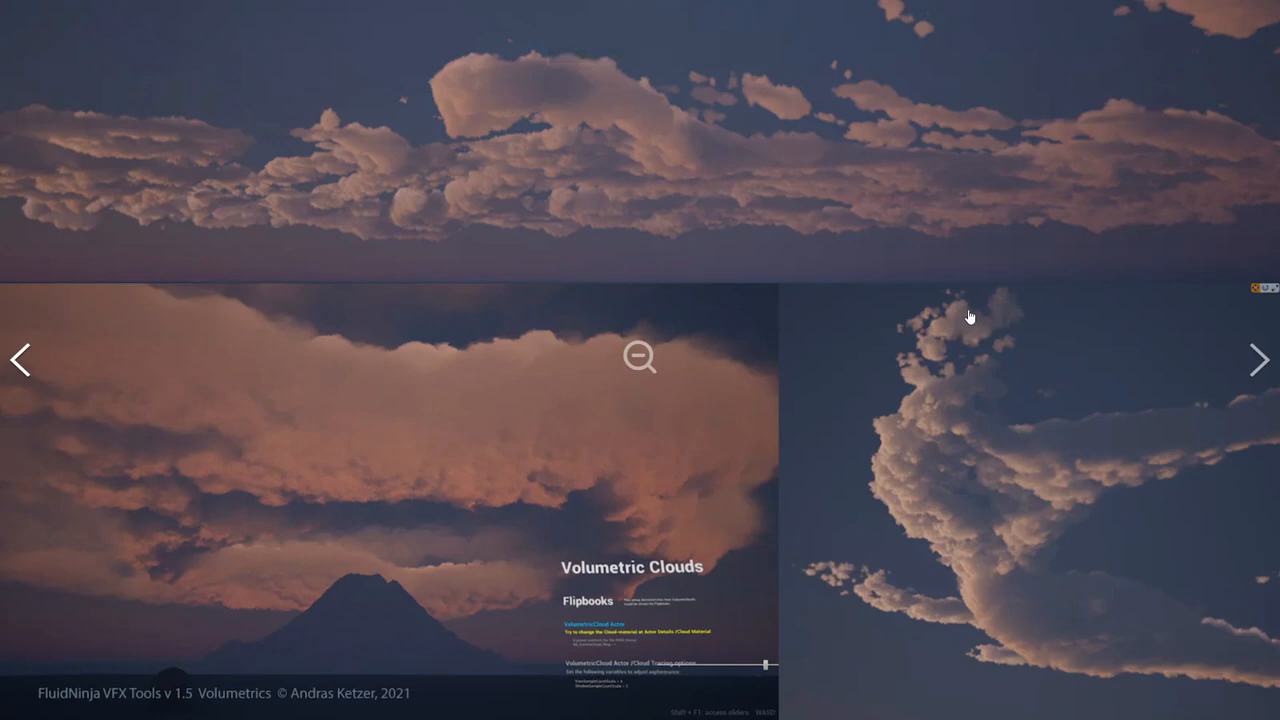
mouse_move(966, 315)
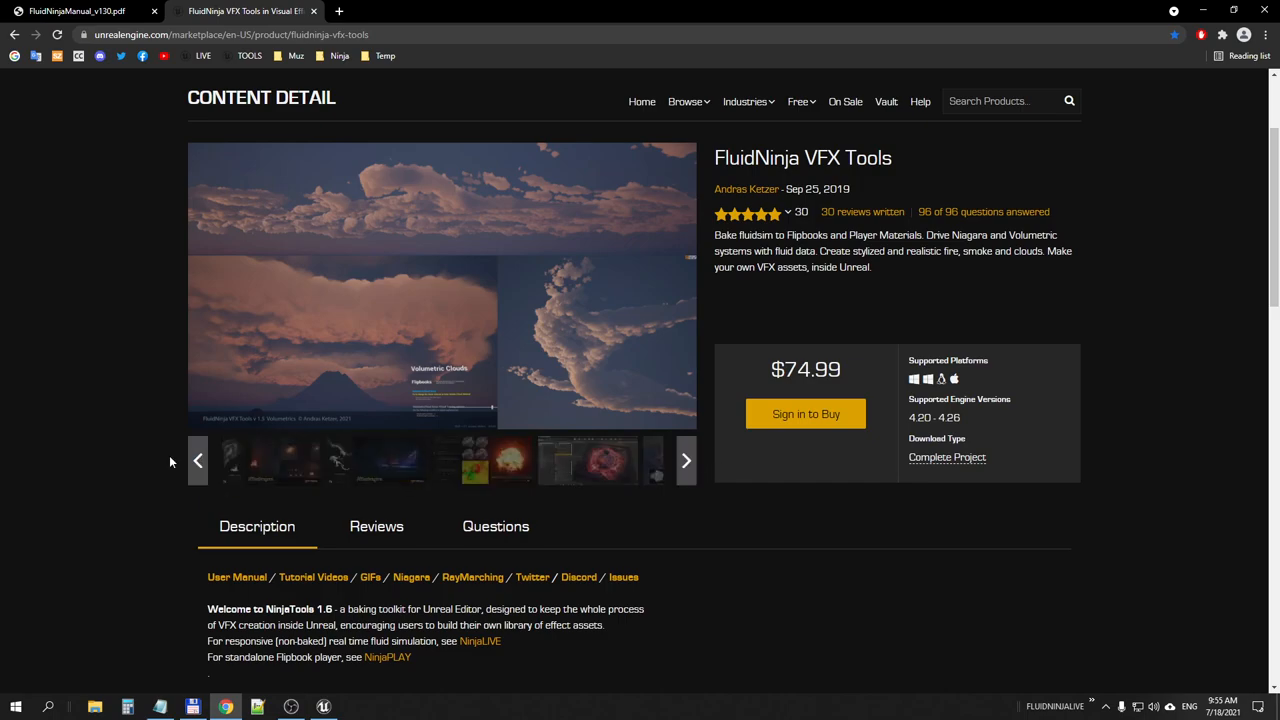
left_click(198, 460)
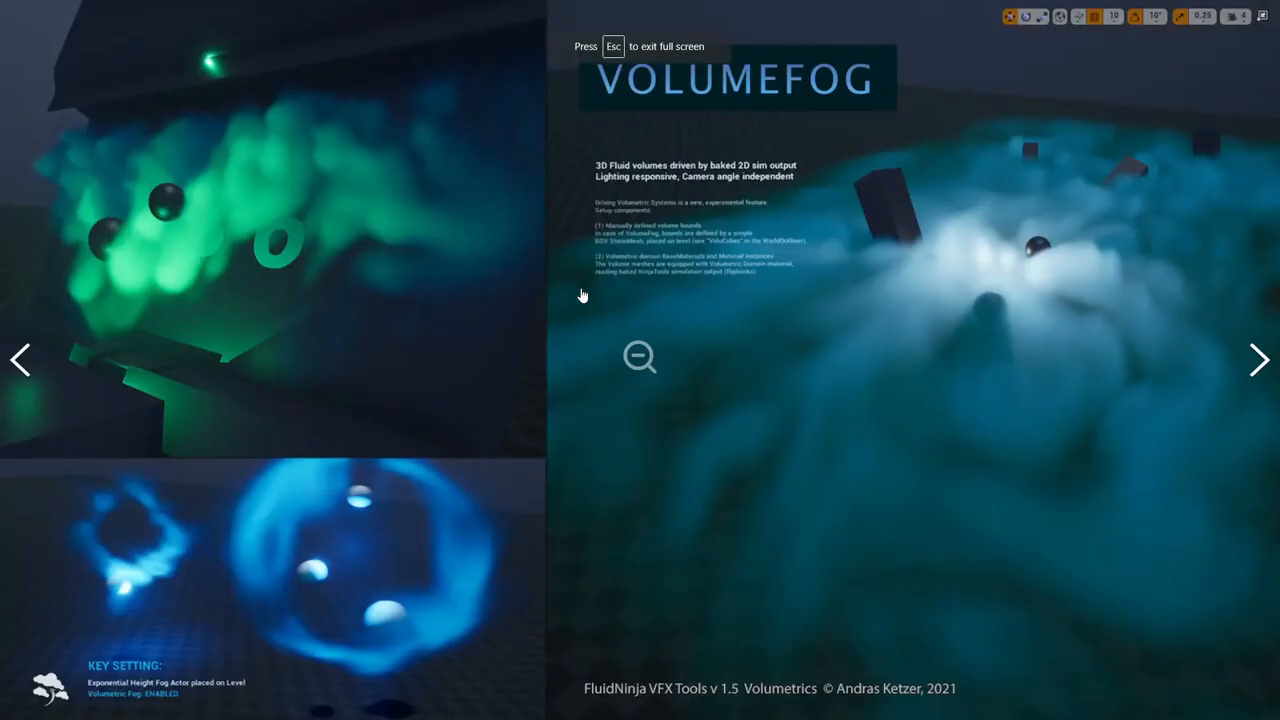
mouse_move(940, 315)
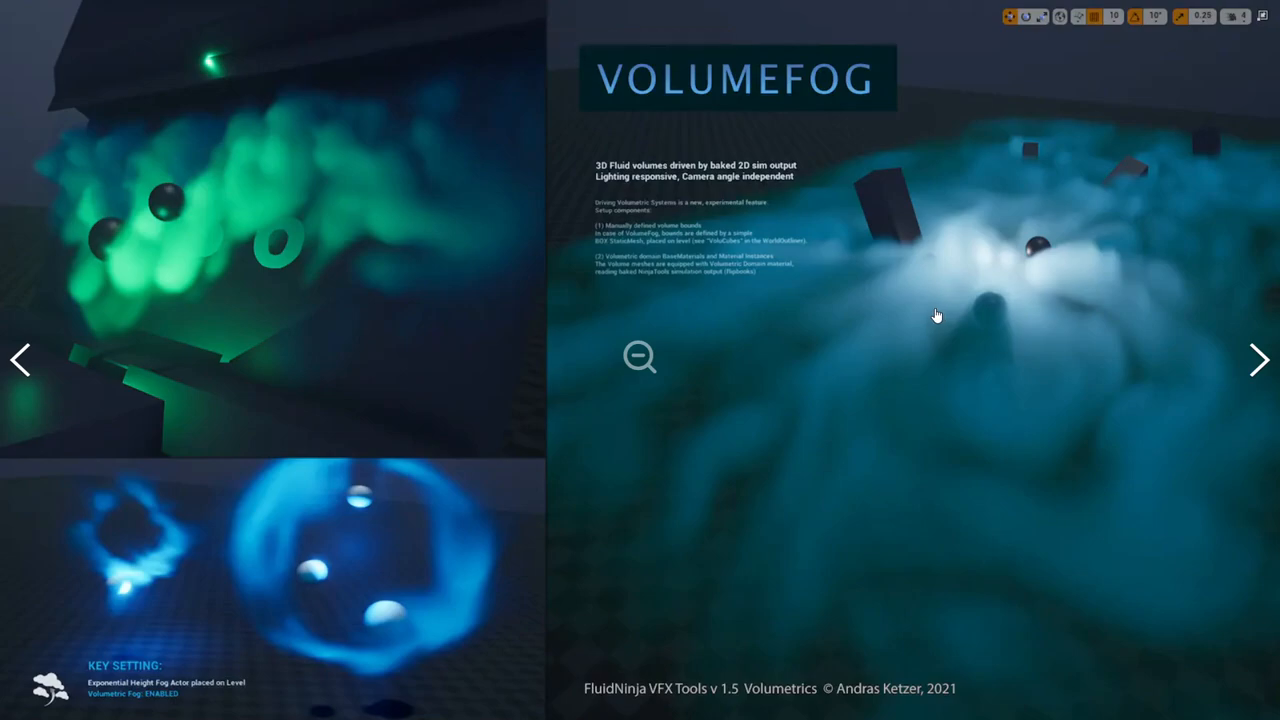
mouse_move(917, 302)
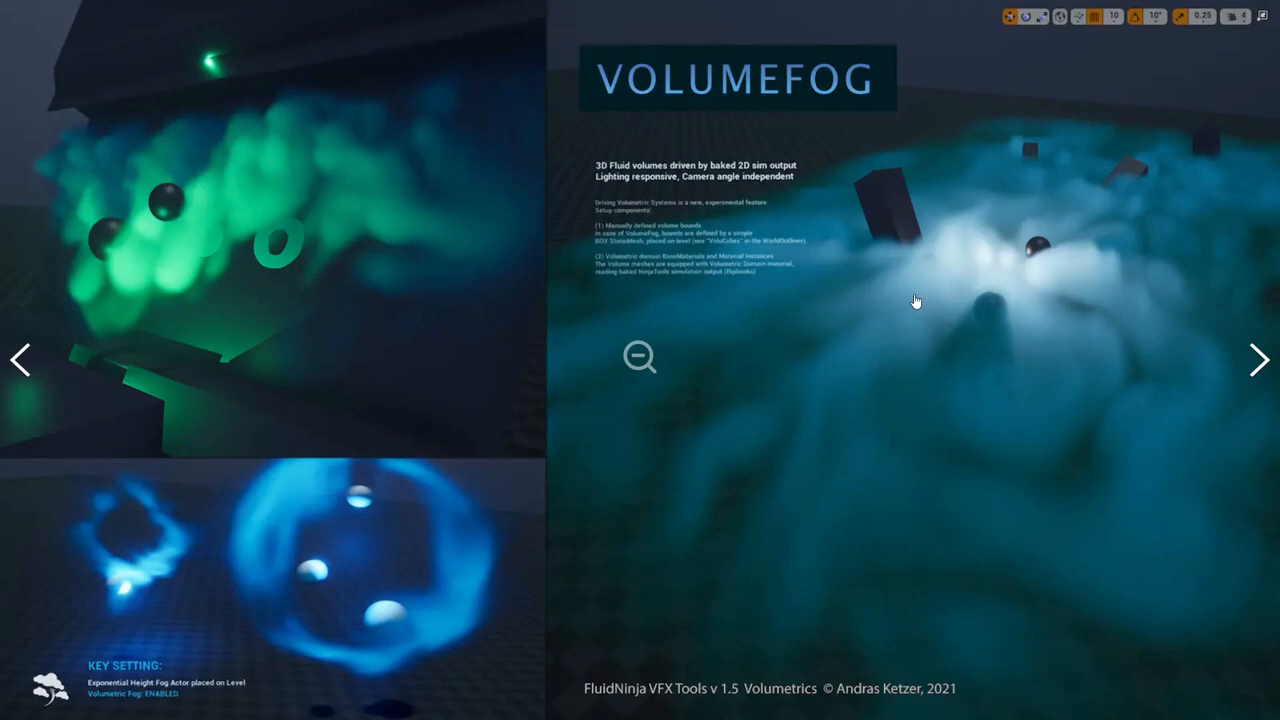
mouse_move(905, 305)
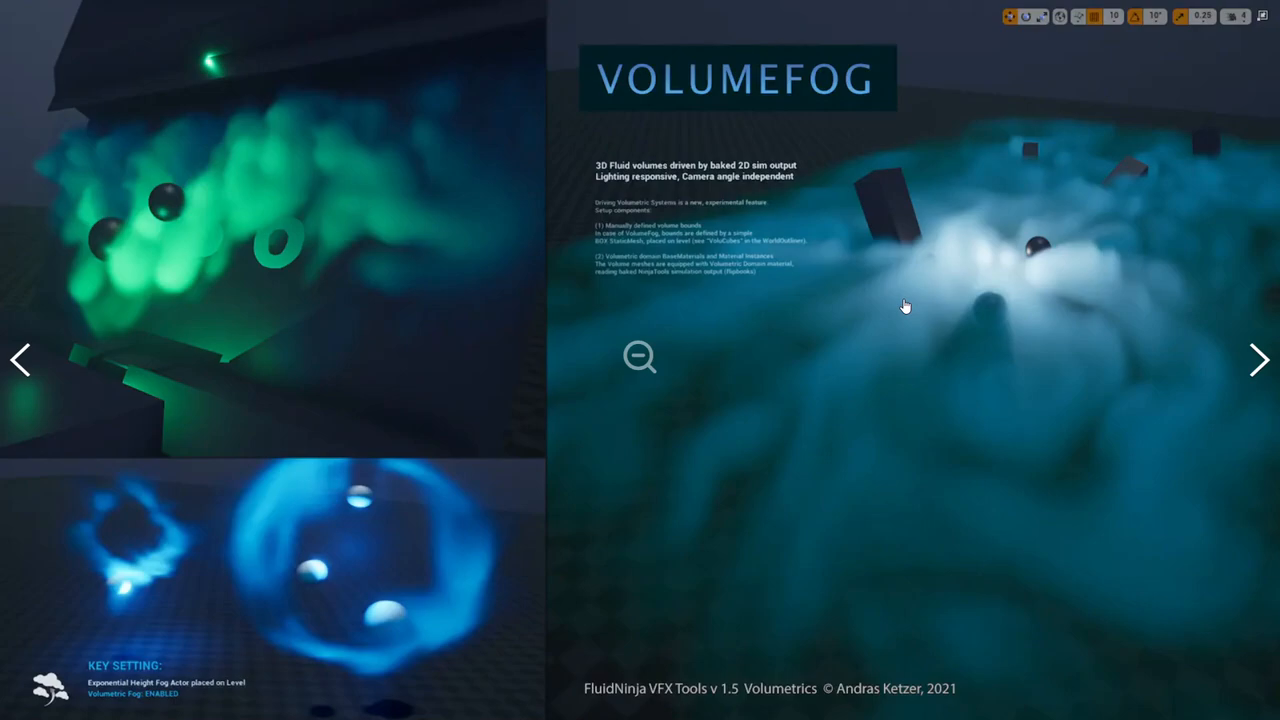
mouse_move(899, 308)
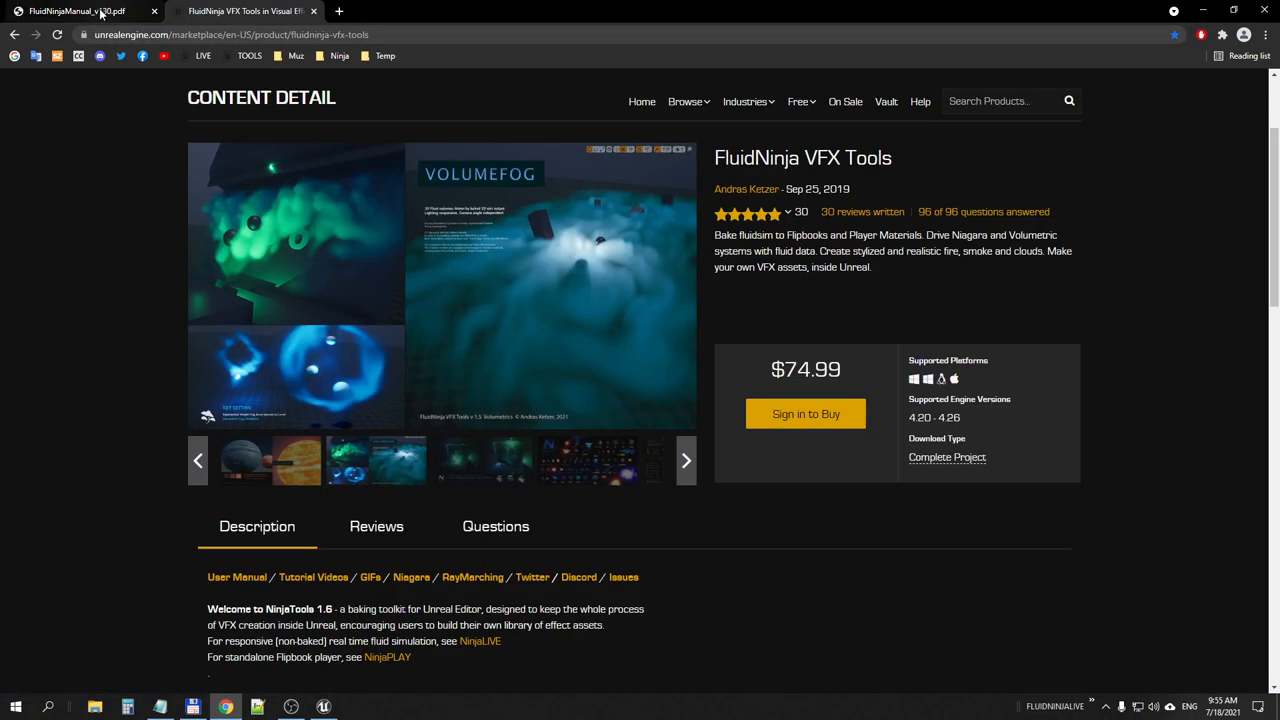
Read chapter 22 Volumetrics on page 31 of FluidNinjaManual_v130.pdf, then return to Unreal.
left_click(75, 11)
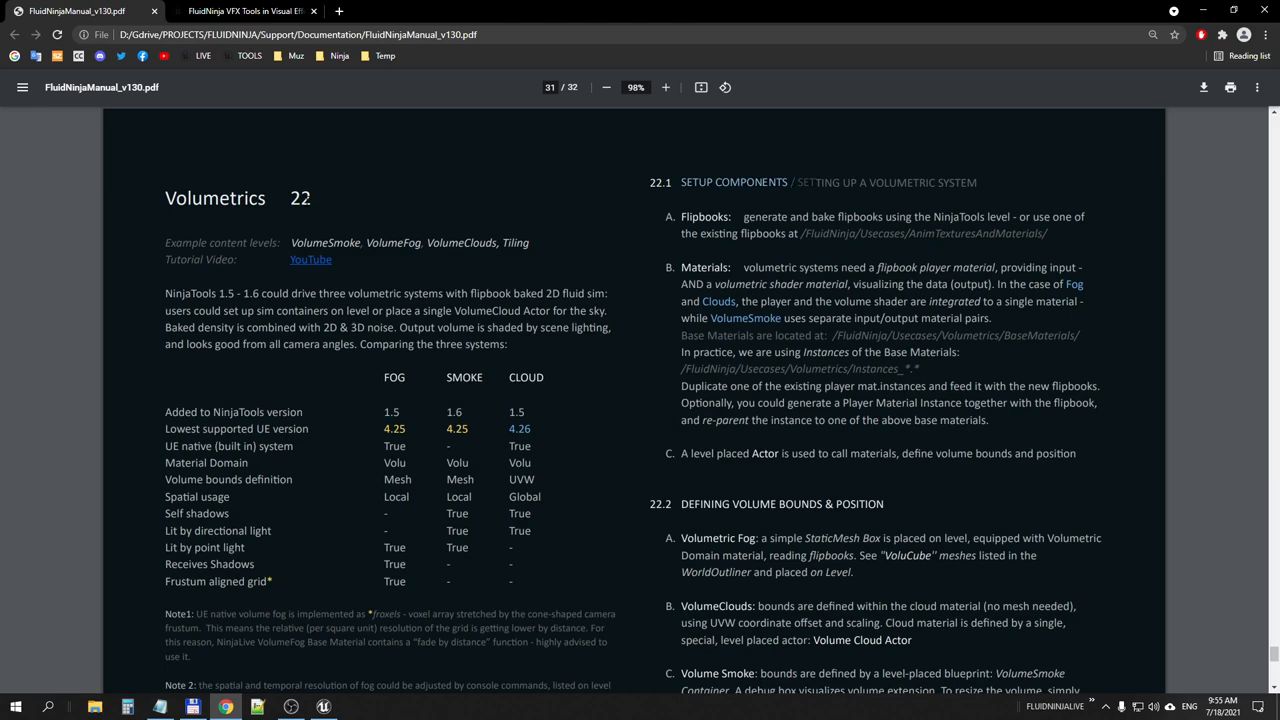
mouse_move(558, 385)
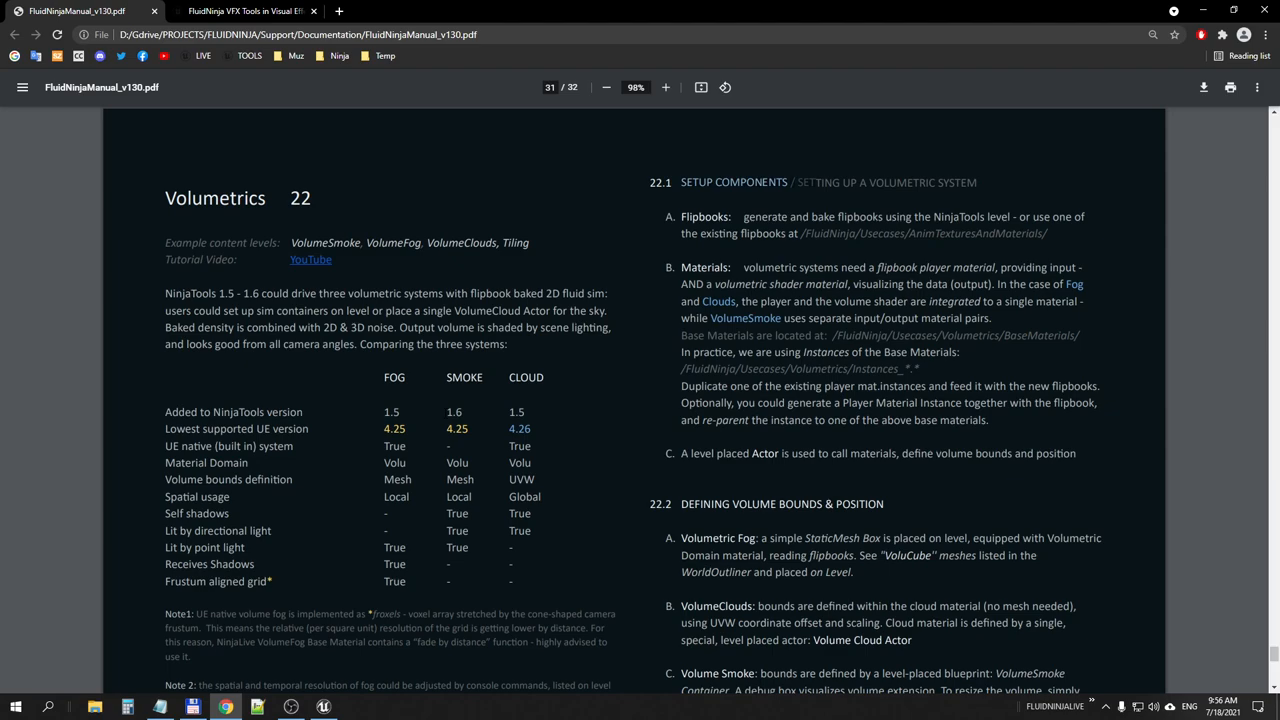
mouse_move(650, 371)
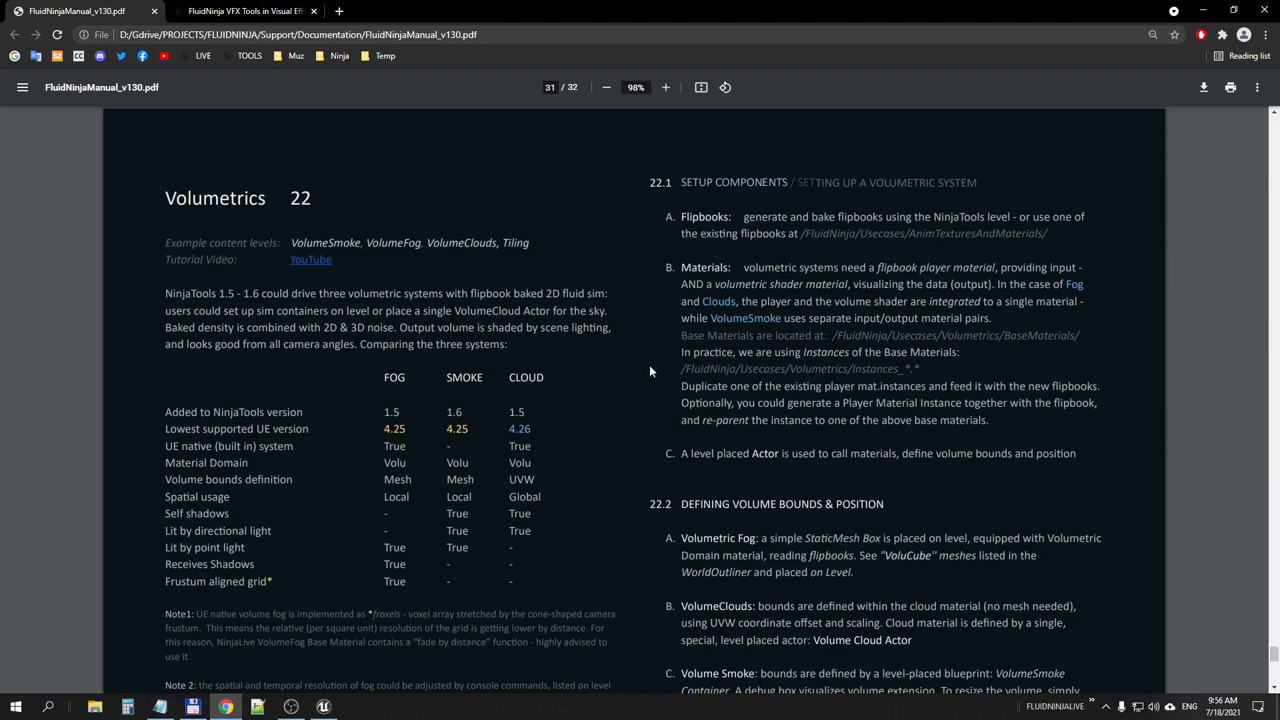
scroll("down", 3)
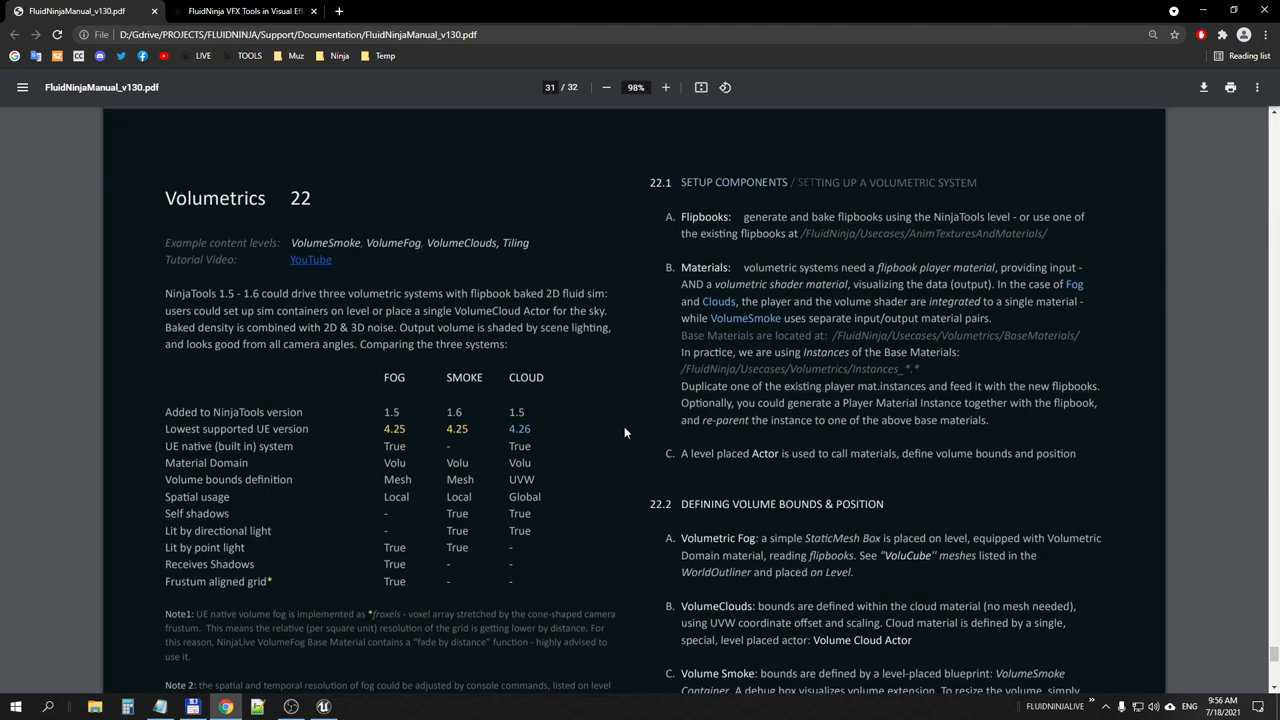
mouse_move(503, 457)
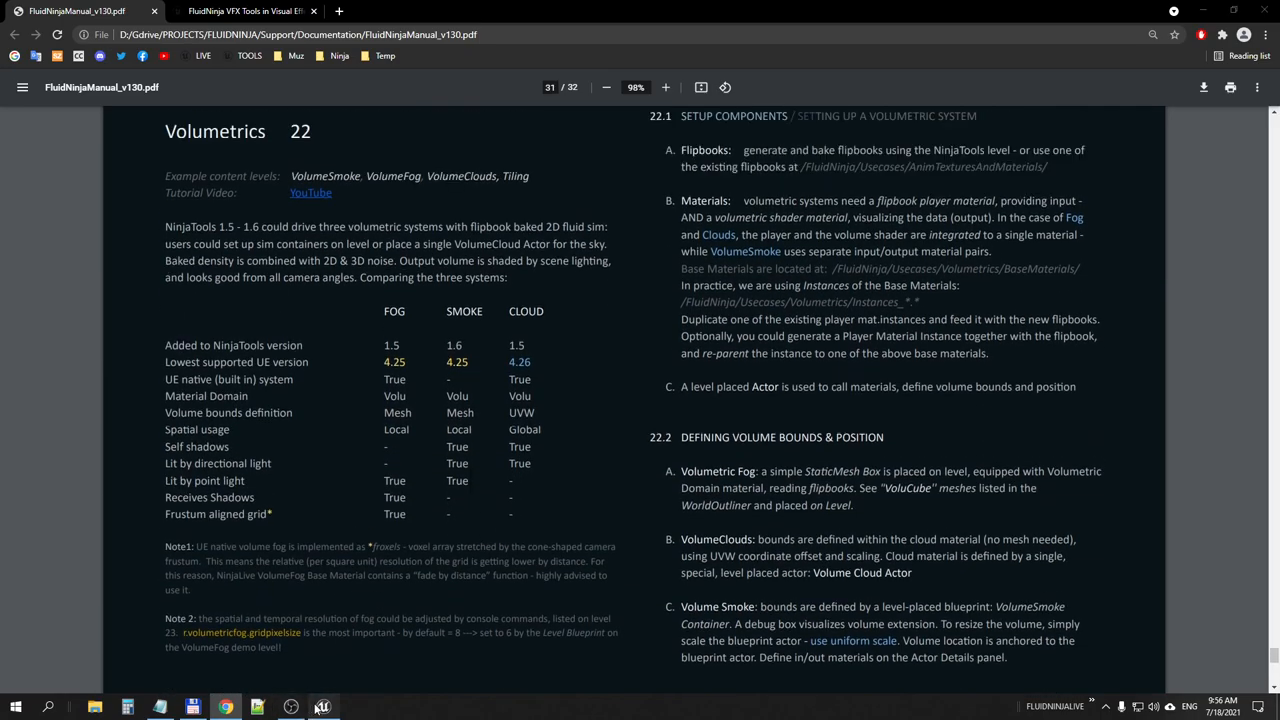
left_click(322, 707)
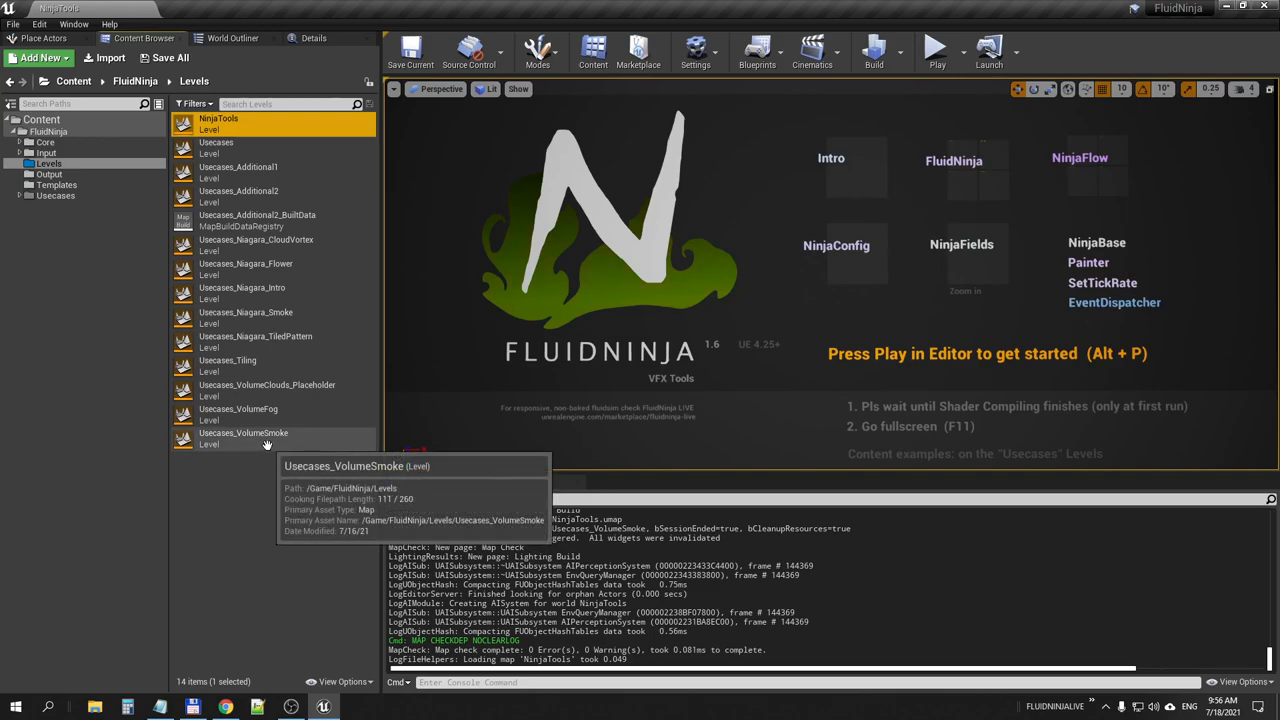
Load Usecases_VolumeSmoke full-screen and highlight the agenda items, including 2D Raymarcher, in the notes.
double_click(244, 438)
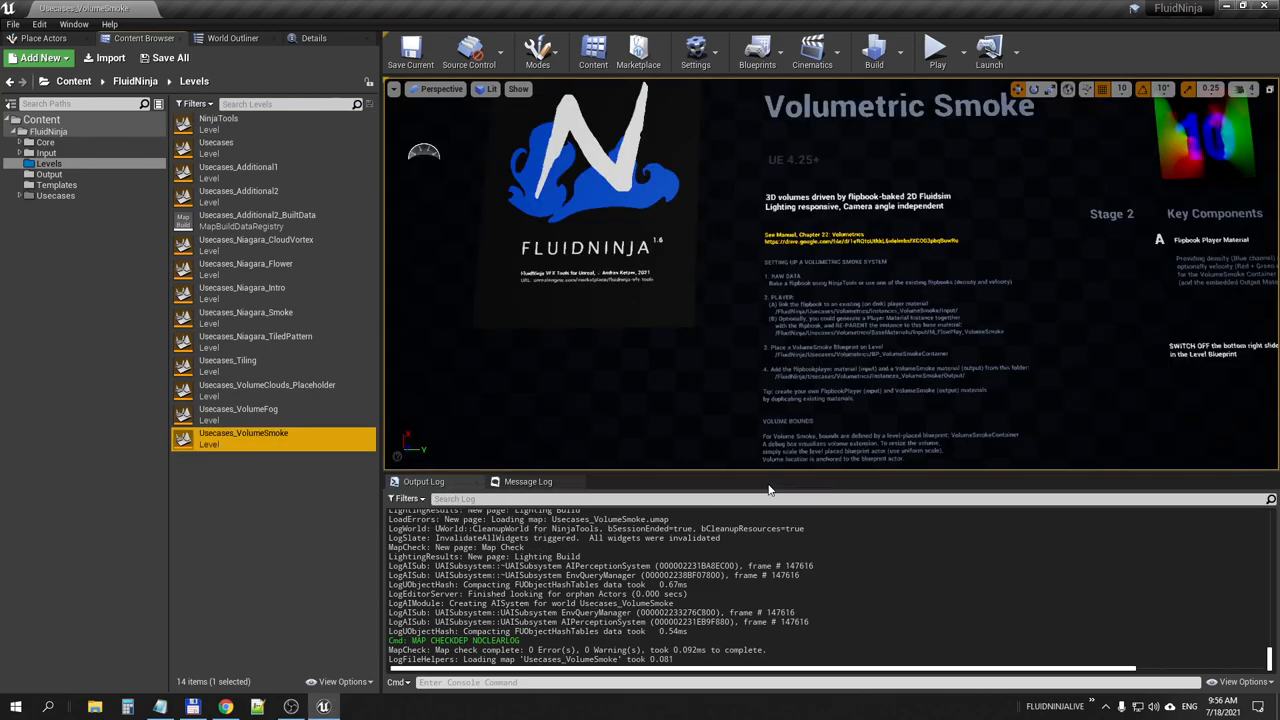
key("F11")
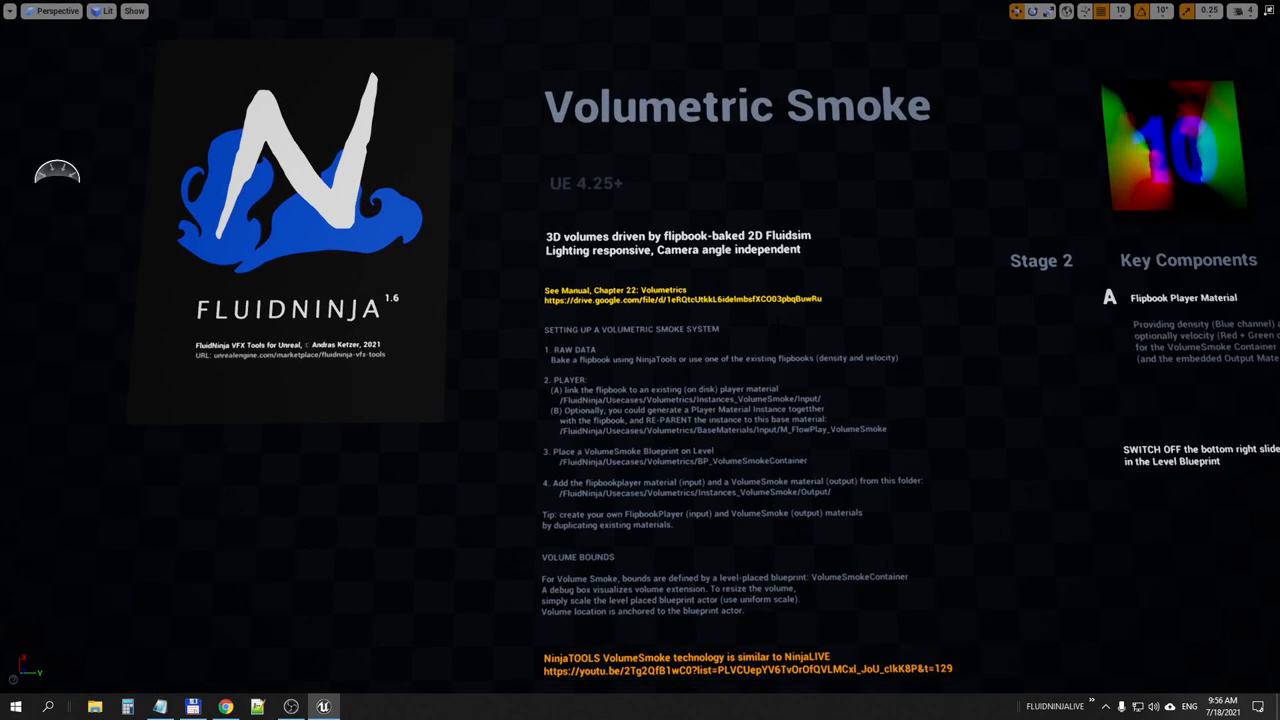
left_click(160, 707)
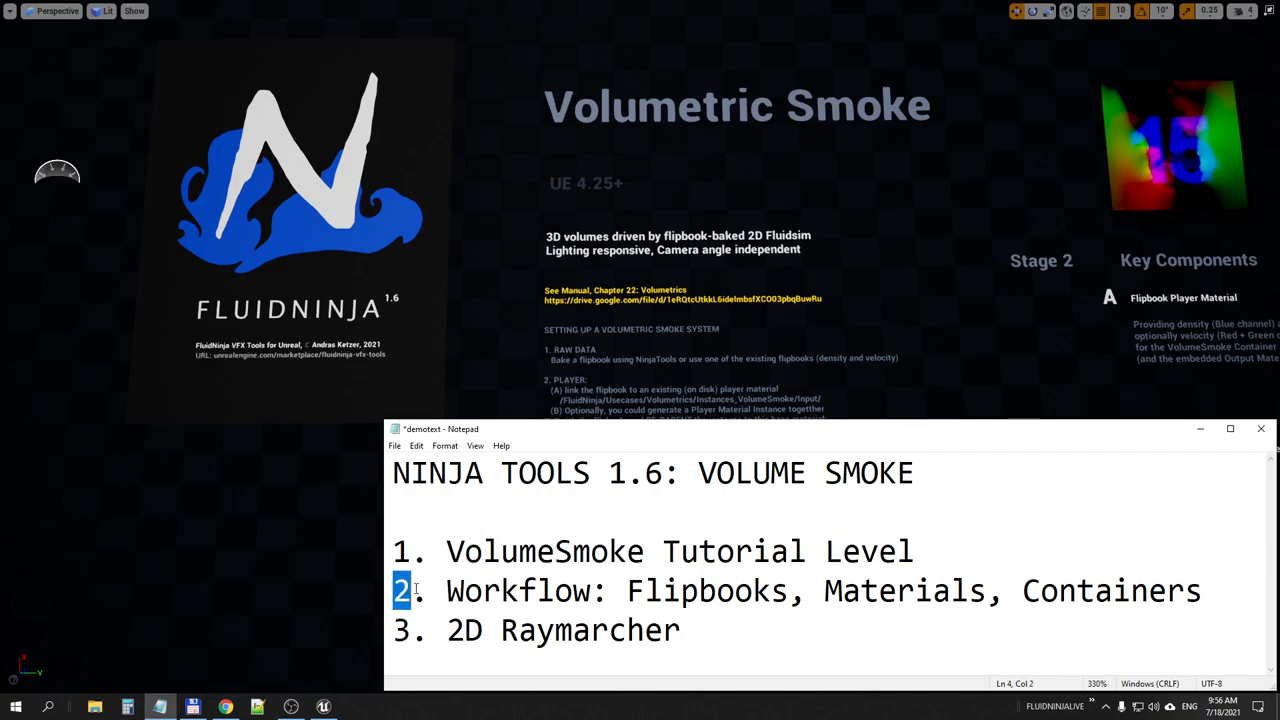
double_click(714, 590)
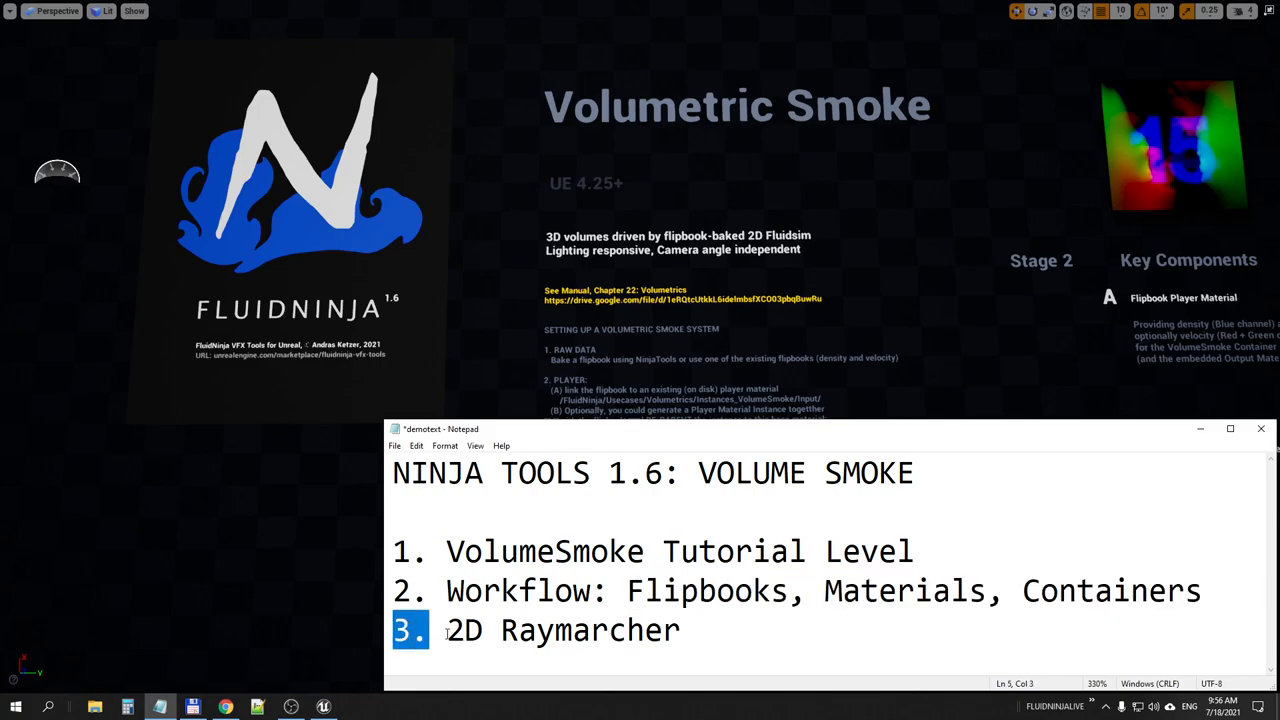
left_click_drag(447, 630, 680, 630)
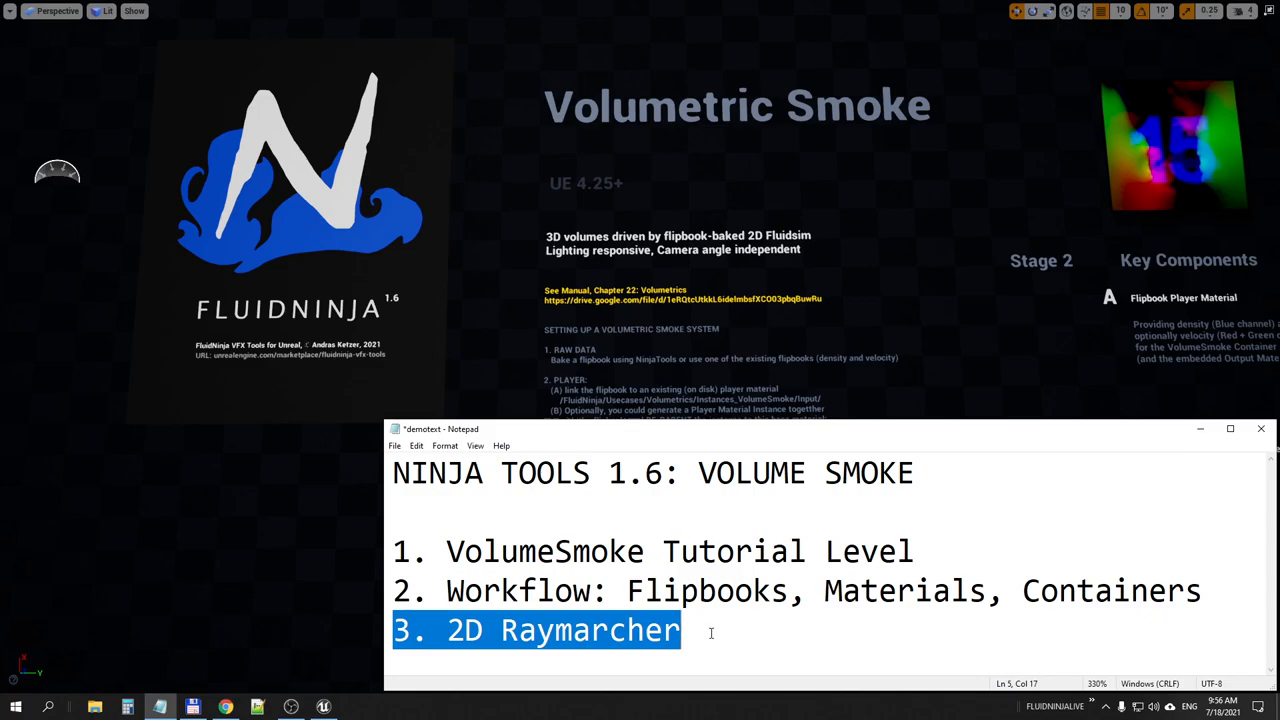
left_click(710, 631)
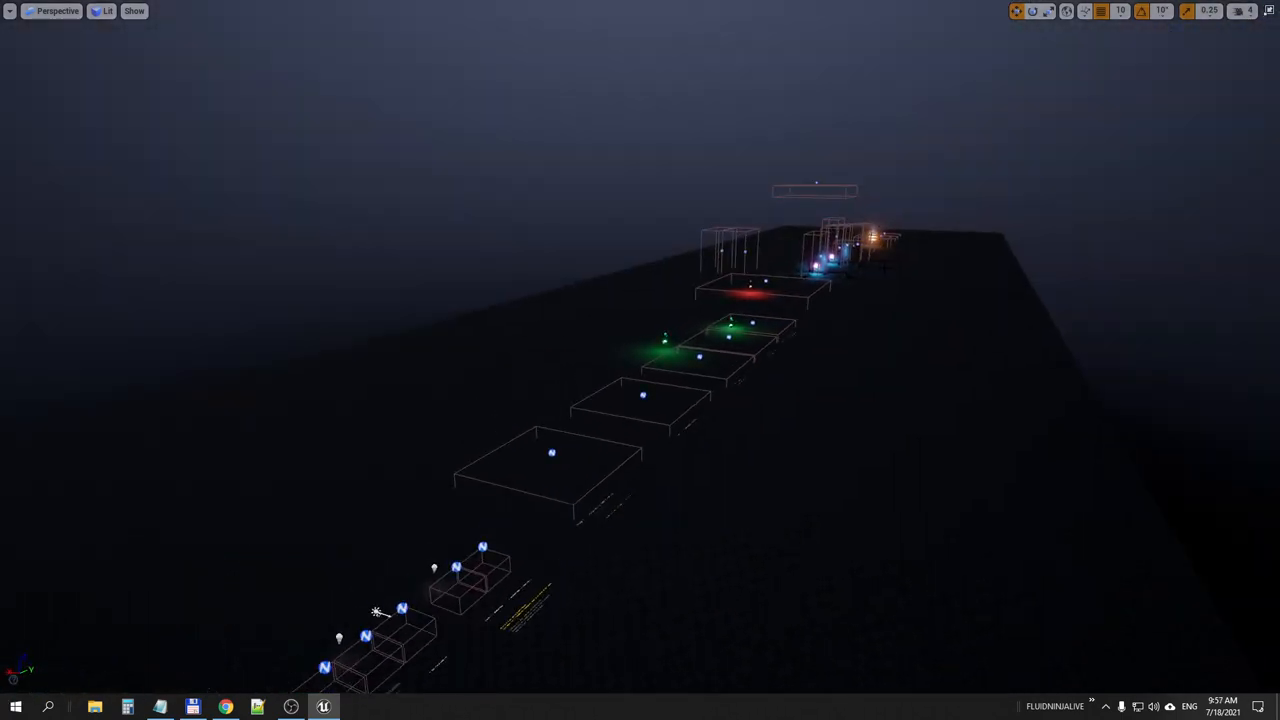
left_click(815, 255)
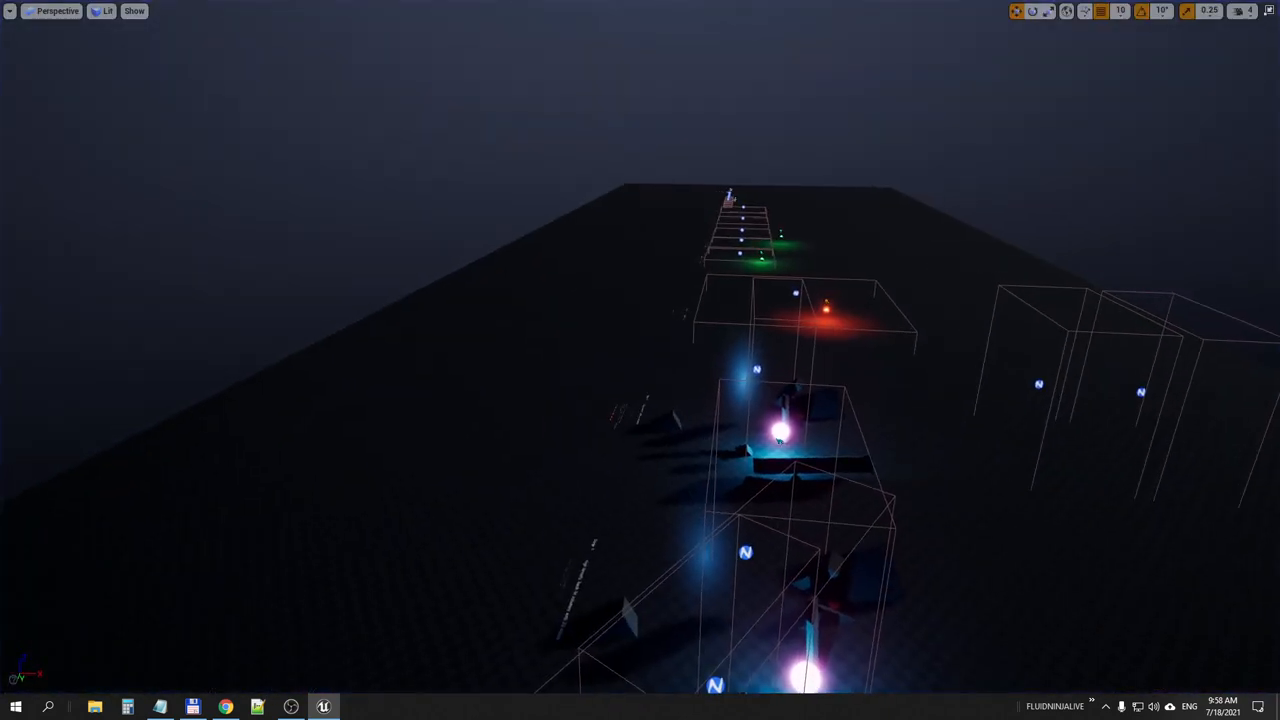
left_click(730, 200)
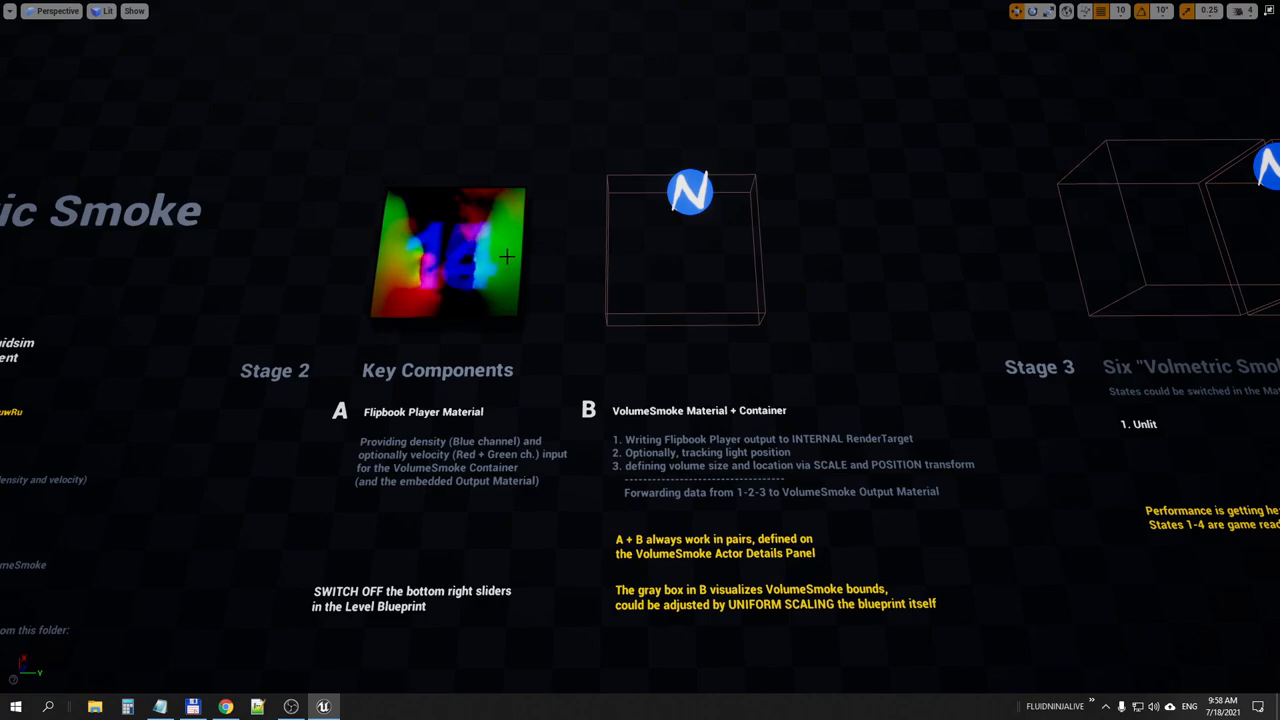
left_click(452, 250)
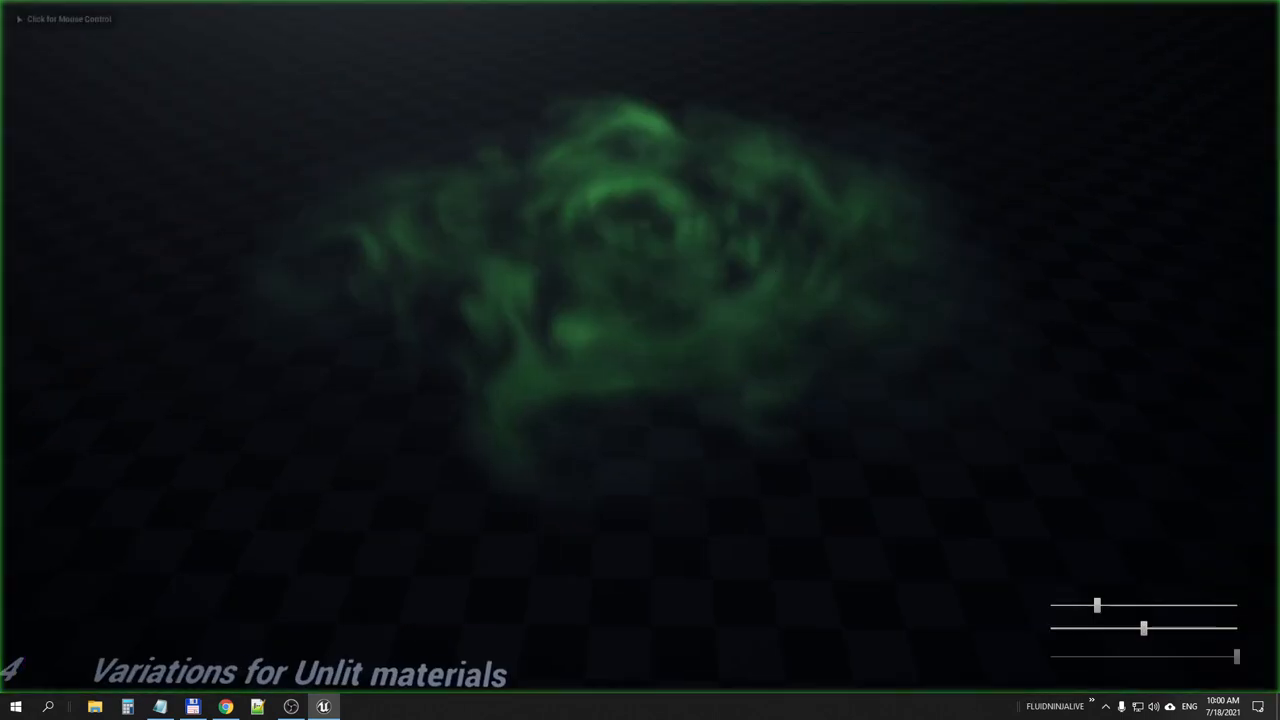
Exit the running Stage 4 unlit variation game preview.
left_click(640, 350)
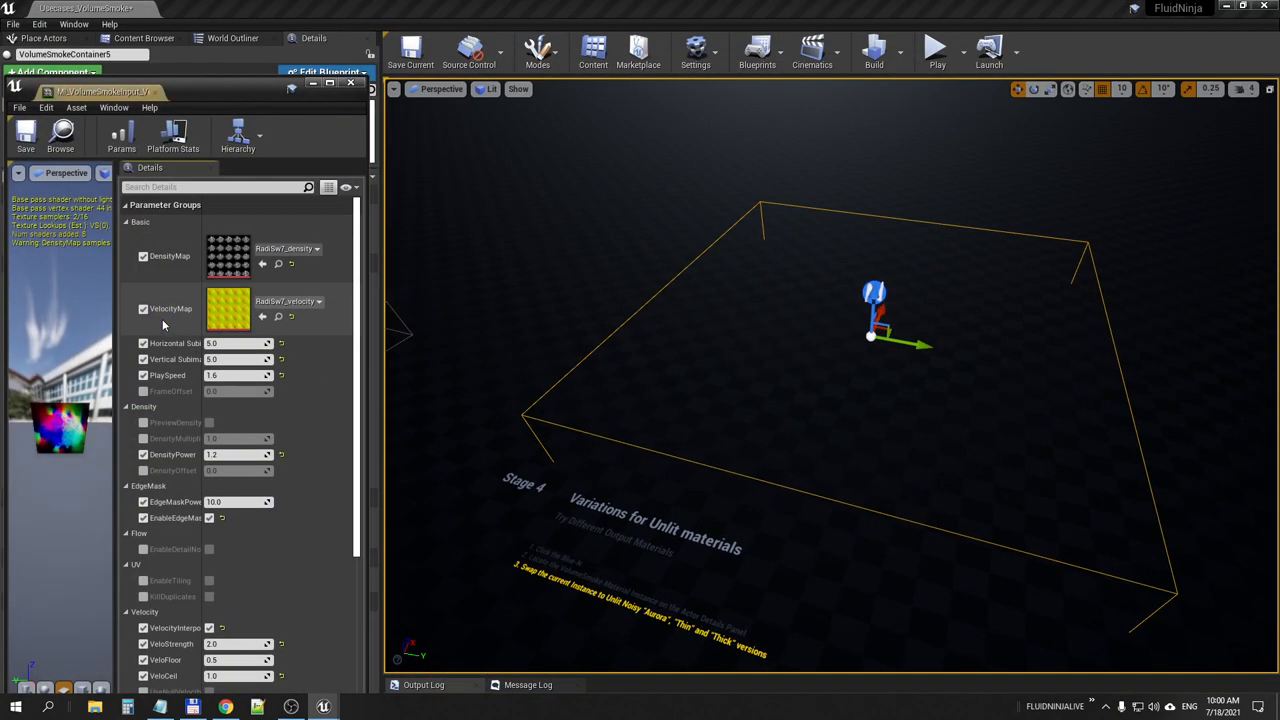
mouse_move(228, 255)
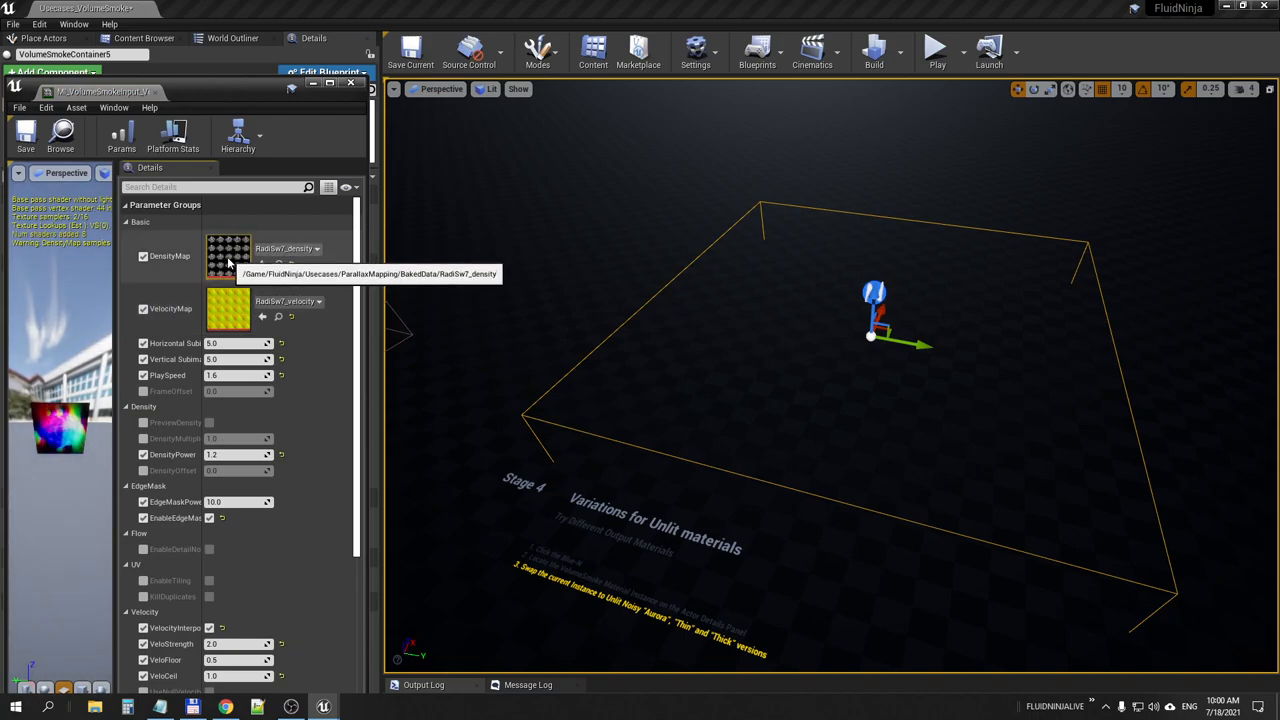
Inspect the RadiSw7_density 5×5 flipbook texture, then close its view.
double_click(228, 255)
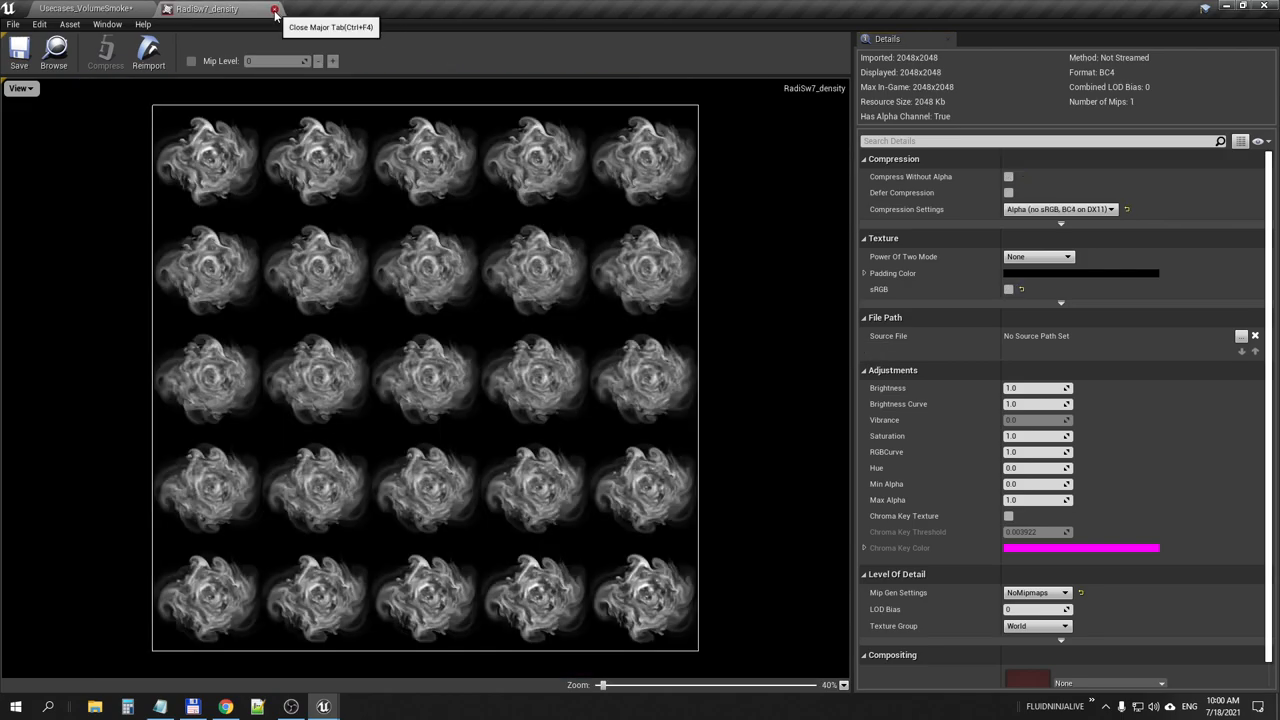
left_click(275, 8)
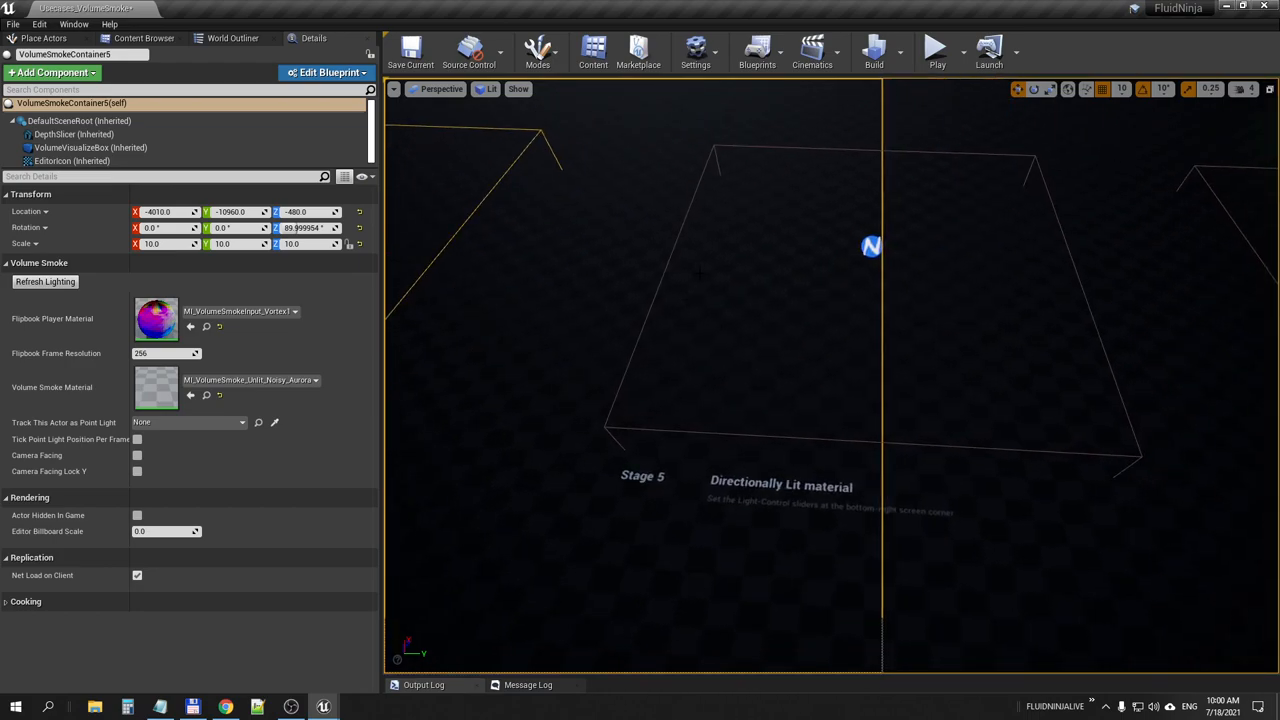
Return to the wider Usecases_VolumeSmoke level view with no actor selected.
left_click(936, 46)
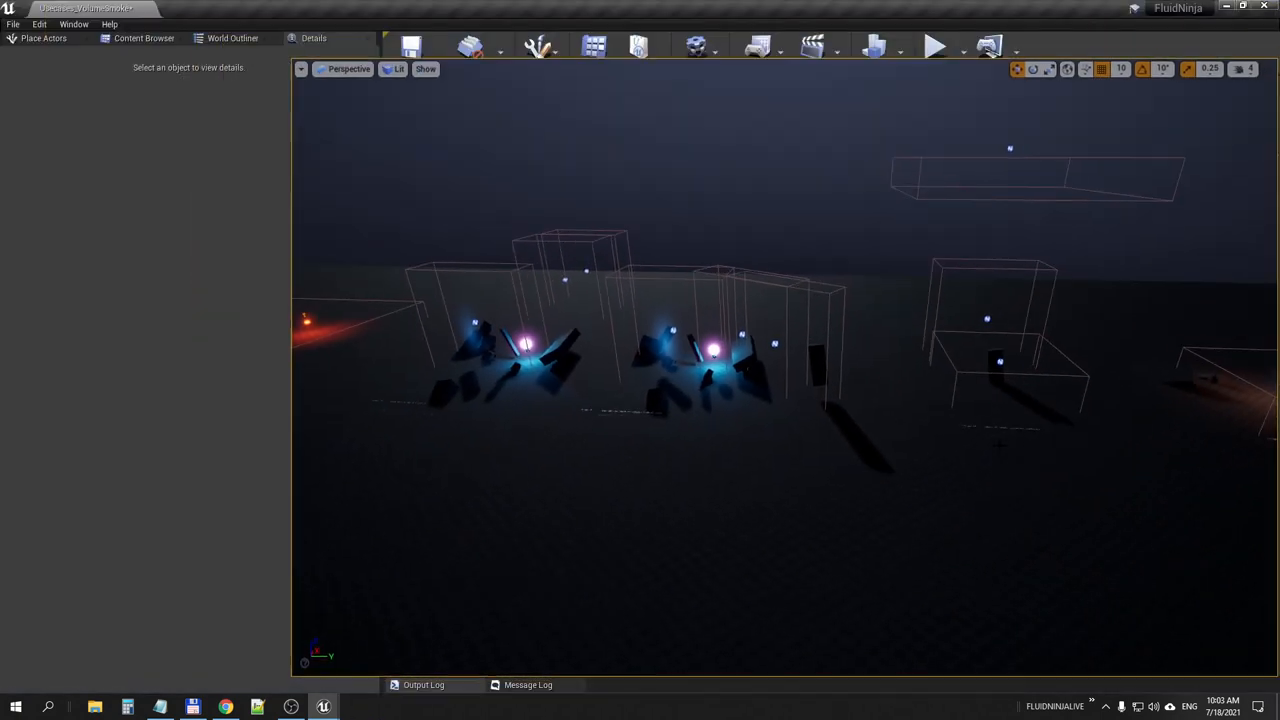
Mark 'Workflow: Flipbooks' in the notes, then open NinjaTools, saving the level and material.
left_click(159, 707)
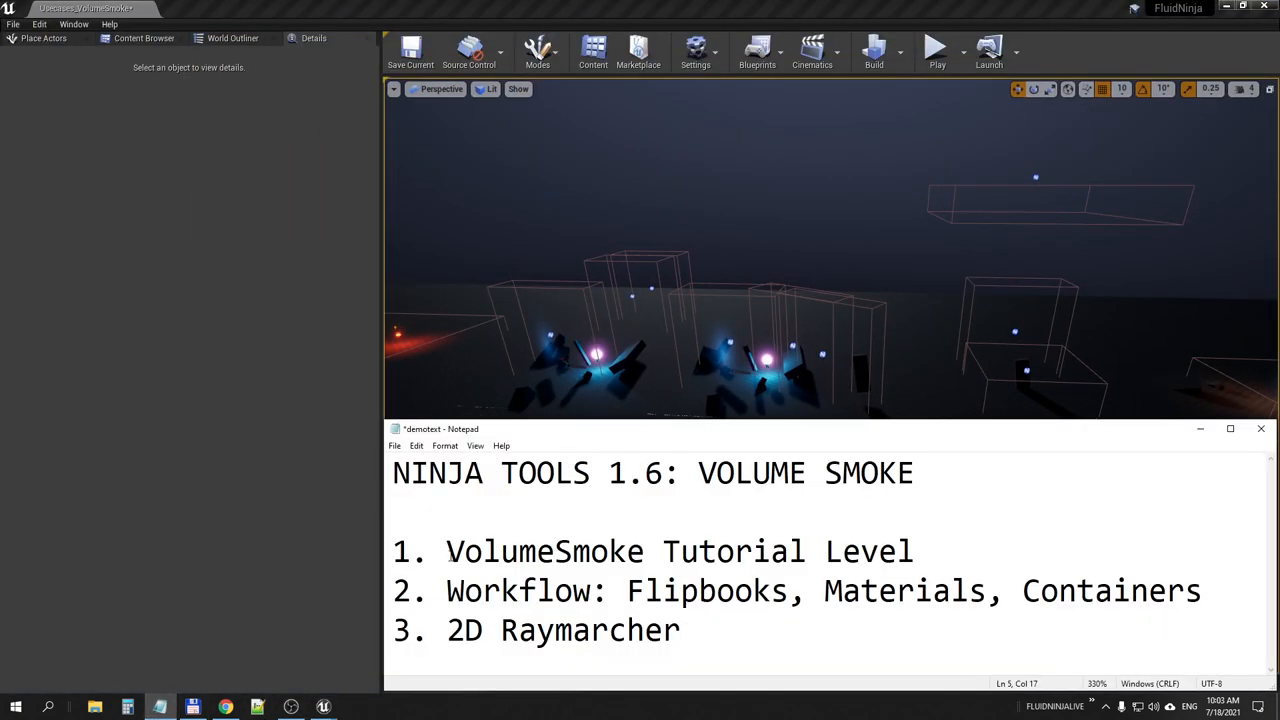
left_click_drag(446, 551, 913, 551)
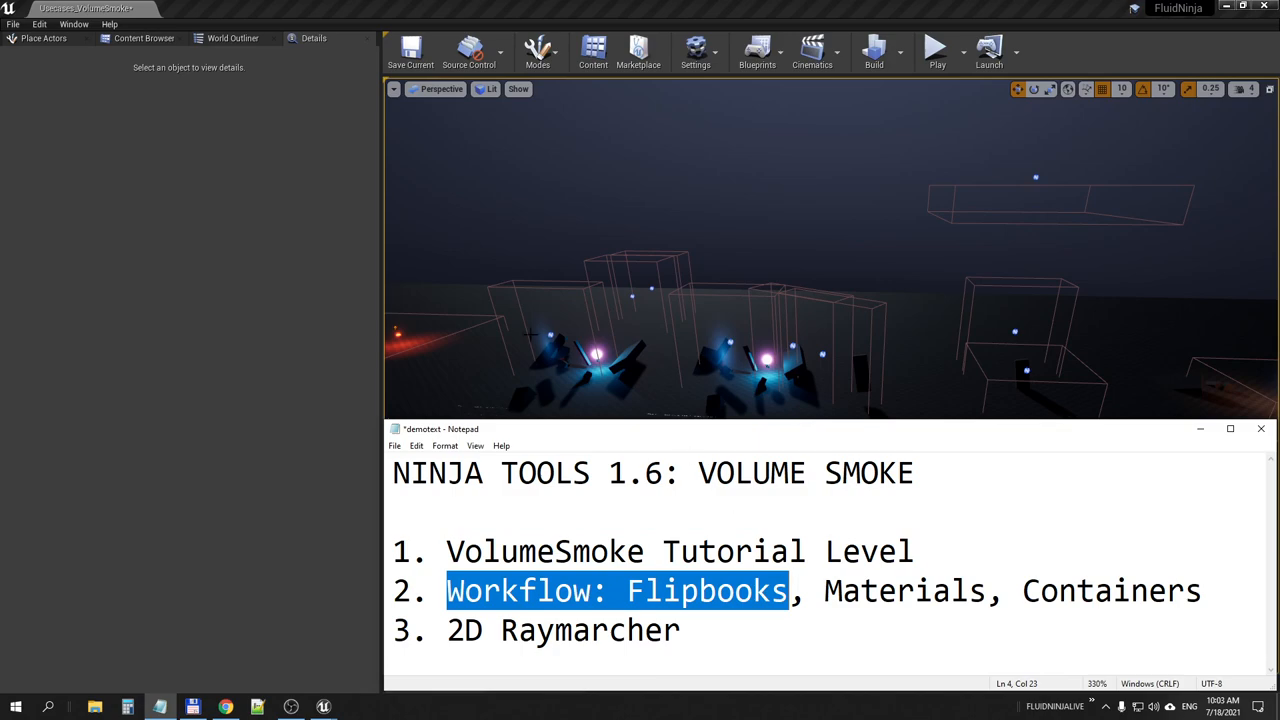
mouse_move(144, 38)
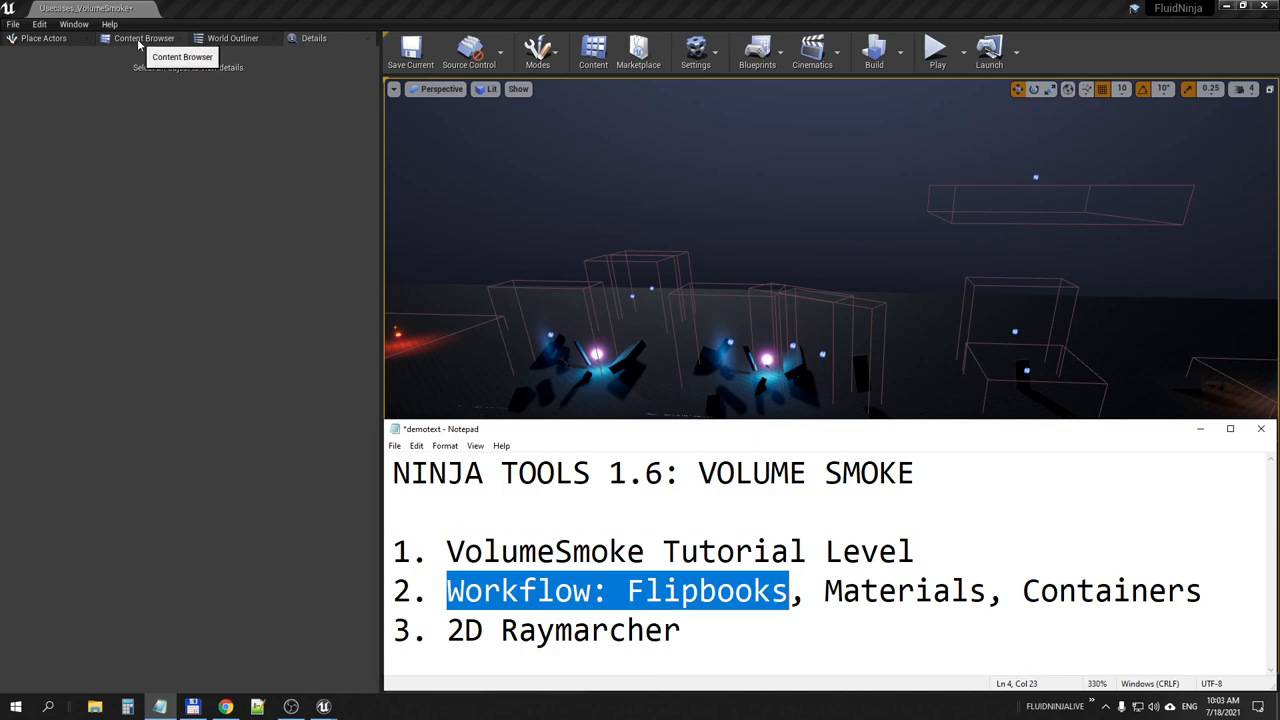
left_click(143, 38)
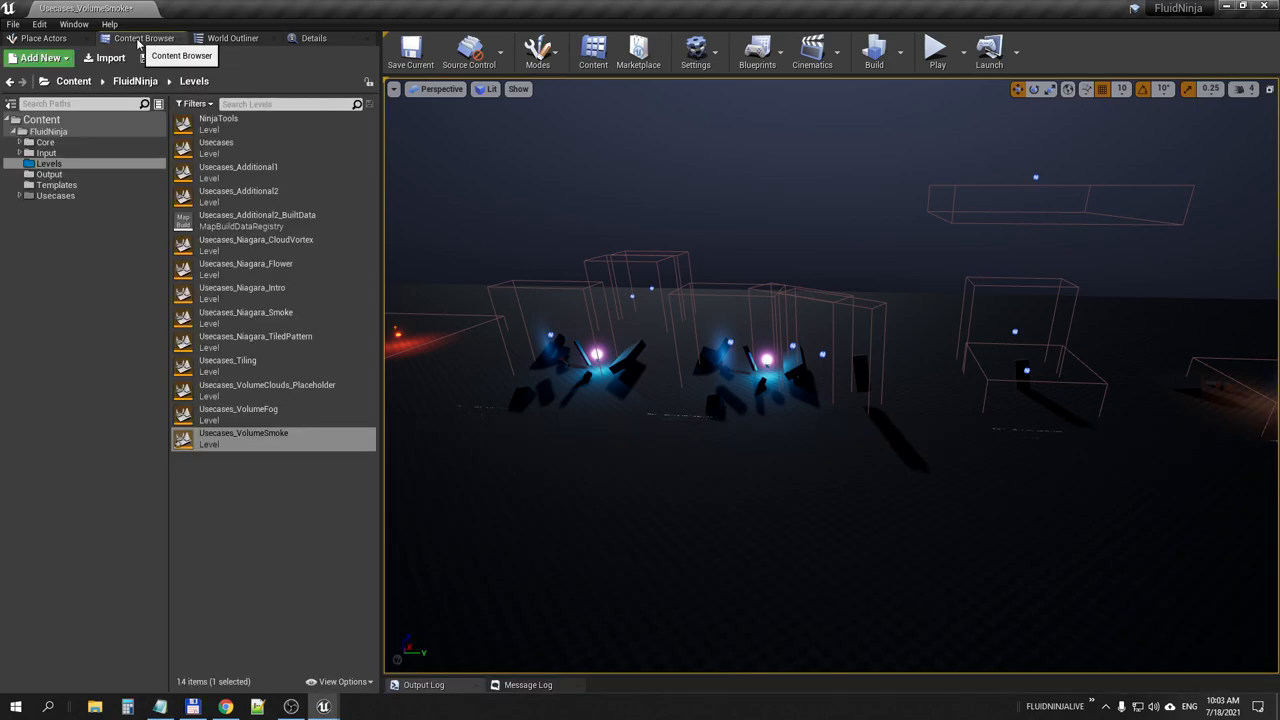
left_click(410, 47)
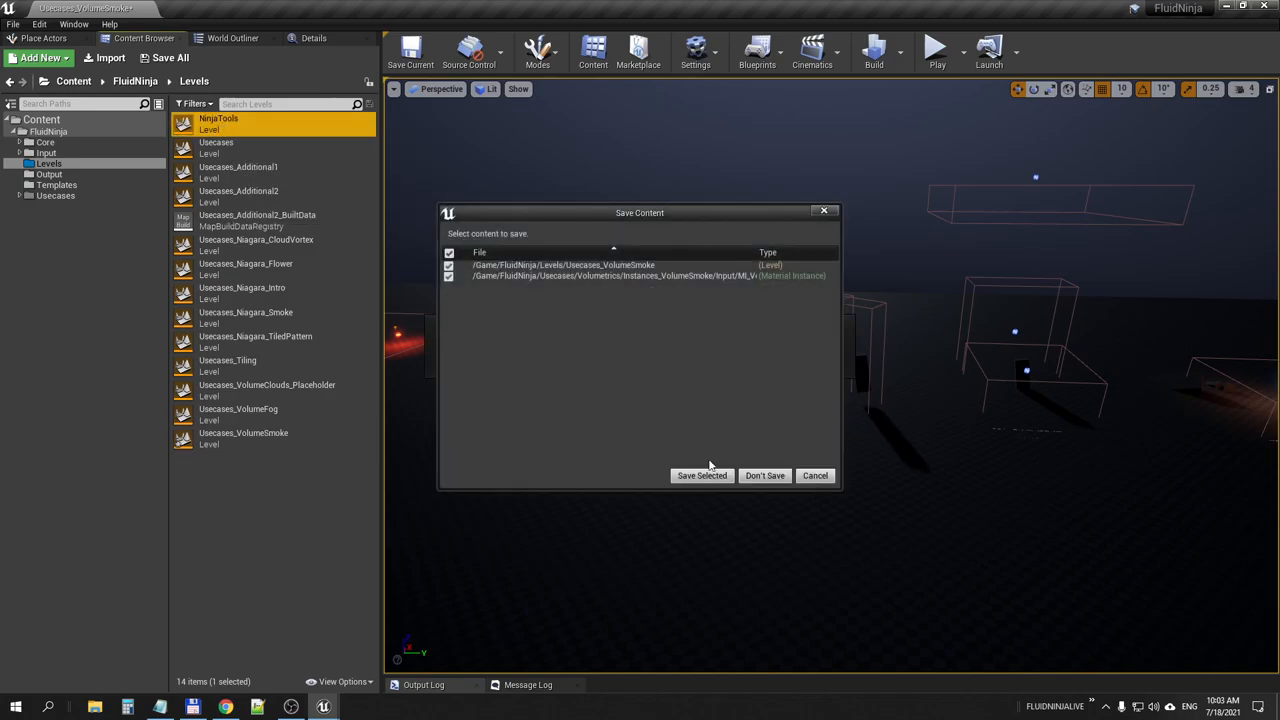
left_click(701, 475)
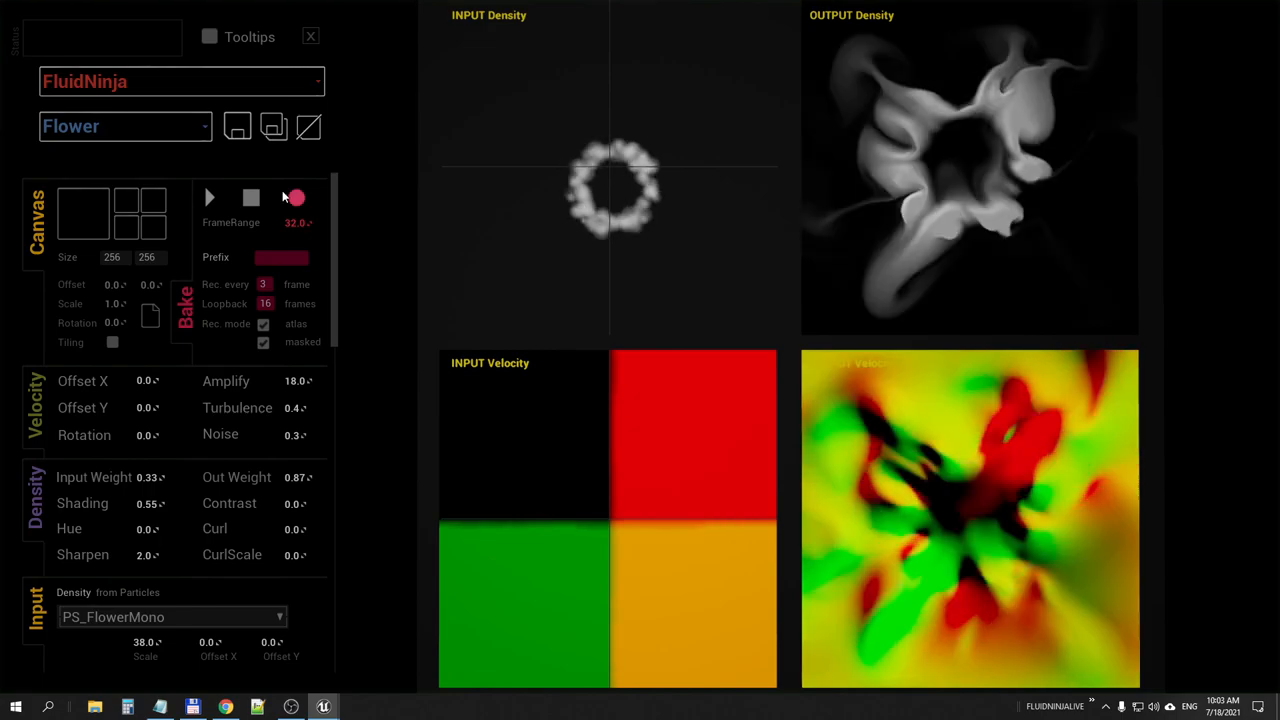
Load the SwirlToroid preset, set the prefix to toroid, and record the bake.
left_click(125, 126)
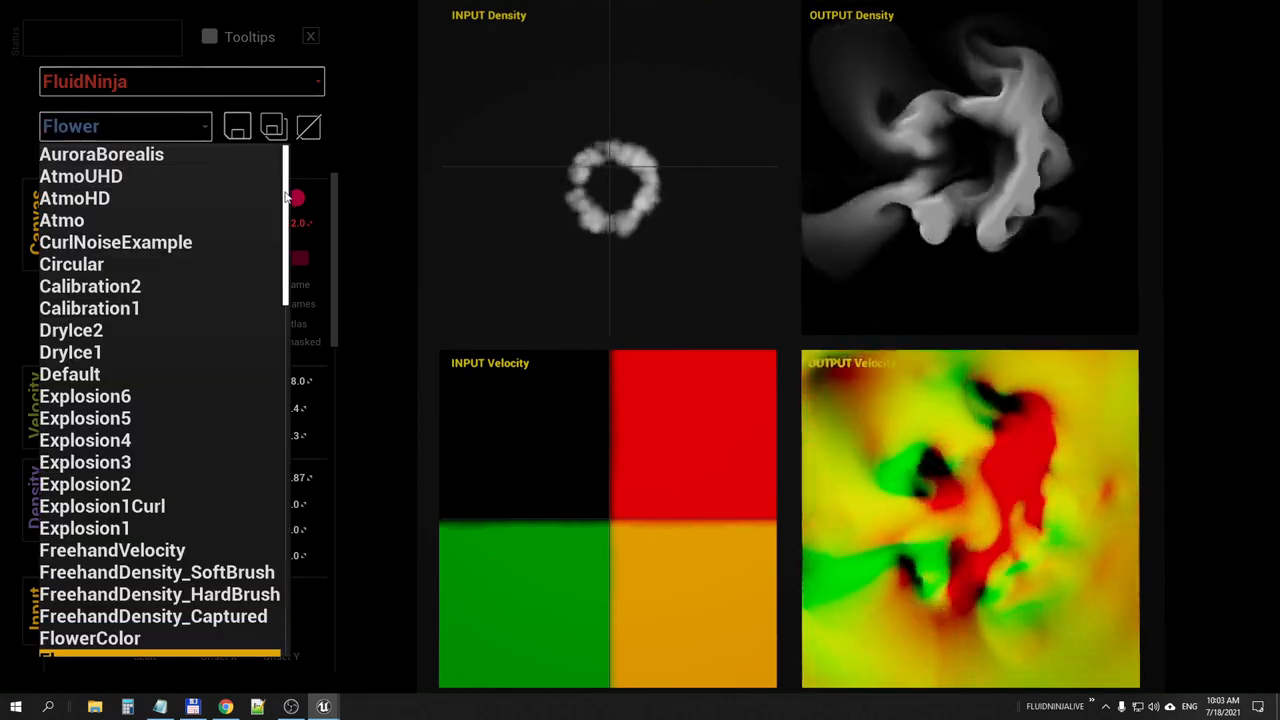
scroll("down", 3)
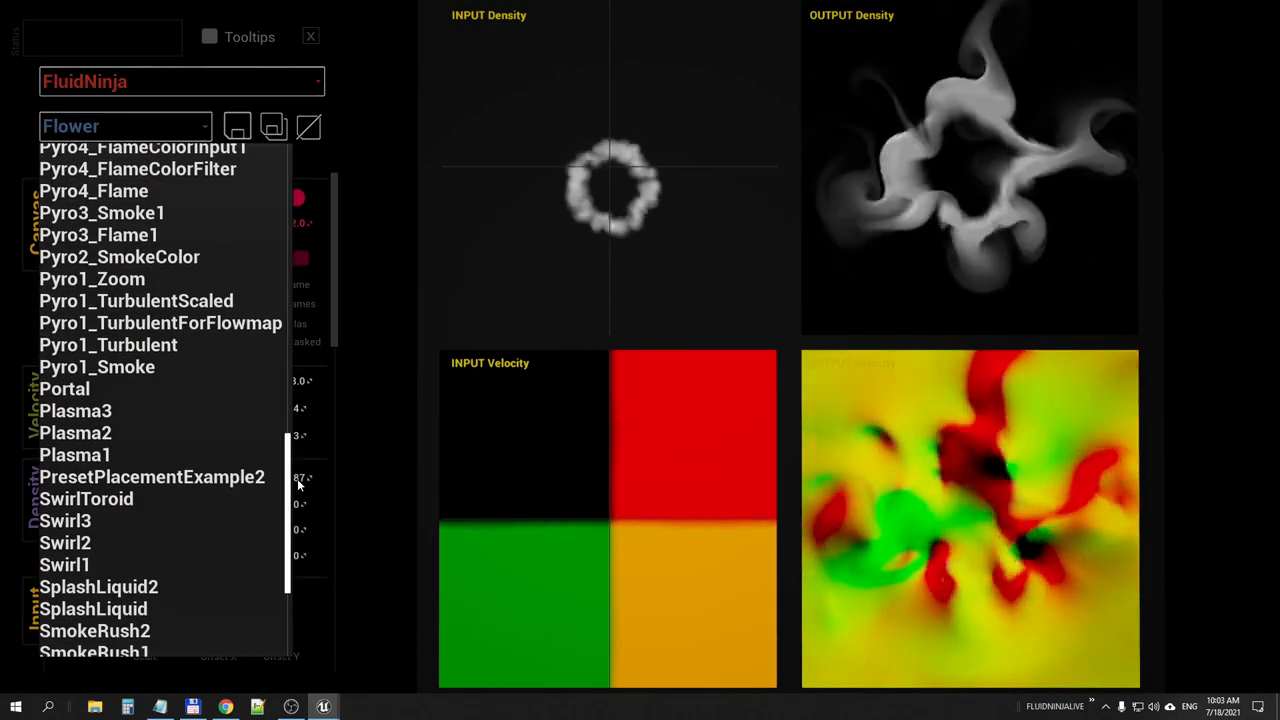
left_click(86, 498)
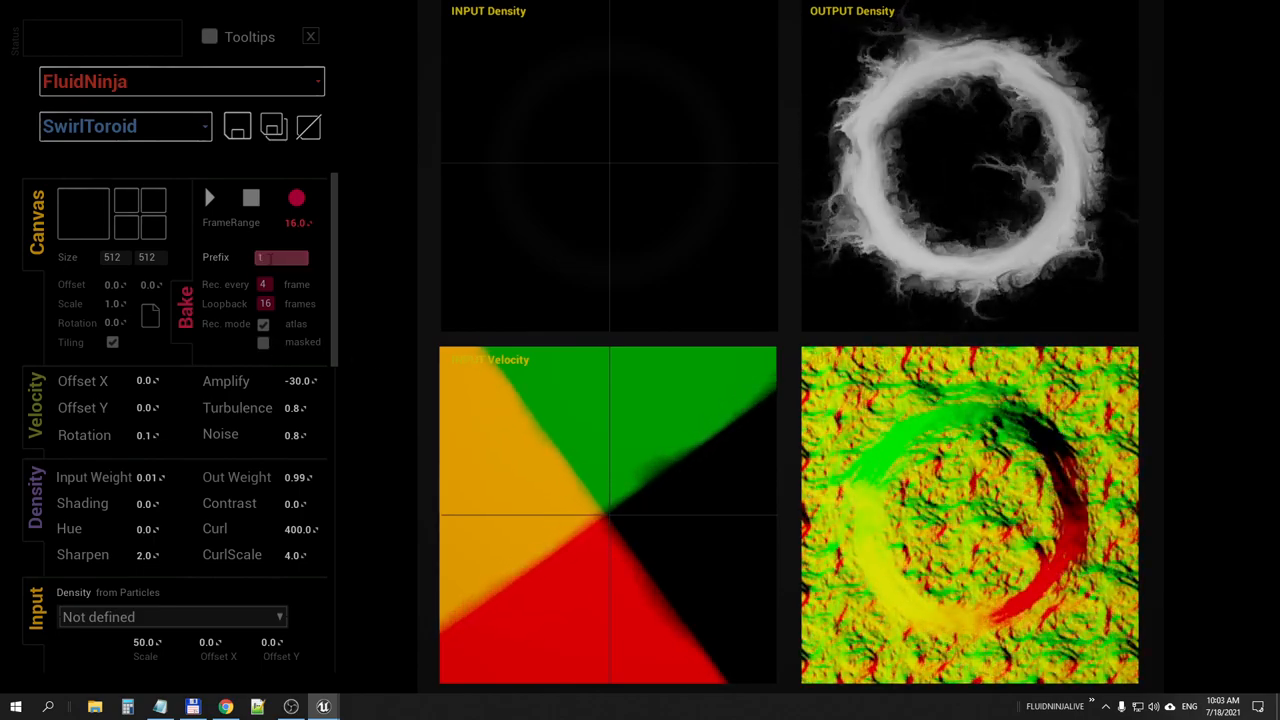
type("toroid")
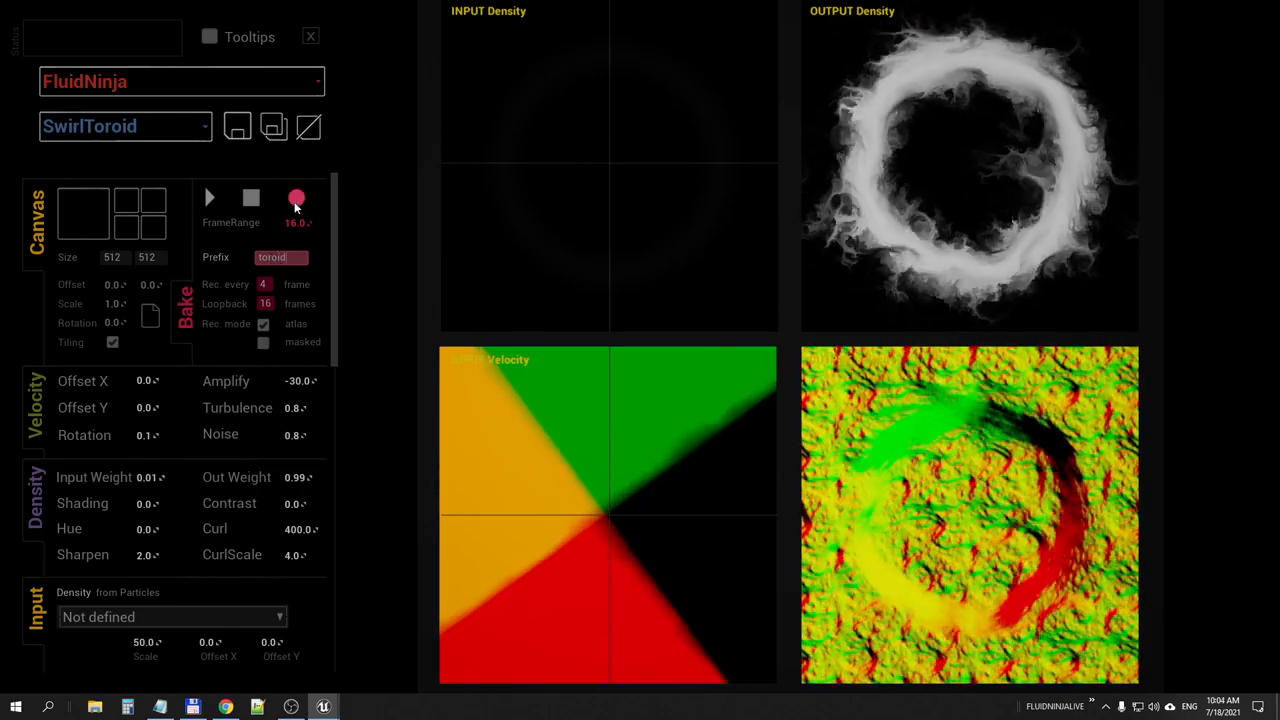
left_click(296, 198)
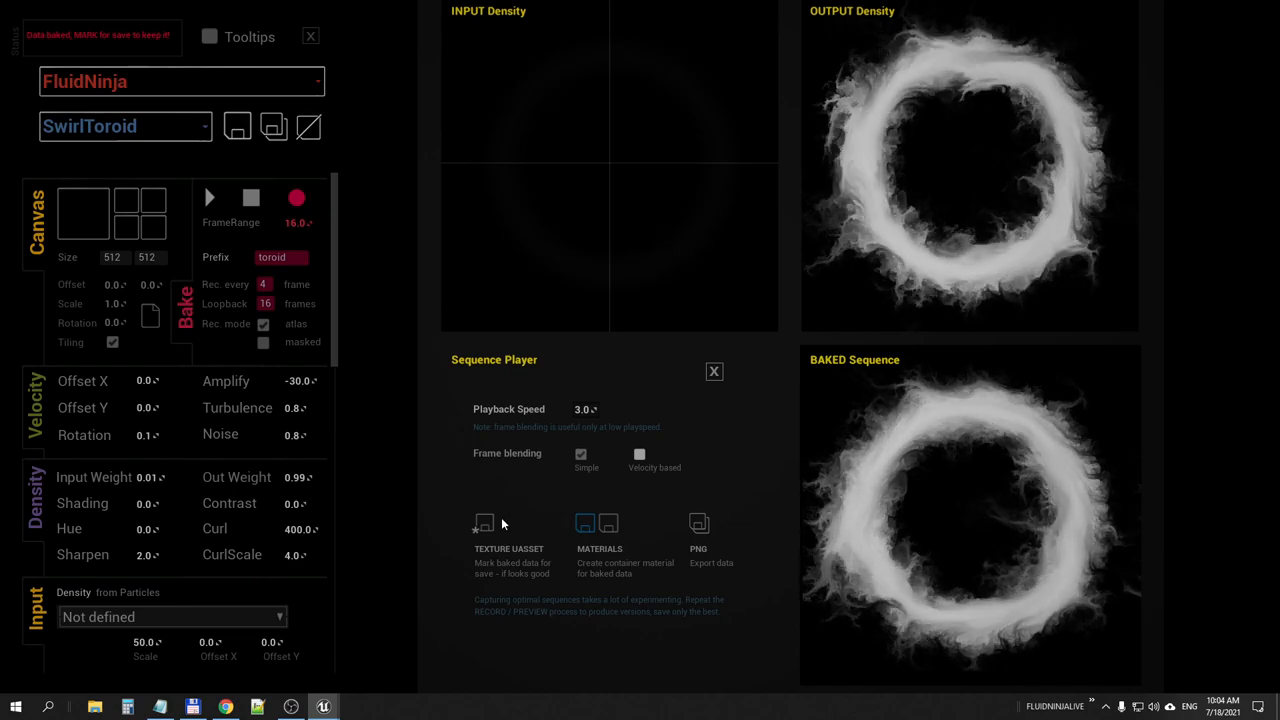
Save the baked textures as UAssets with a toroid_BasicPlayer material in Output.
left_click(483, 524)
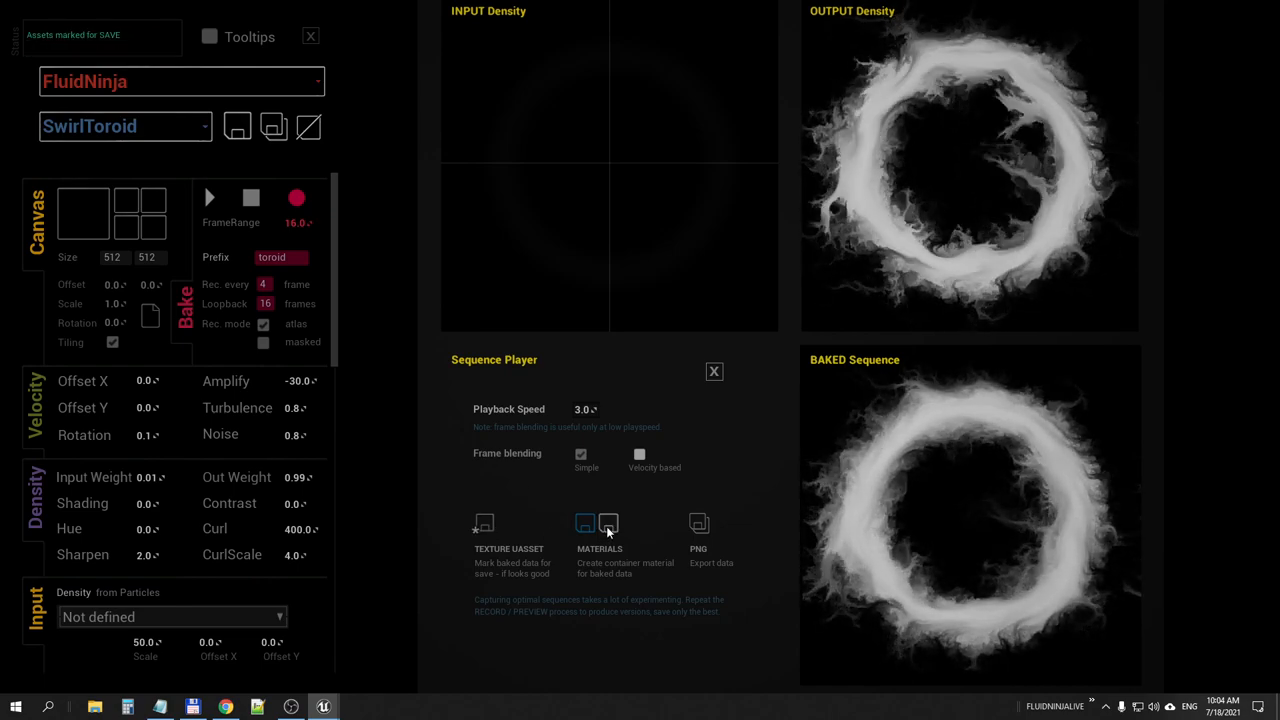
left_click(608, 522)
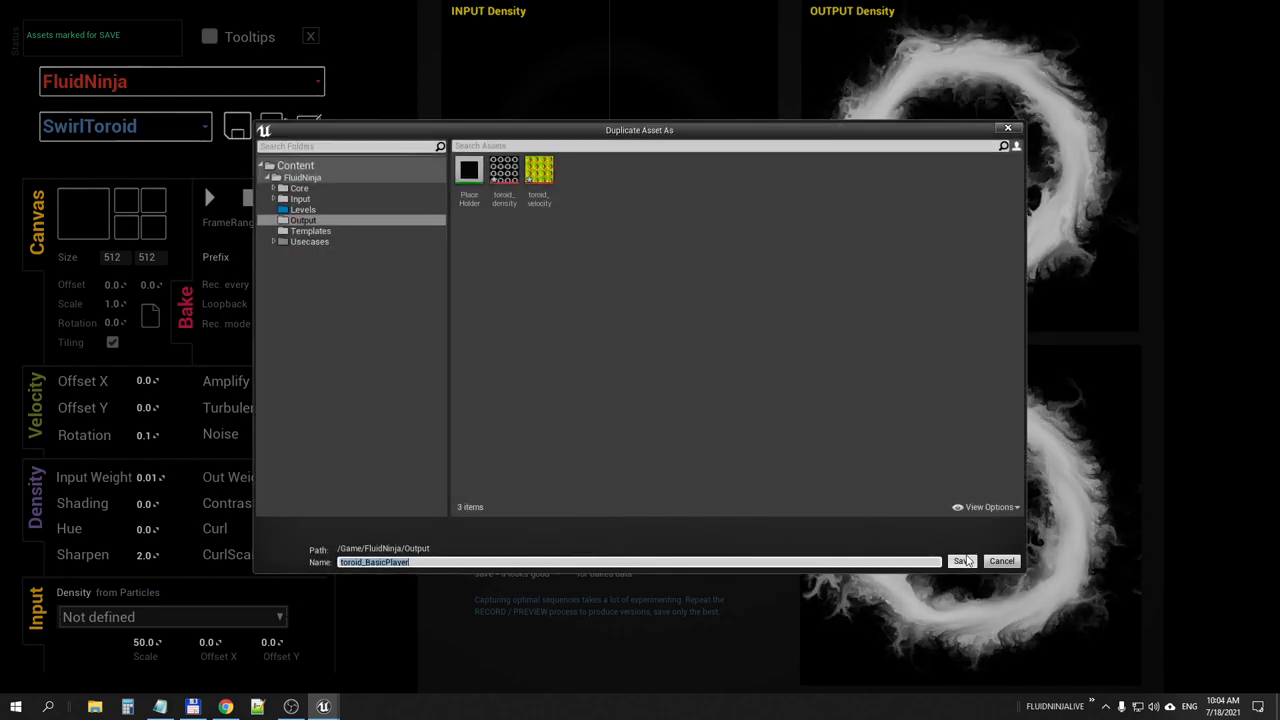
left_click(961, 561)
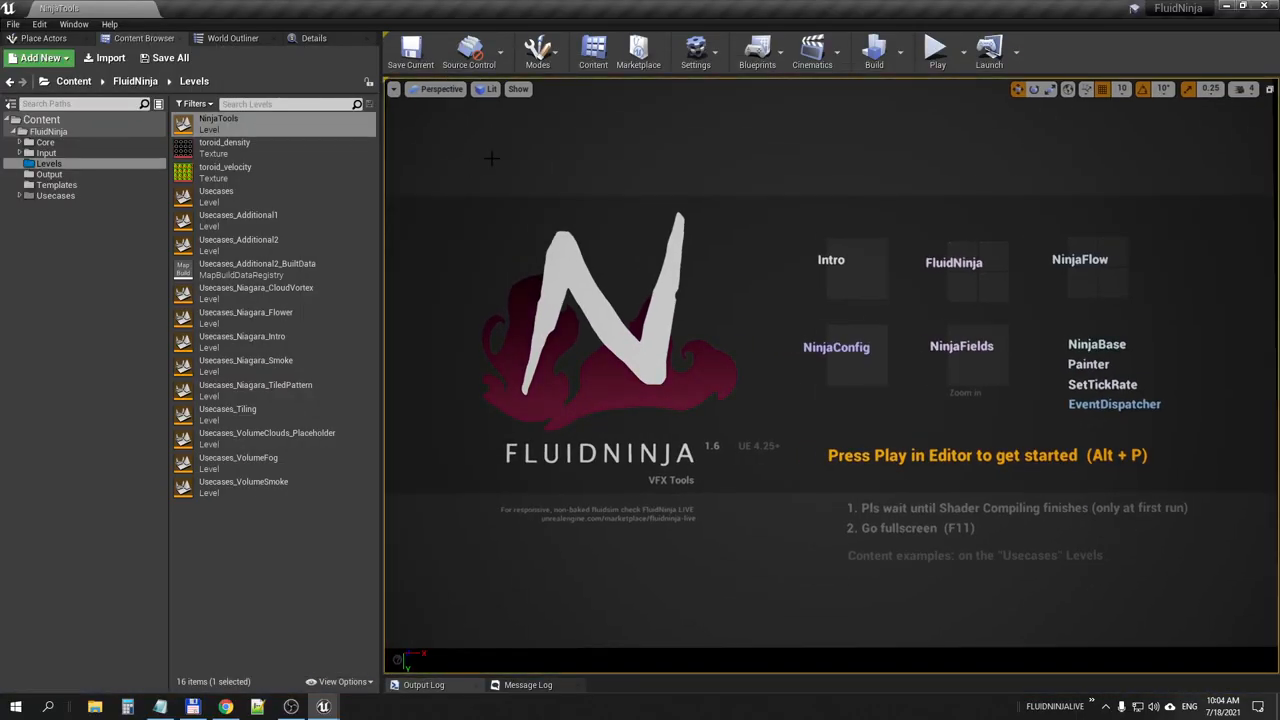
Open the Output folder and set toroid_density compression to Default (DXT1/5).
left_click(224, 160)
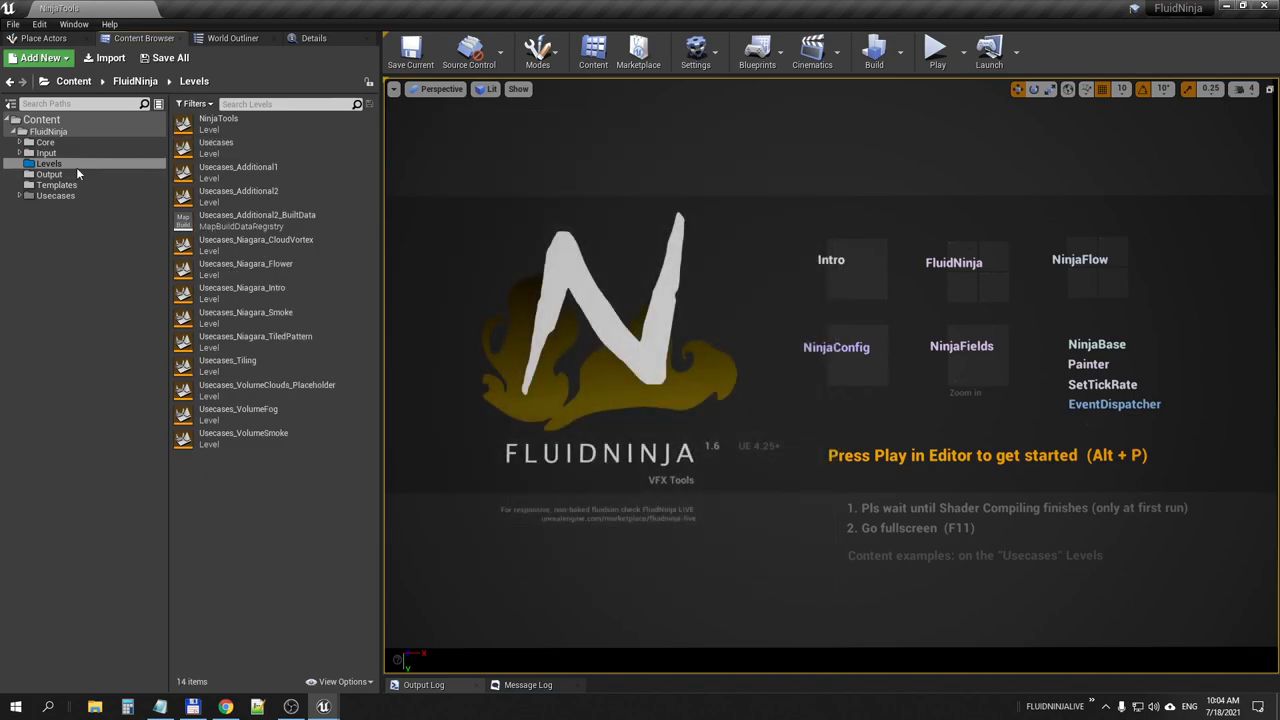
left_click(49, 174)
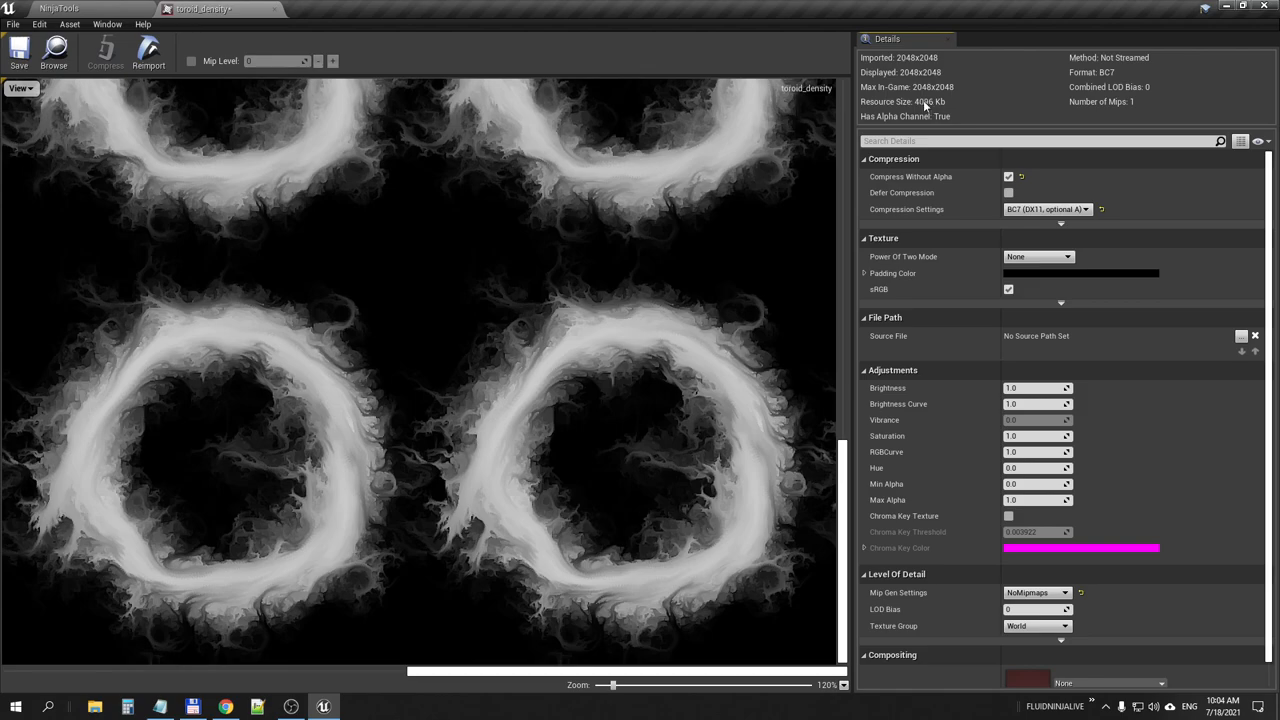
left_click(1045, 209)
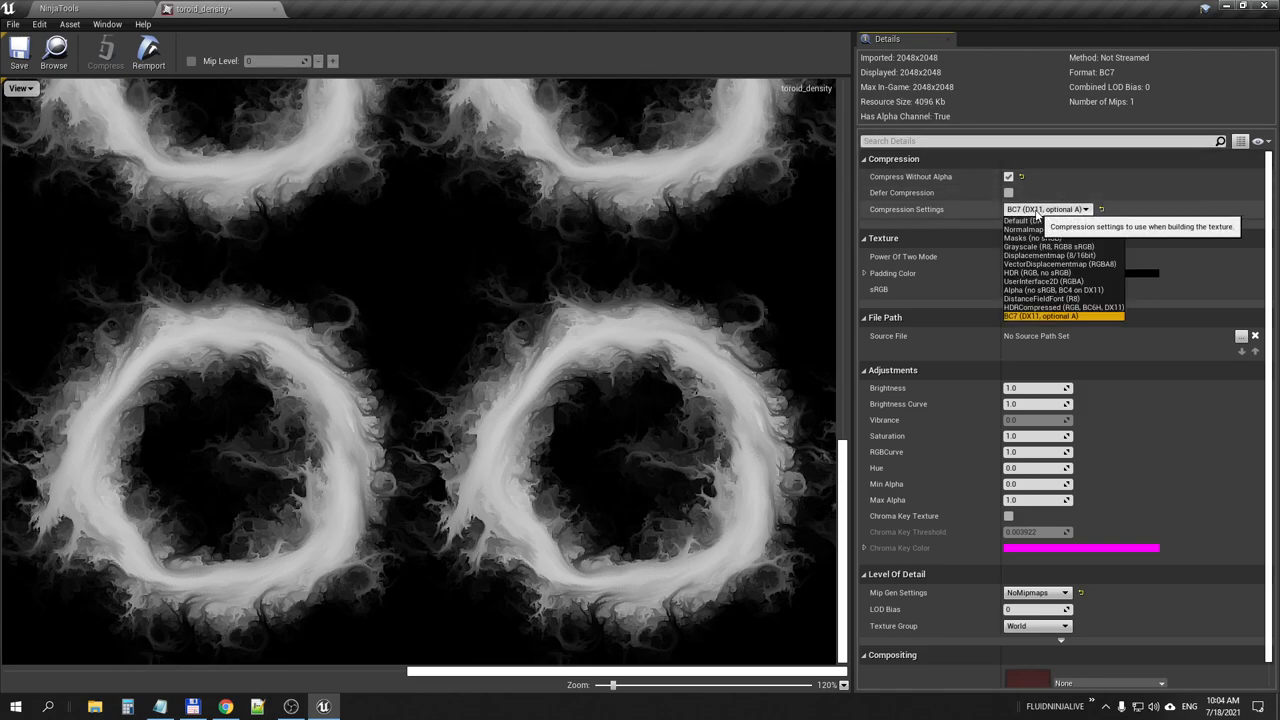
left_click(1033, 220)
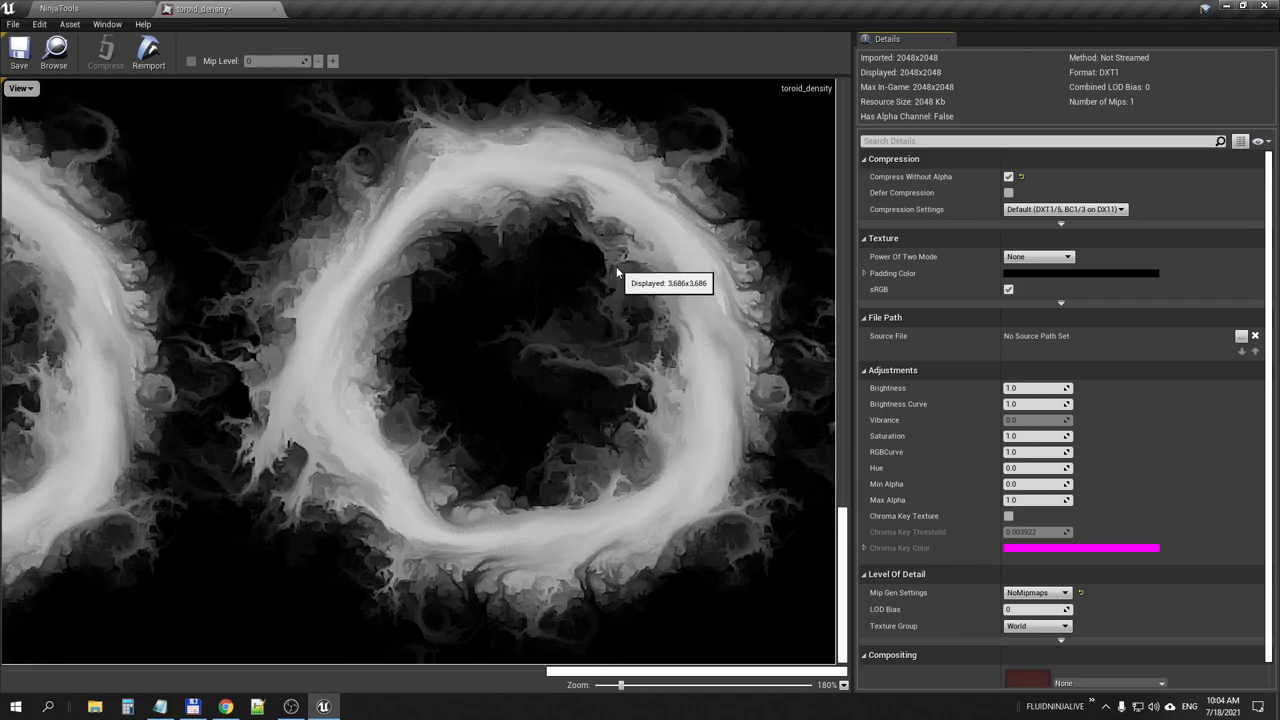
mouse_move(548, 277)
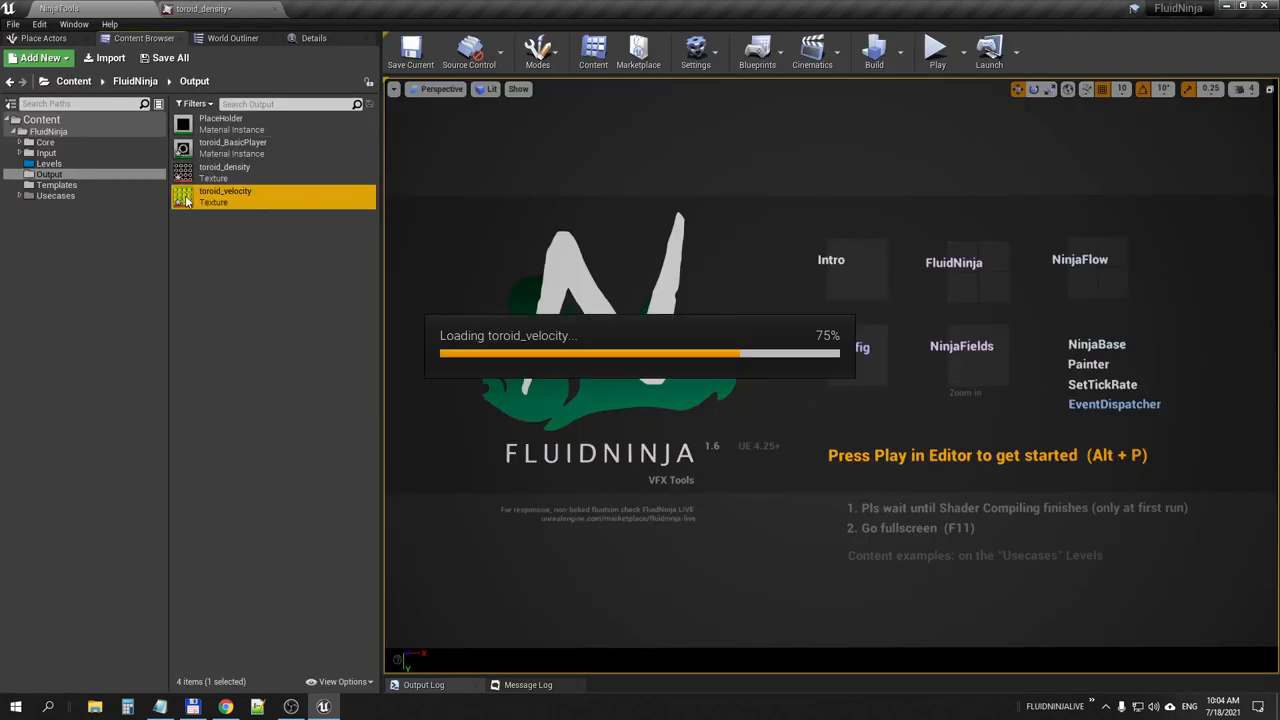
Set toroid_velocity compression to Default too, then close the texture editors.
double_click(225, 191)
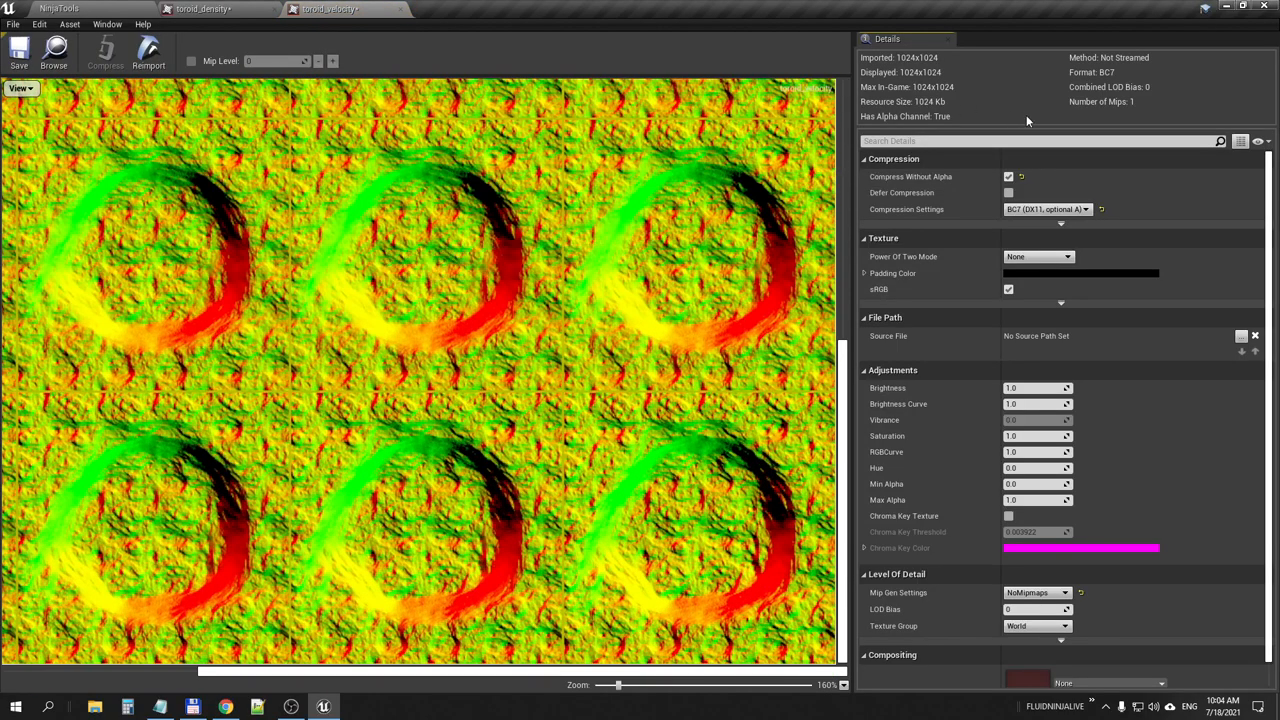
left_click(1046, 209)
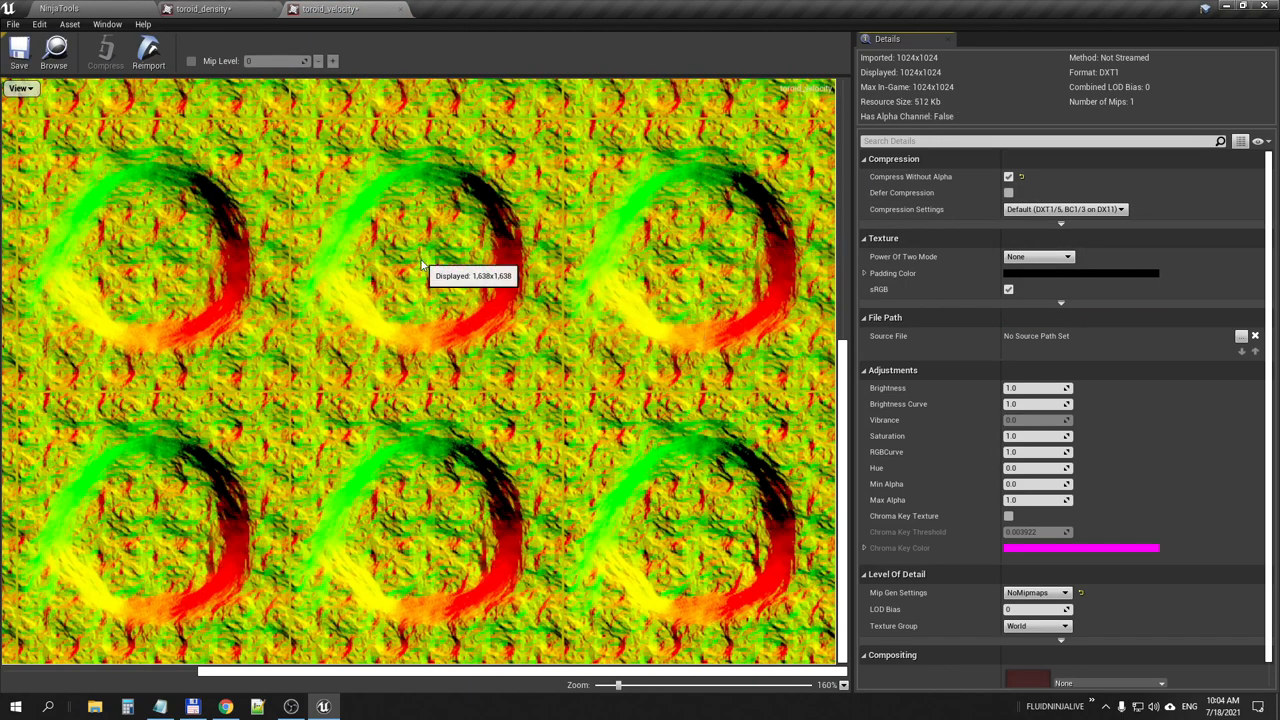
left_click(200, 9)
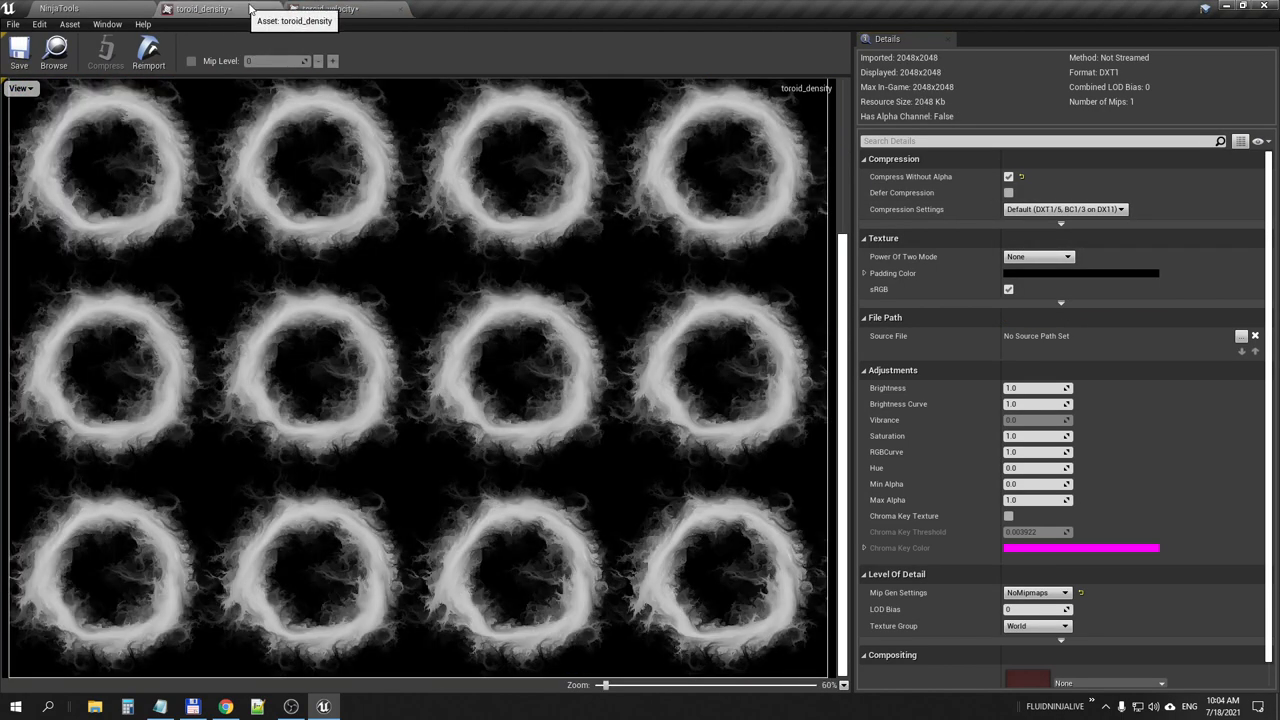
left_click(328, 9)
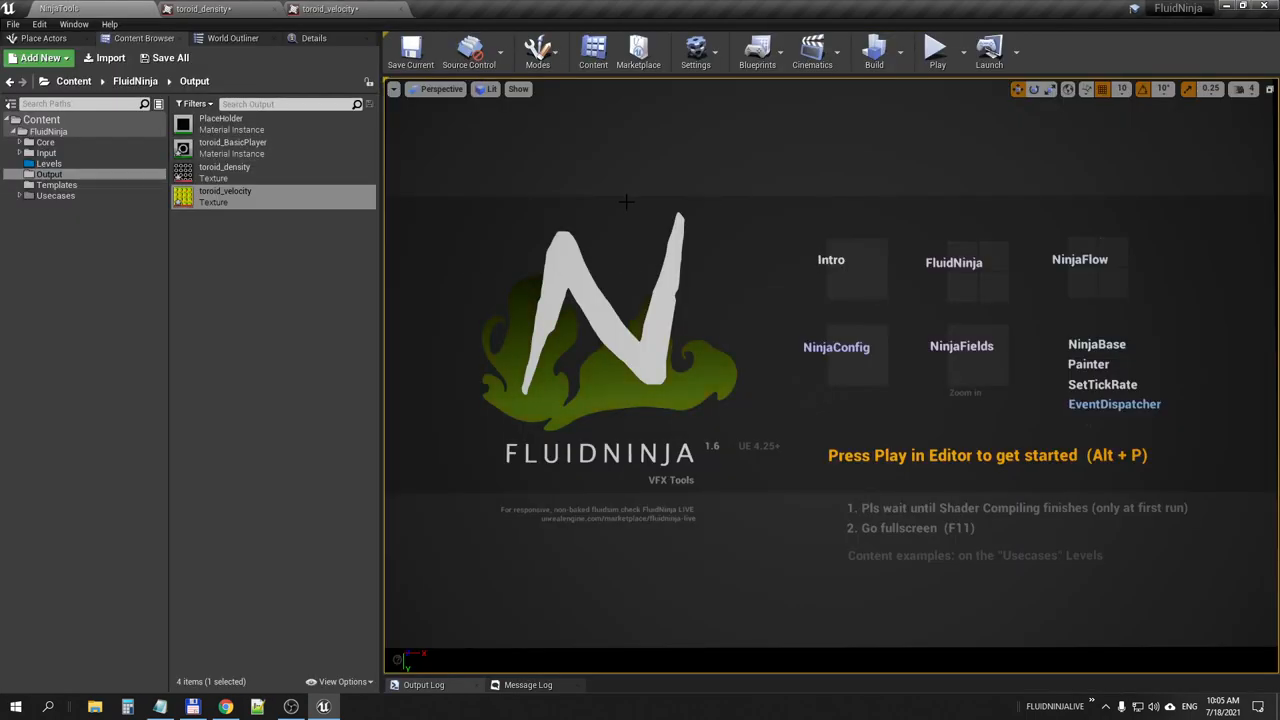
mouse_move(232, 142)
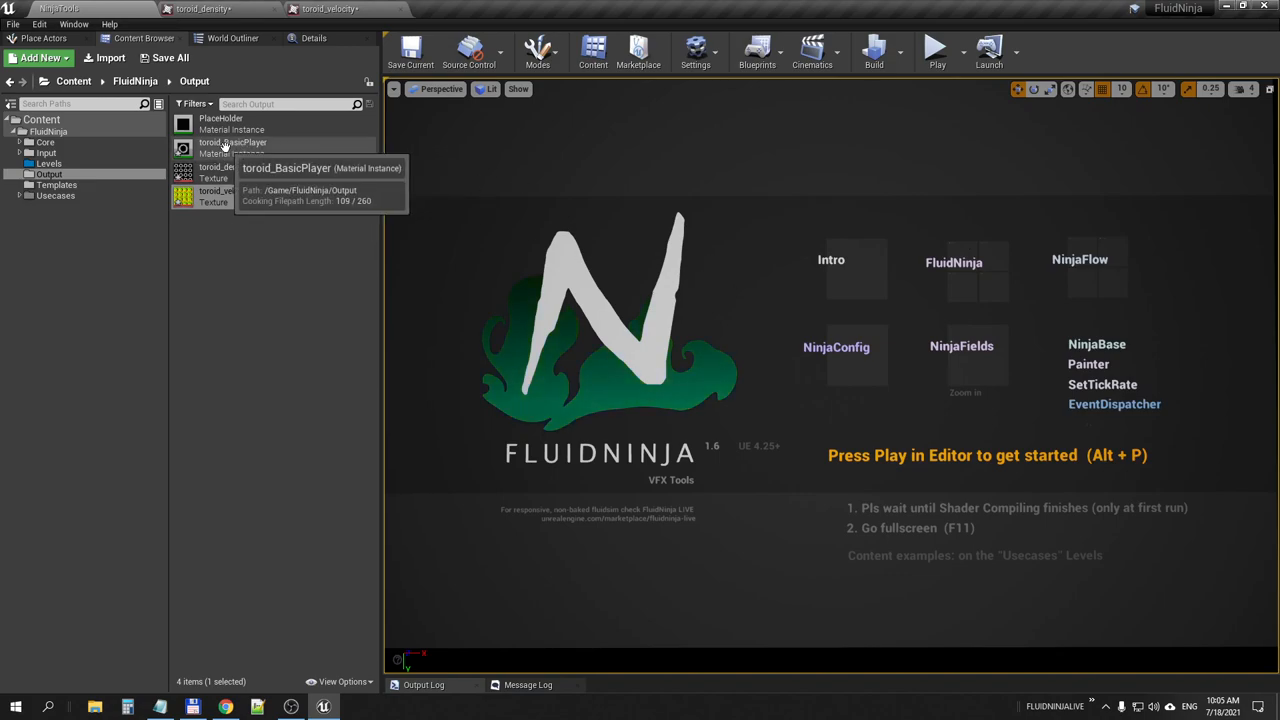
Preview toroid_BasicPlayer's parameters and 4×4 density flipbook playback, then close the editors.
double_click(220, 142)
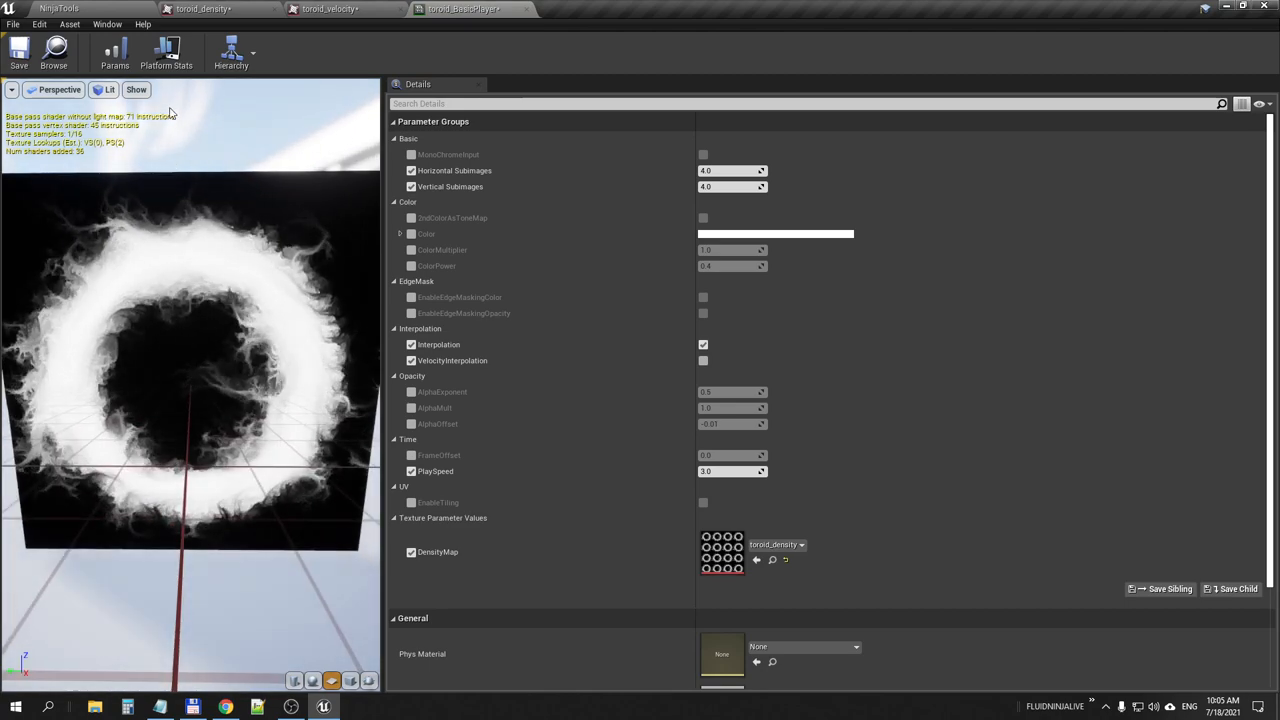
left_click(136, 89)
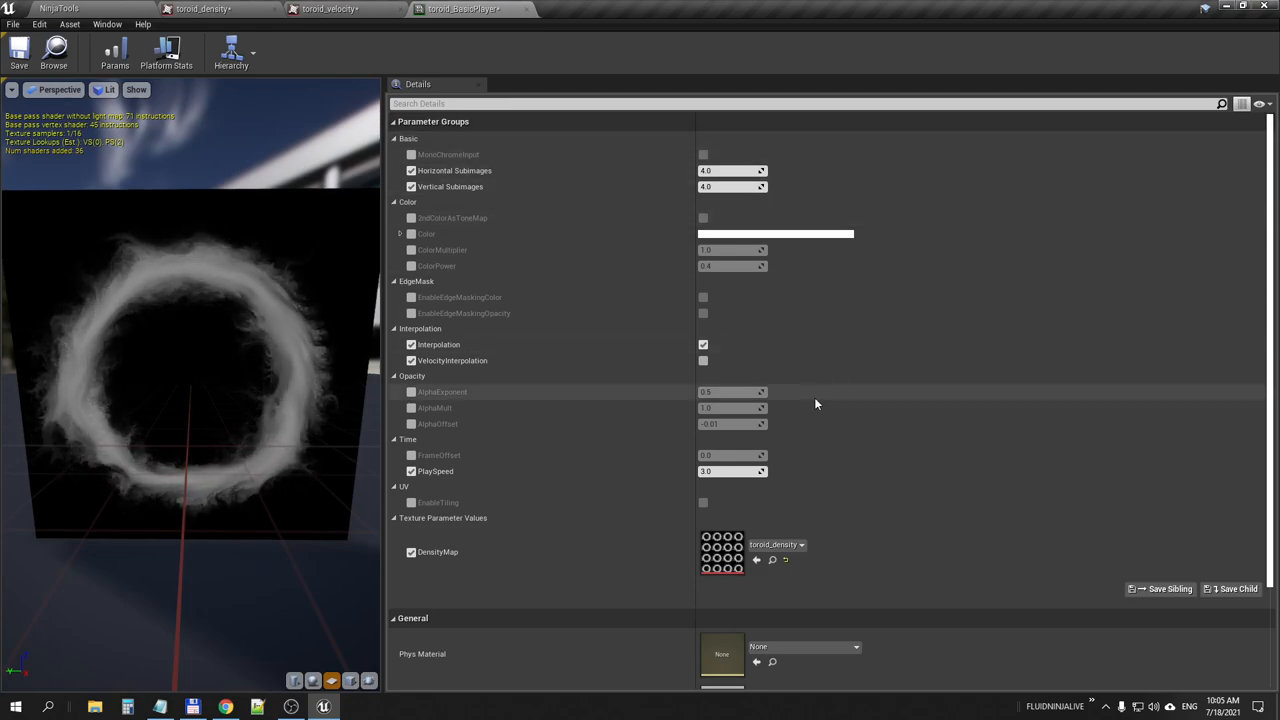
scroll("down", 3)
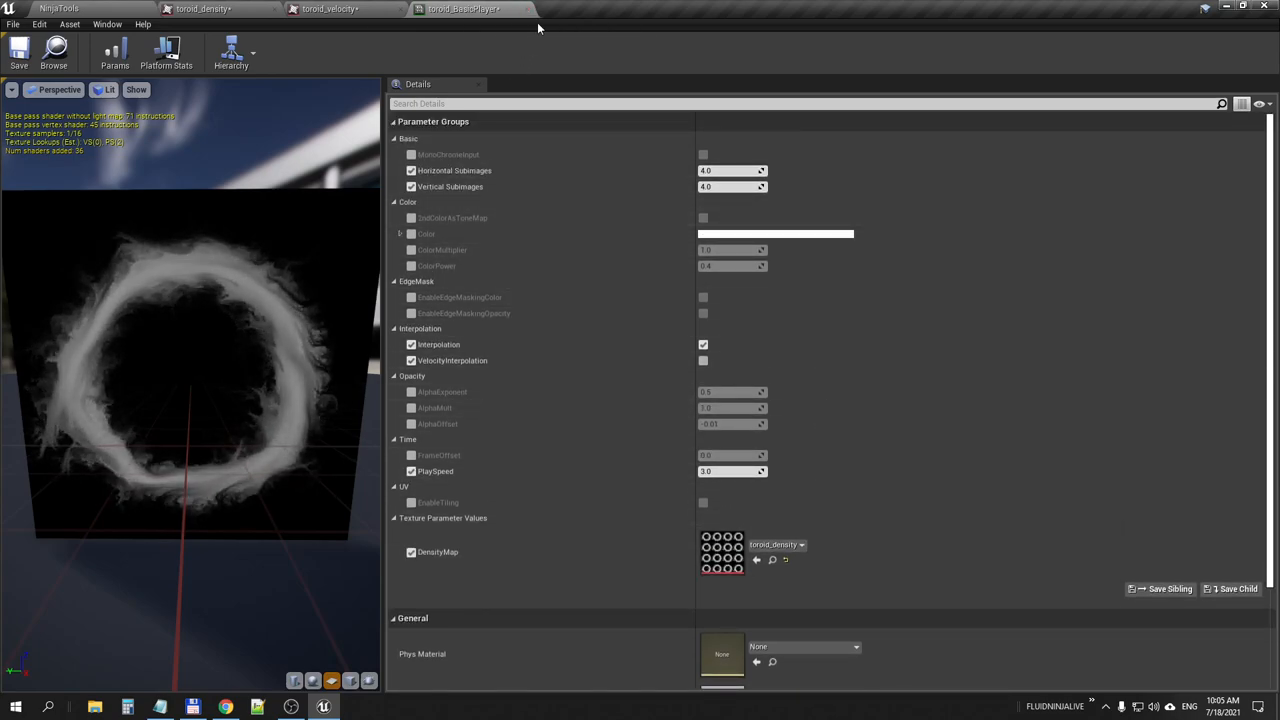
left_click(205, 9)
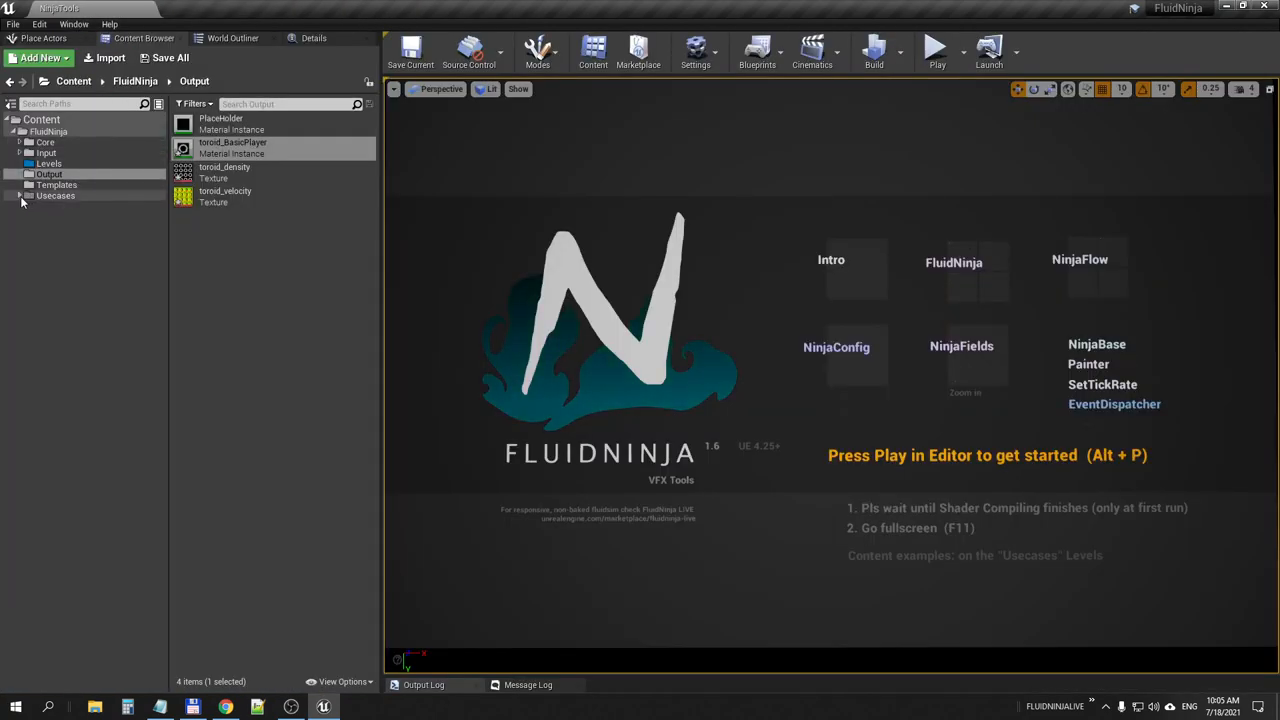
Load the Usecases_VolumeSmoke level and expand Usecases > Volumetrics in the Content Browser.
left_click(48, 163)
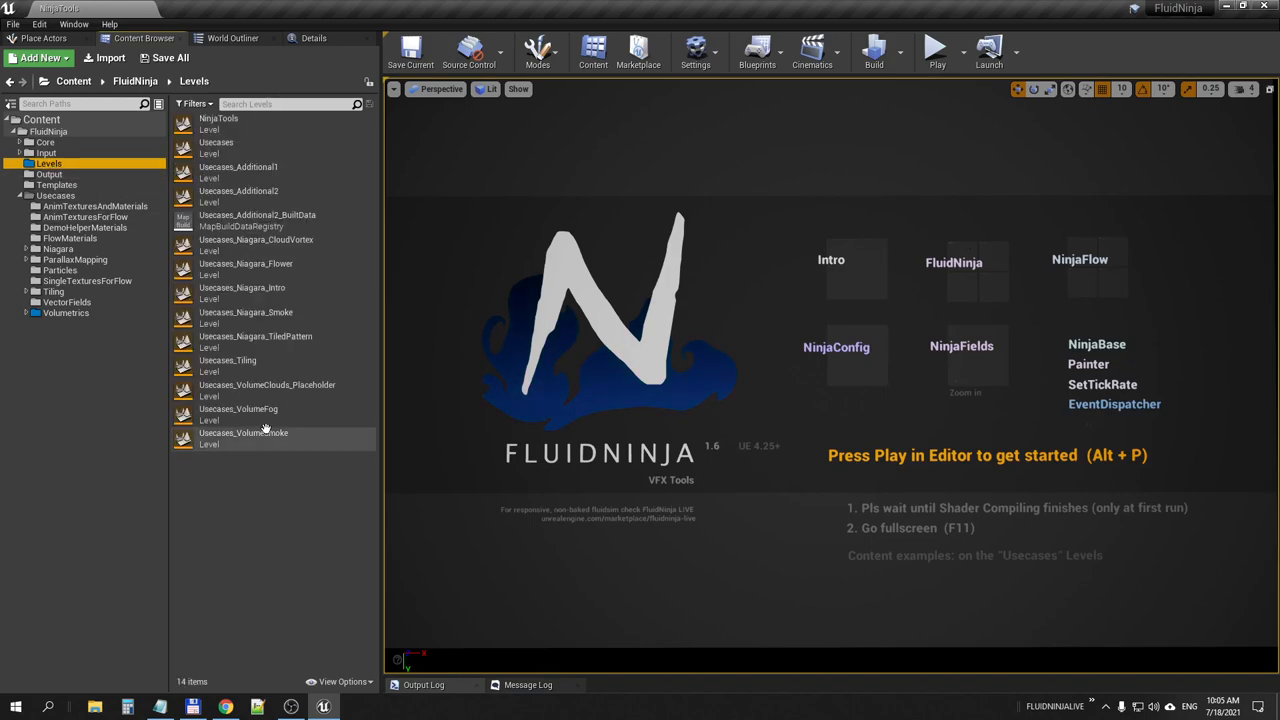
double_click(244, 432)
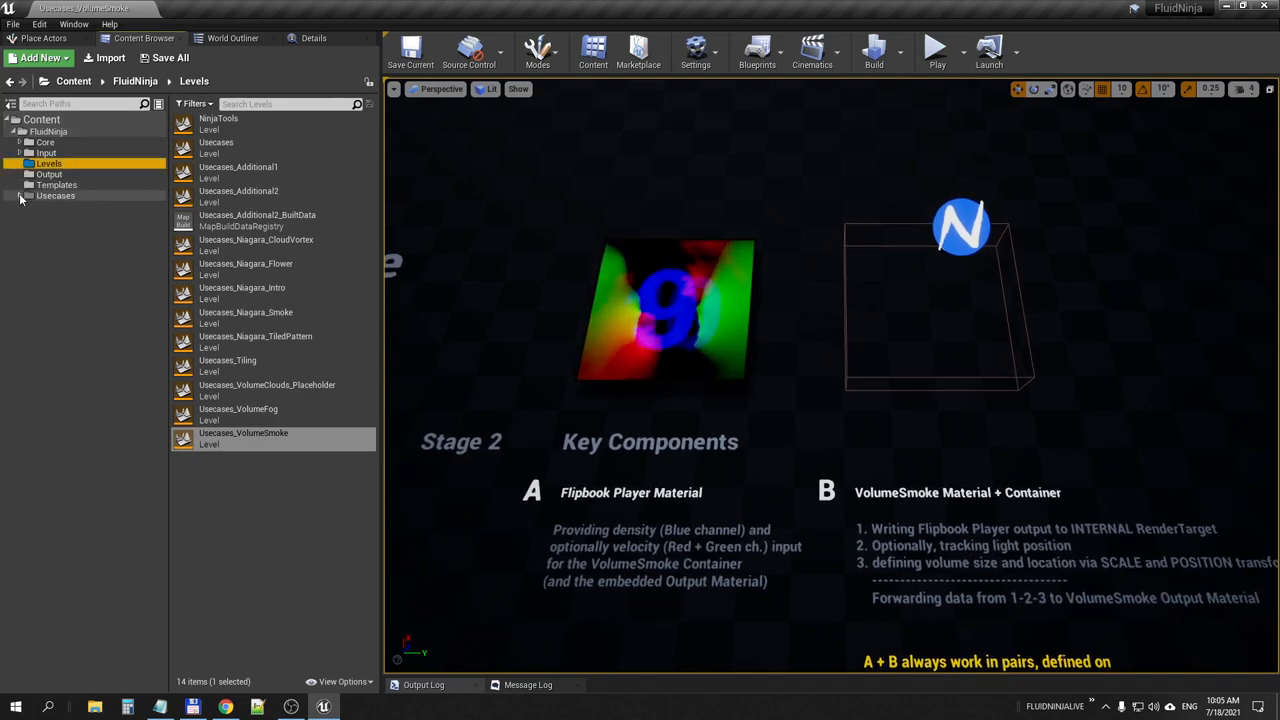
left_click(22, 195)
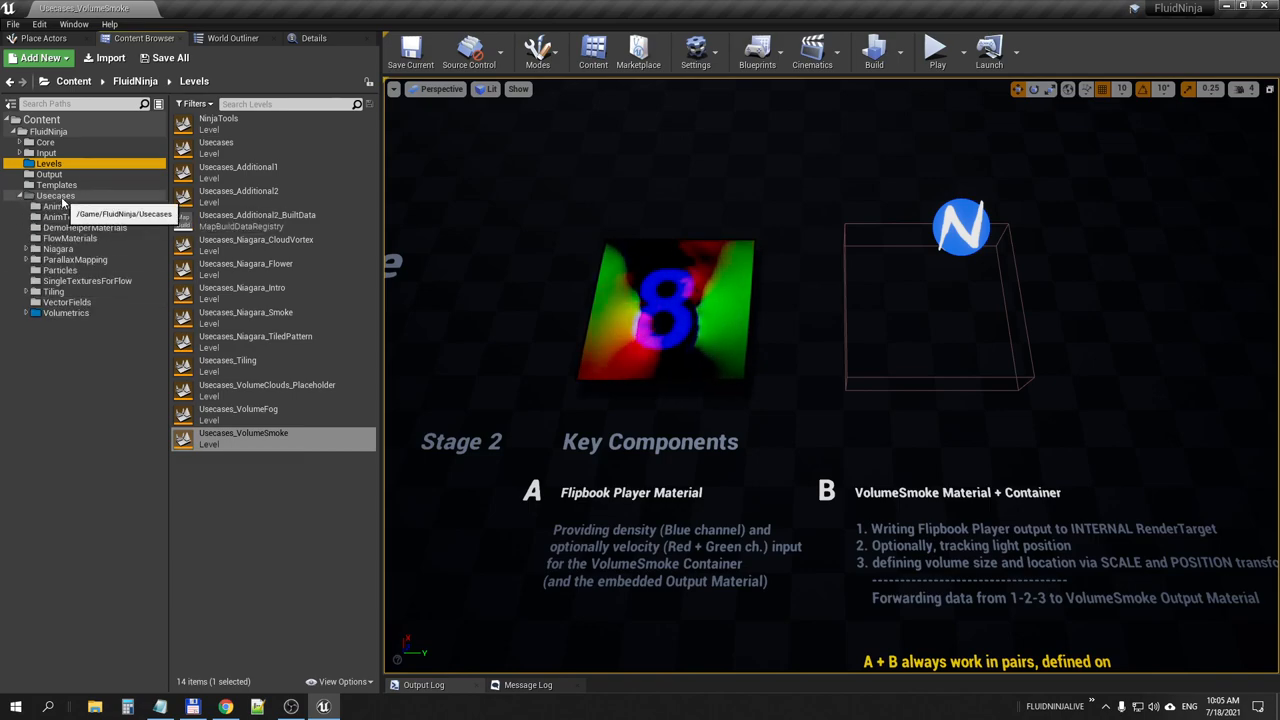
left_click(56, 195)
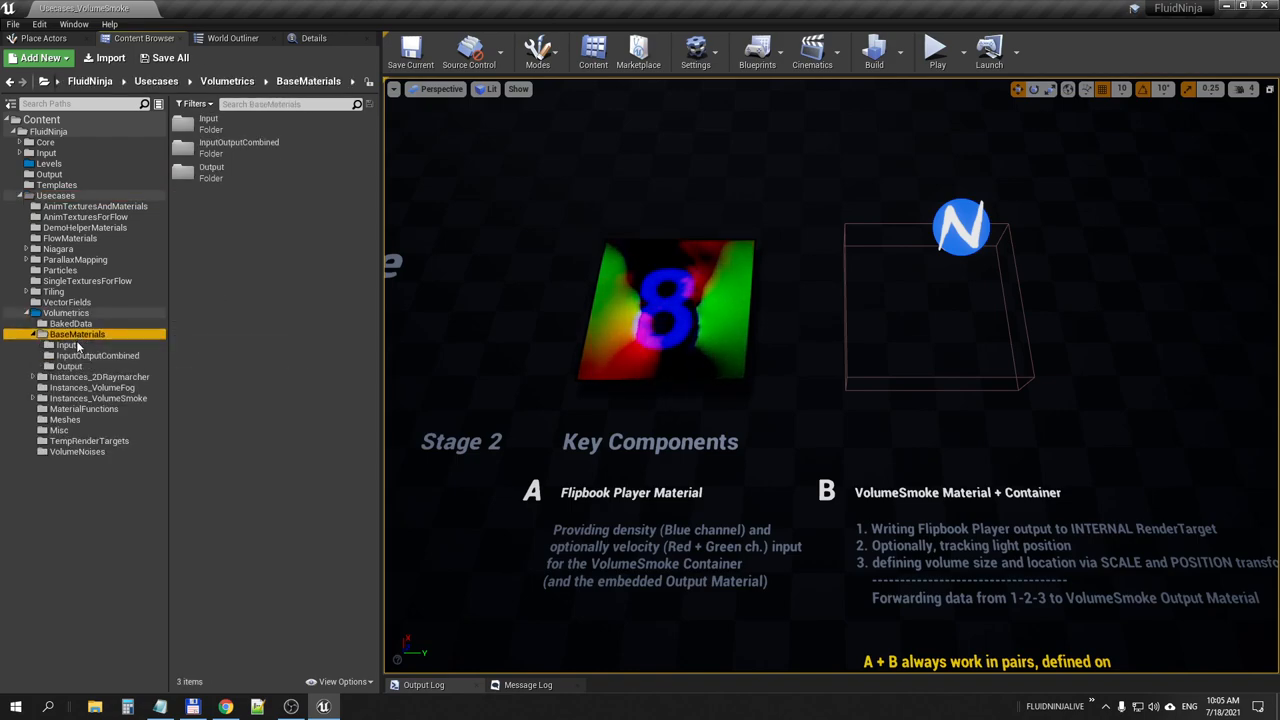
Give the Instances_VolumeSmoke folder a pink folder colour.
left_click(69, 366)
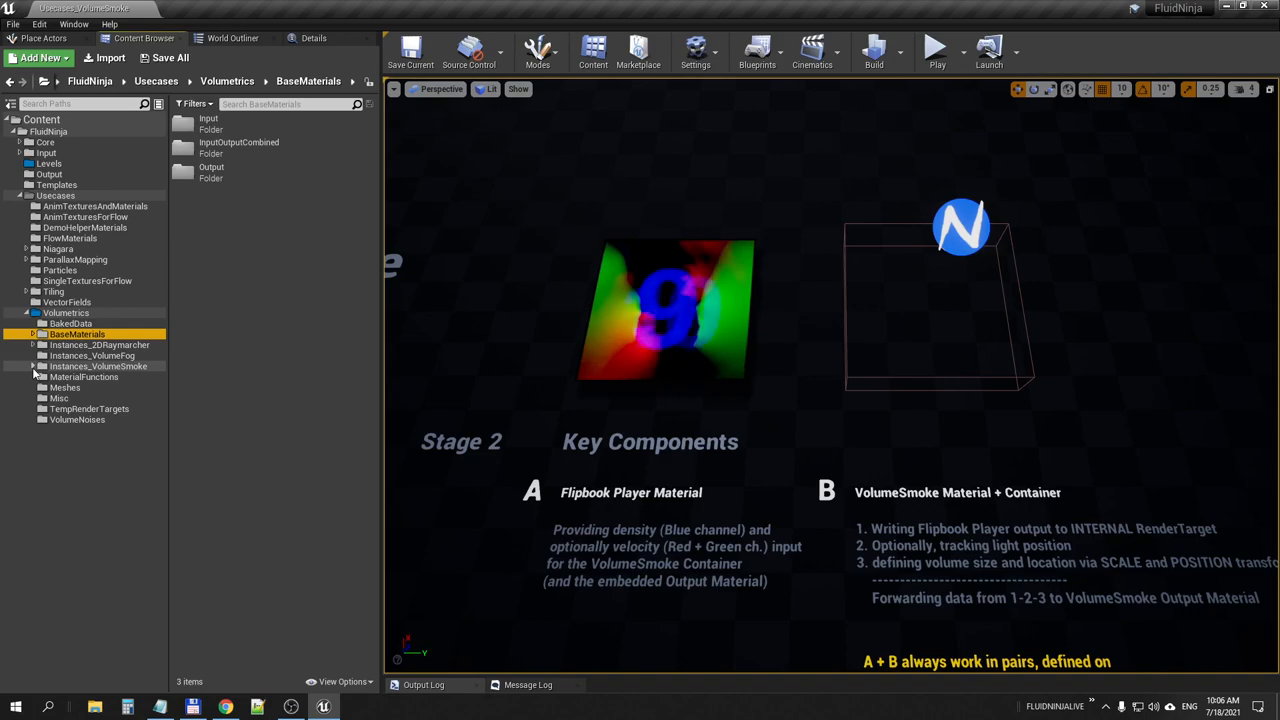
right_click(98, 366)
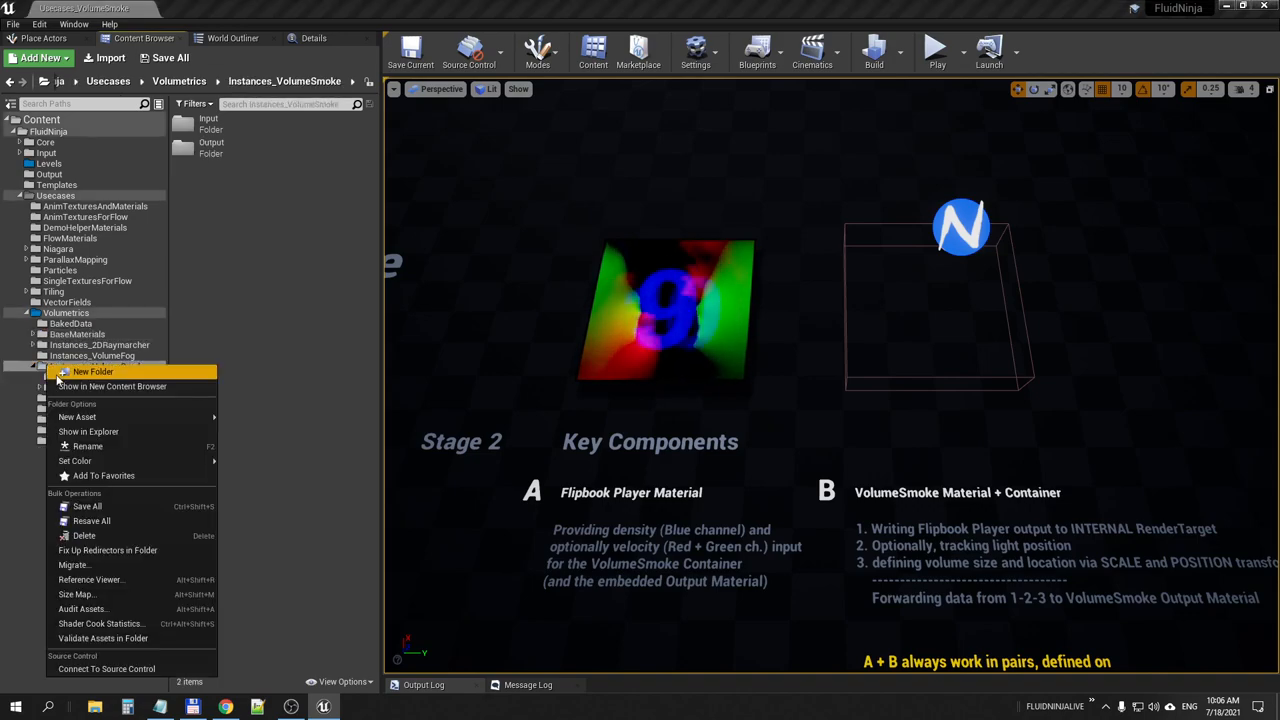
left_click(74, 461)
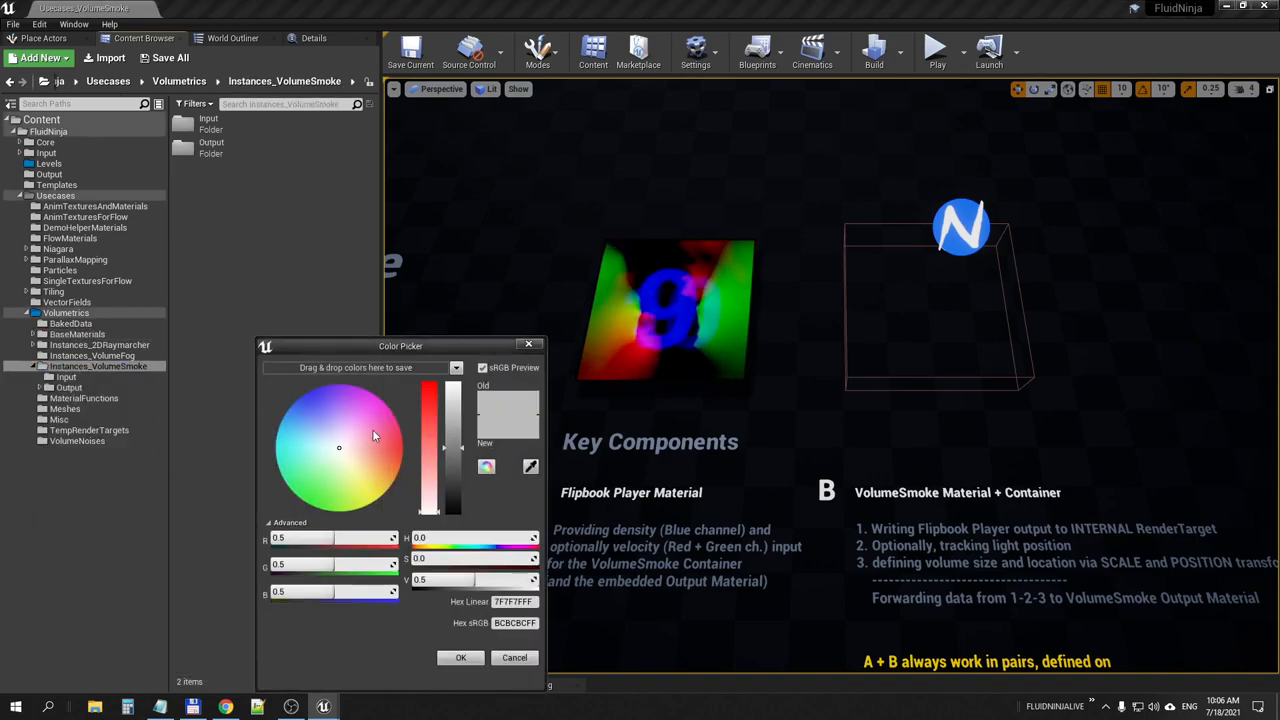
left_click(378, 410)
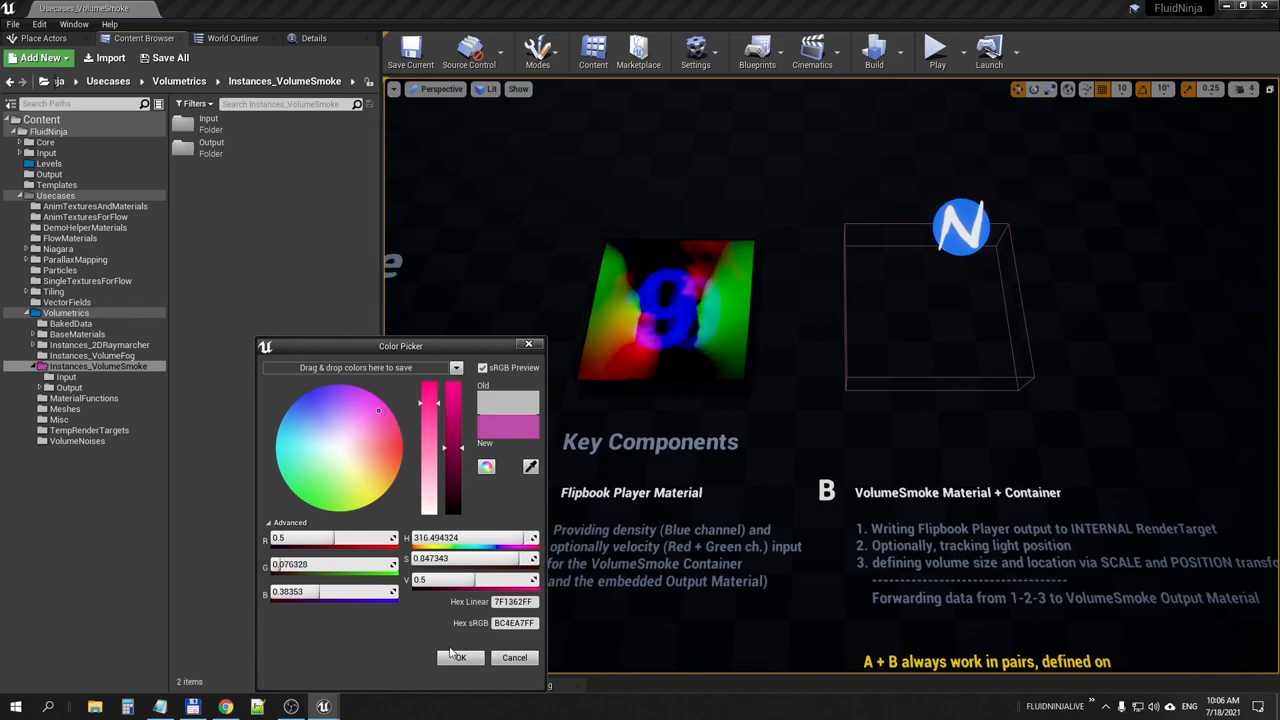
left_click(459, 657)
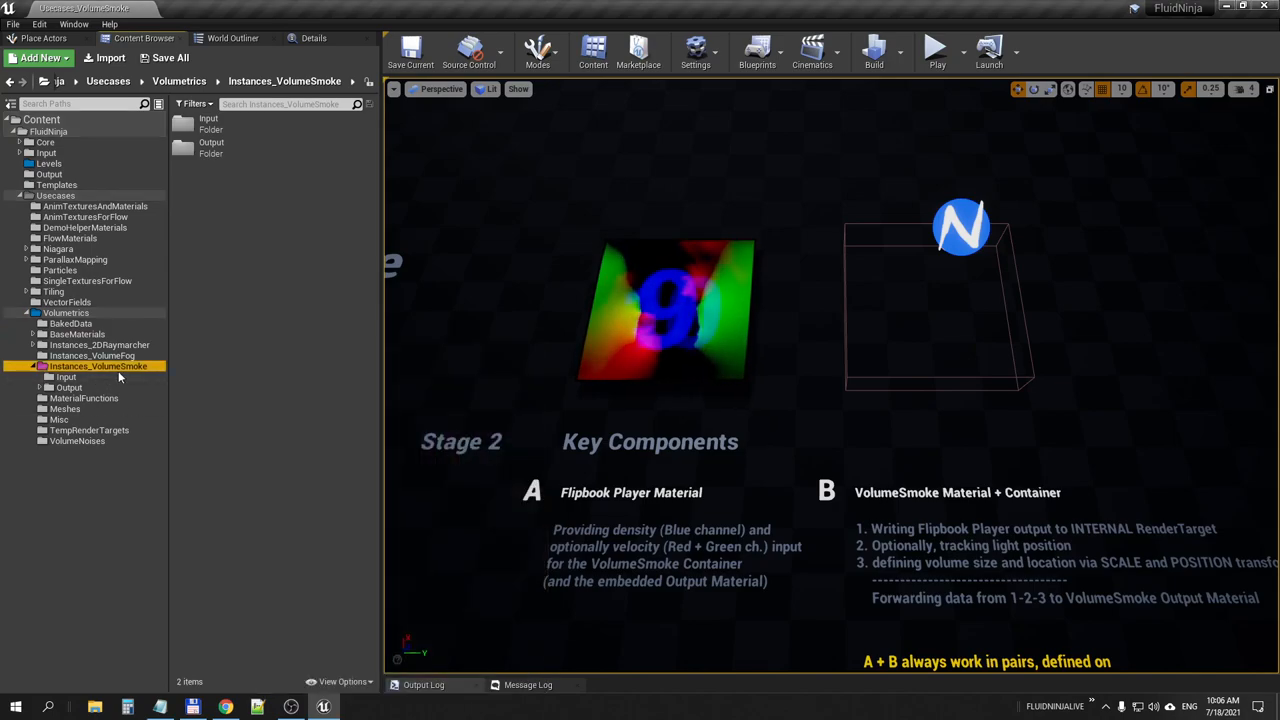
mouse_move(89, 381)
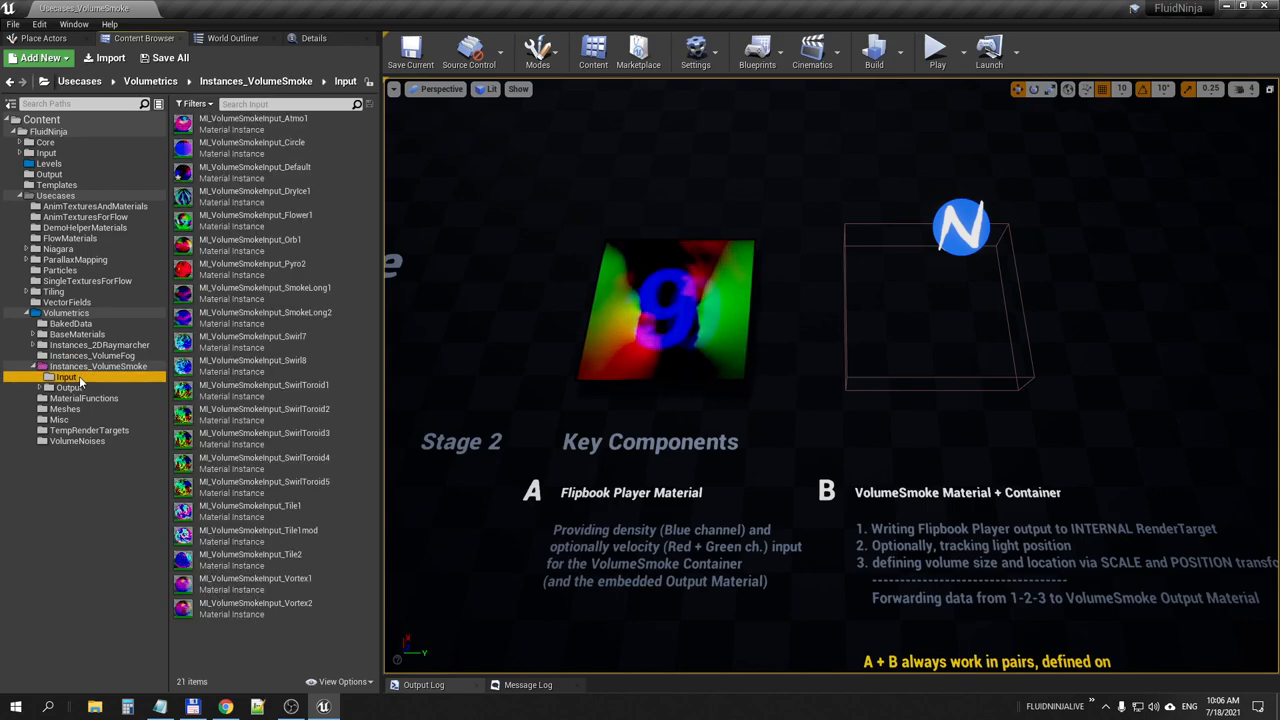
mouse_move(265, 487)
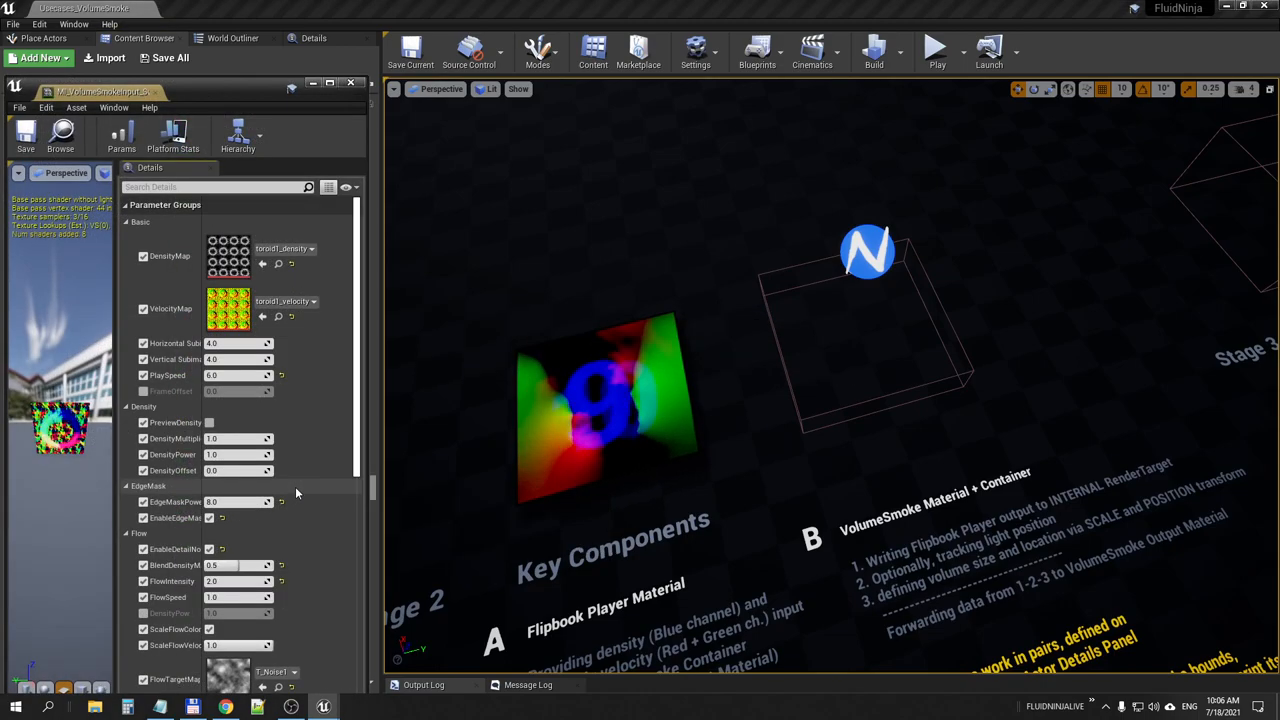
mouse_move(100, 91)
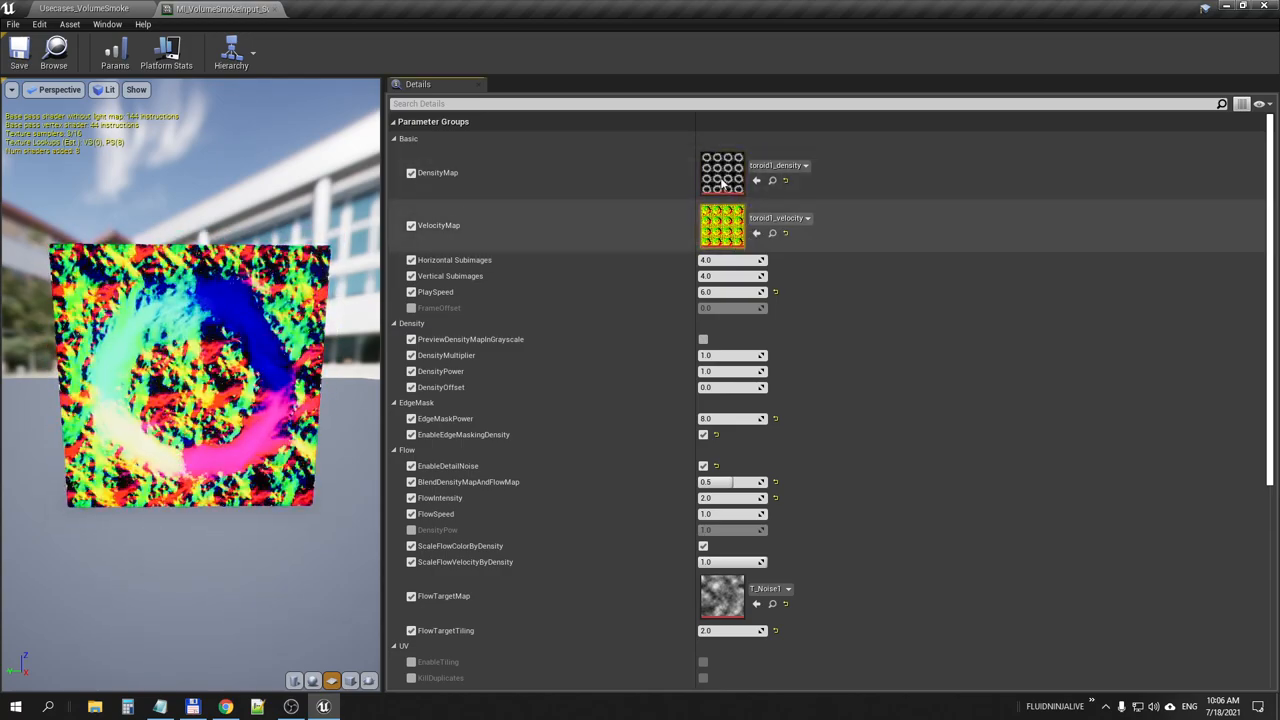
mouse_move(722, 225)
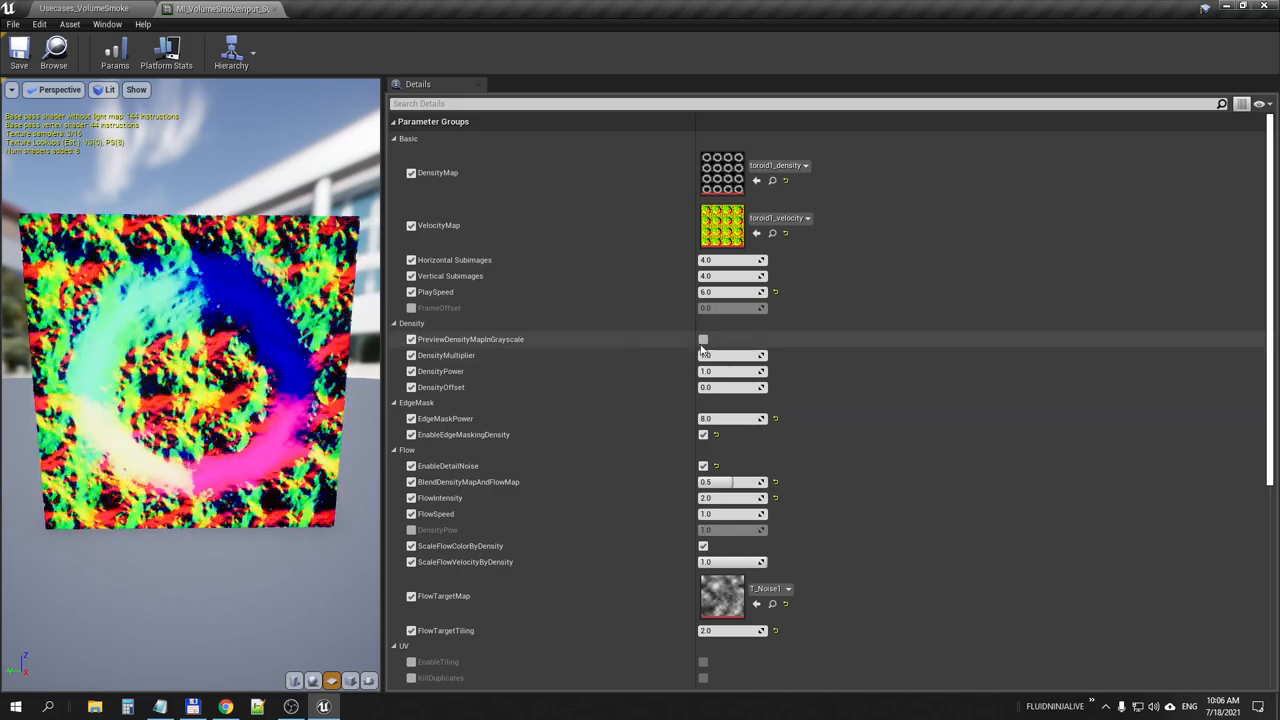
left_click(703, 339)
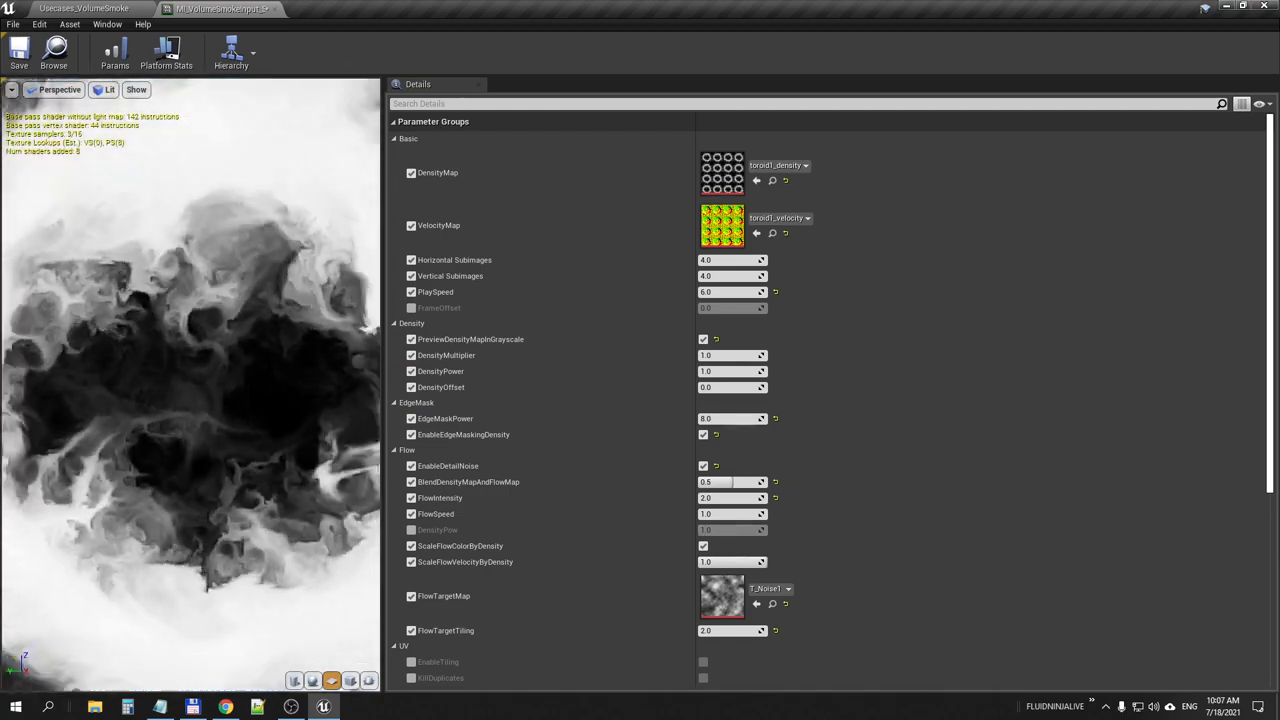
left_click(703, 339)
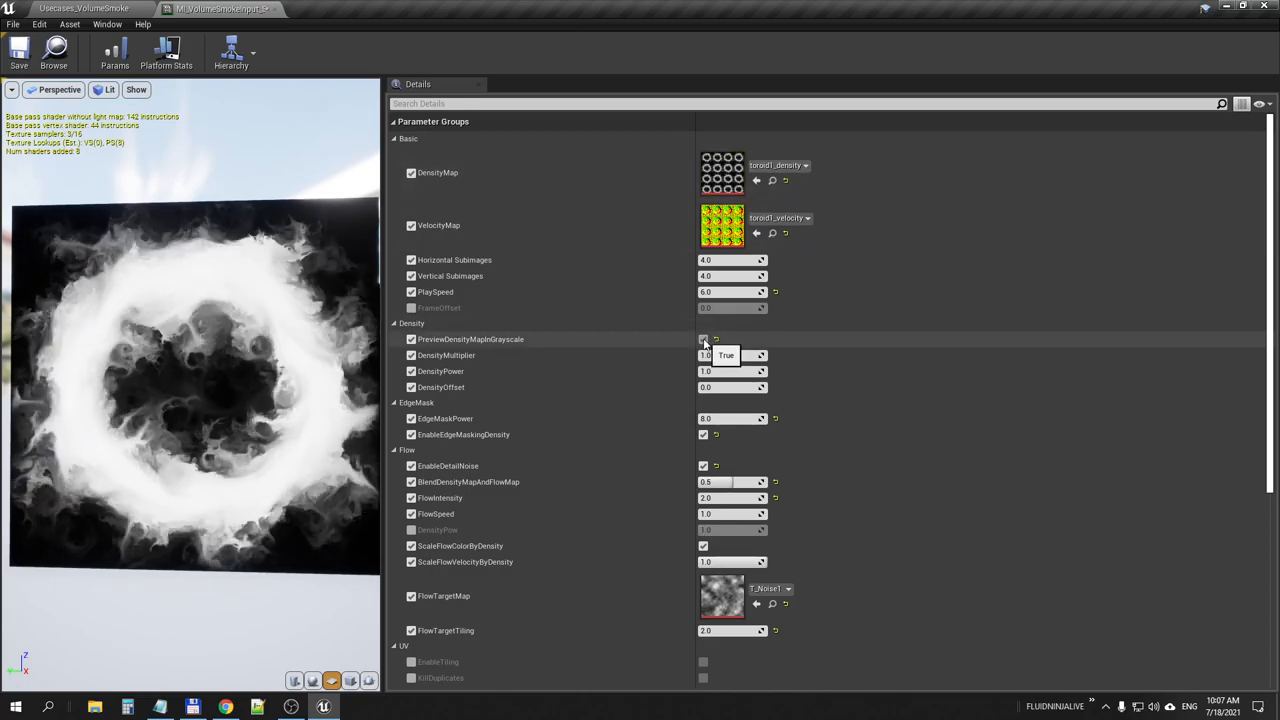
left_click(703, 339)
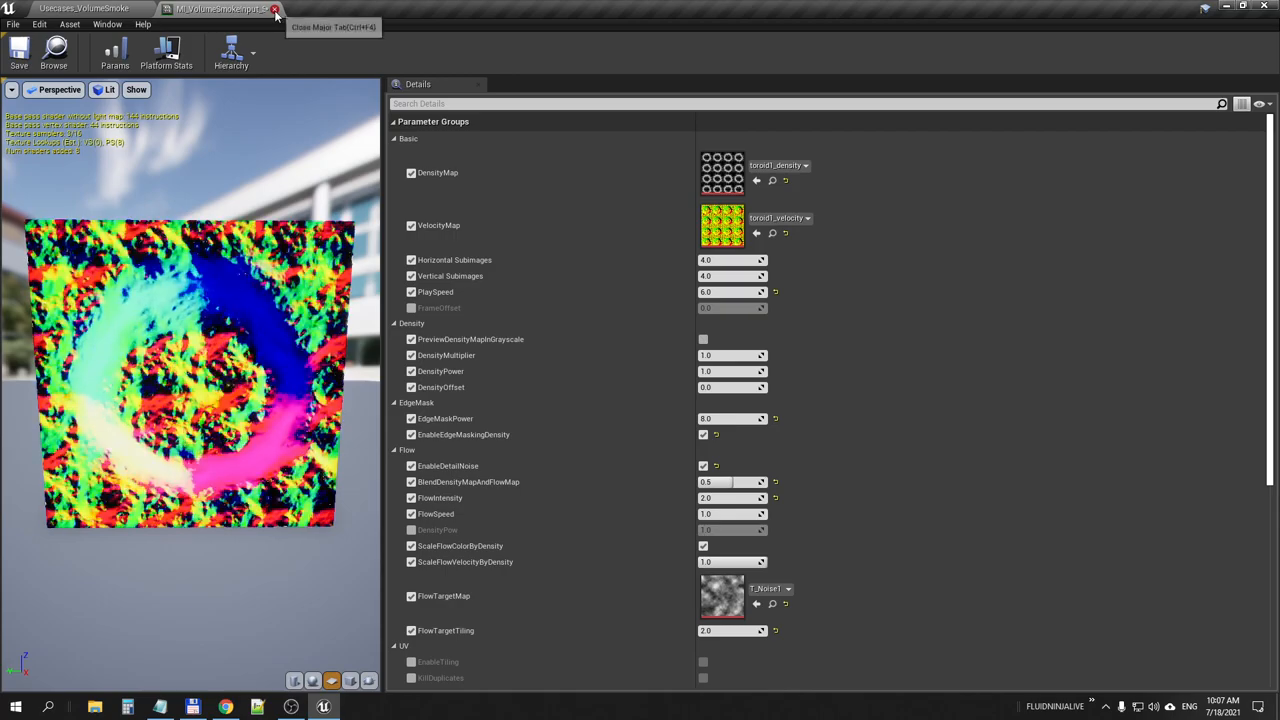
left_click(275, 8)
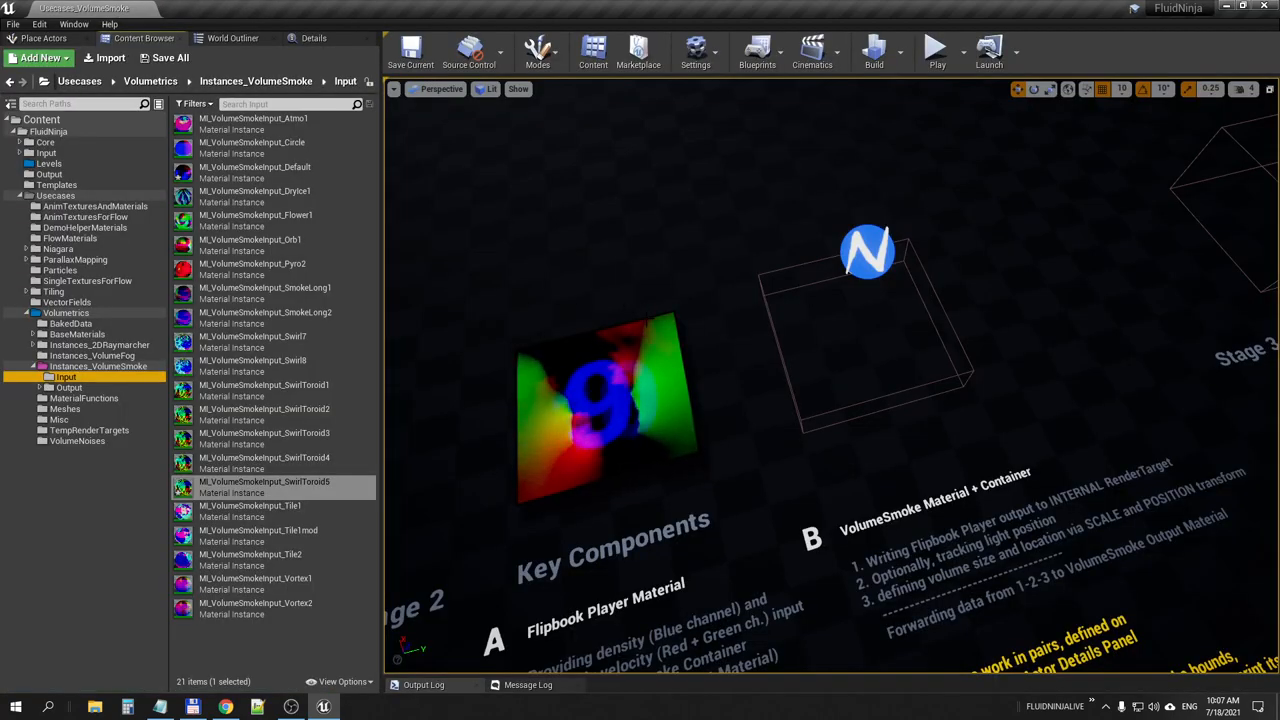
Select two smoke containers, then play the level to watch the green smoke and stop.
left_click(936, 47)
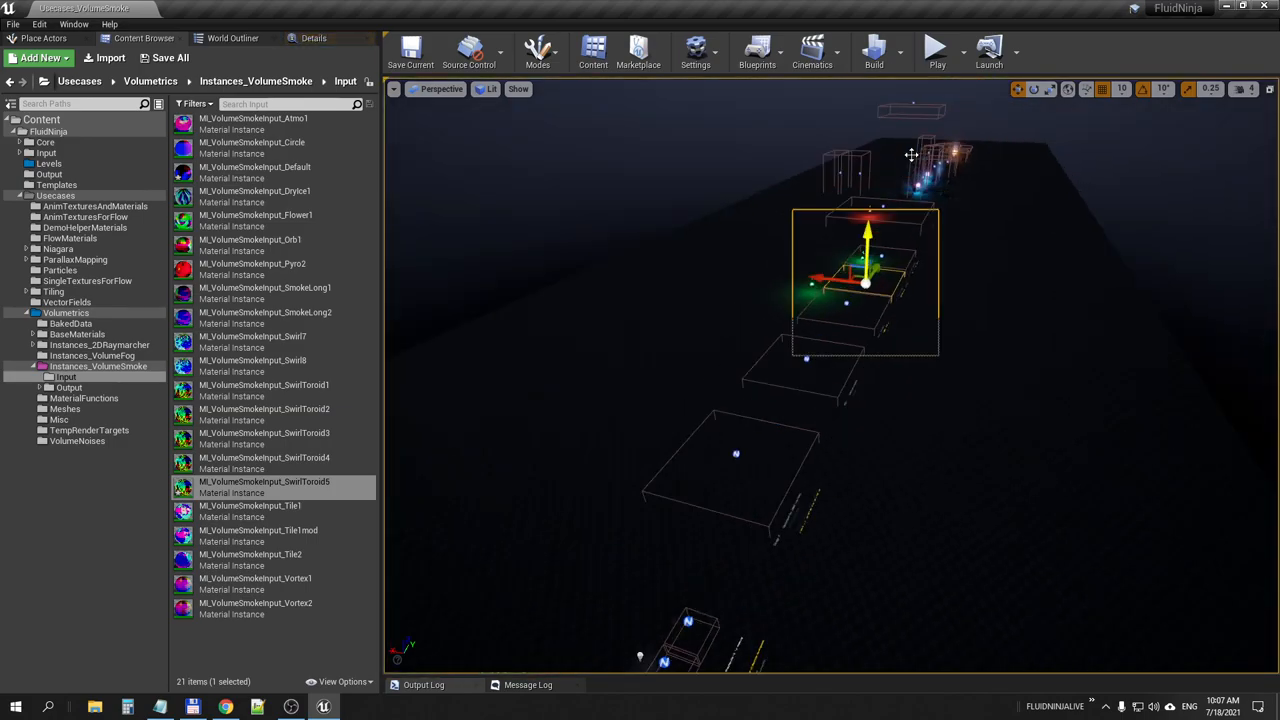
left_click(1243, 89)
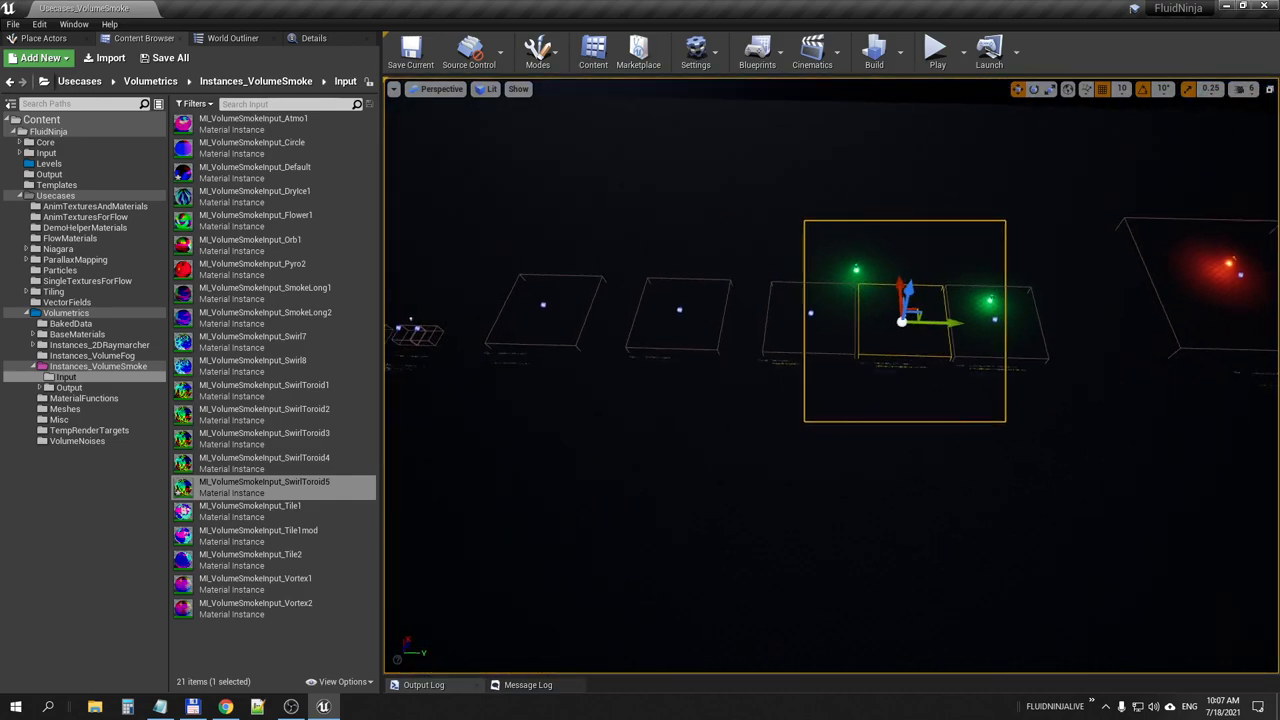
left_click(935, 47)
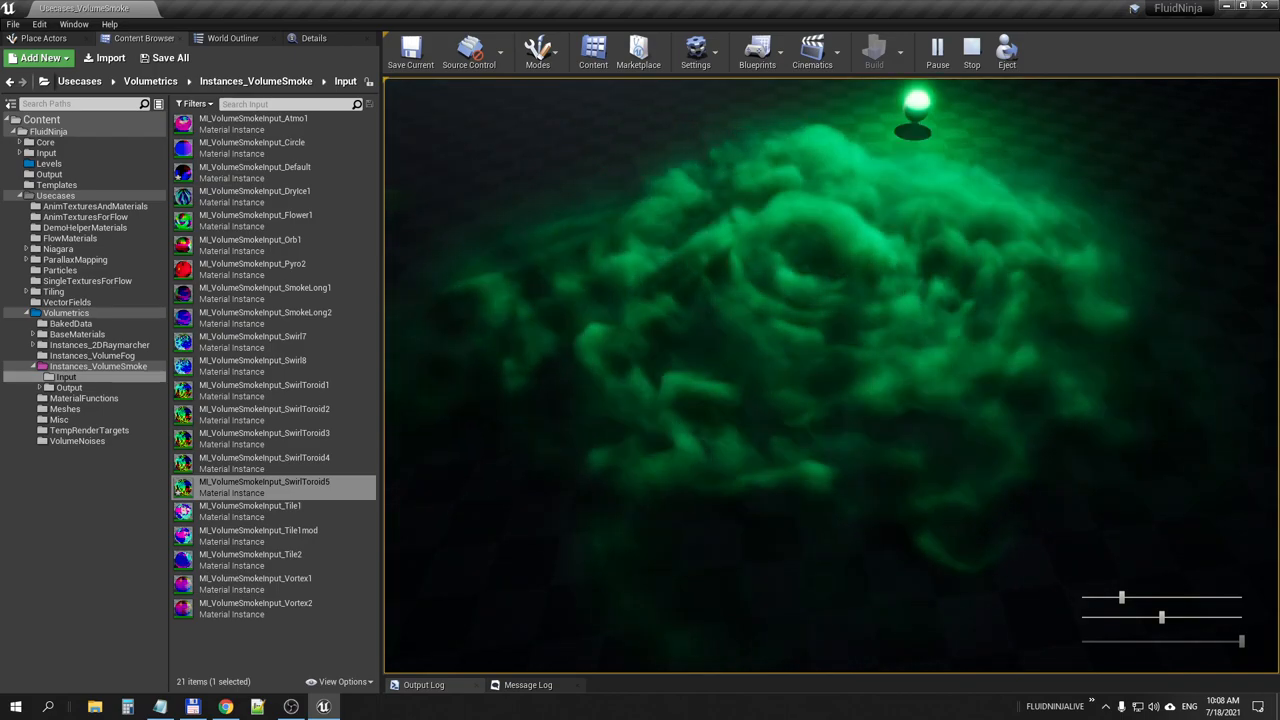
left_click(970, 47)
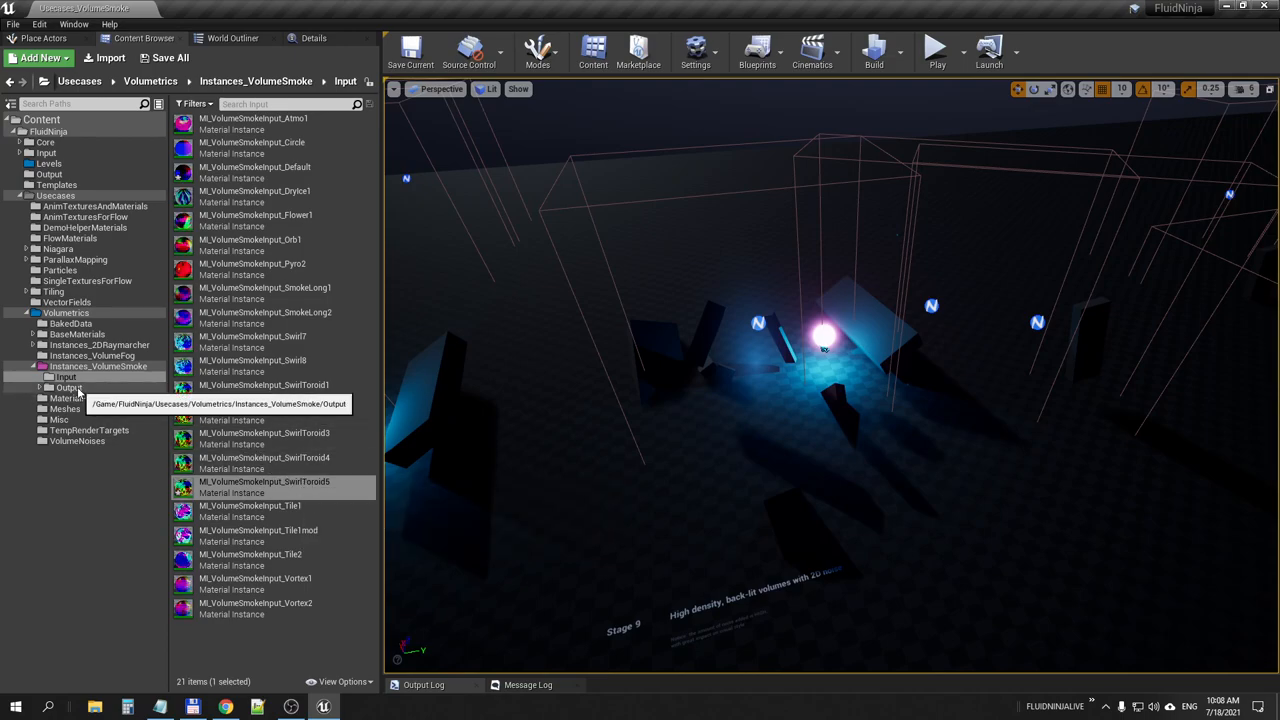
Show the Instances_VolumeSmoke Output folder and select MI_VolumeSmoke_PointLit_MistValley3.
left_click(69, 388)
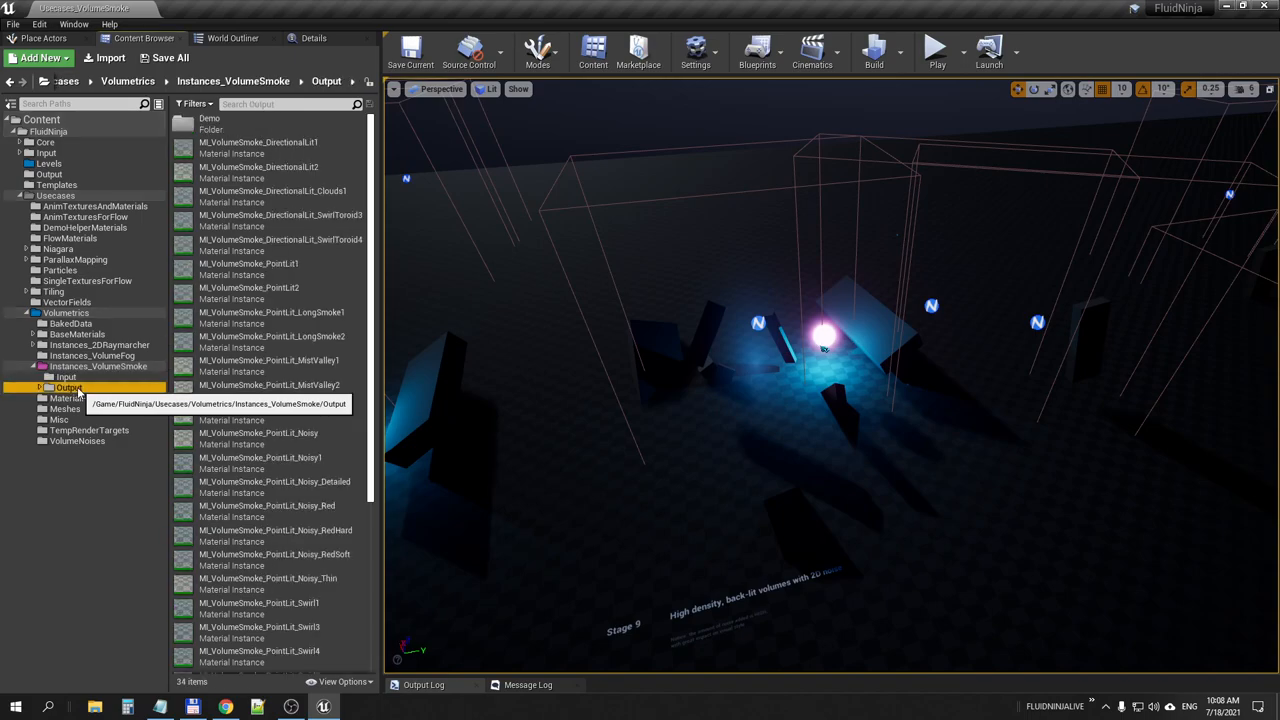
left_click(97, 366)
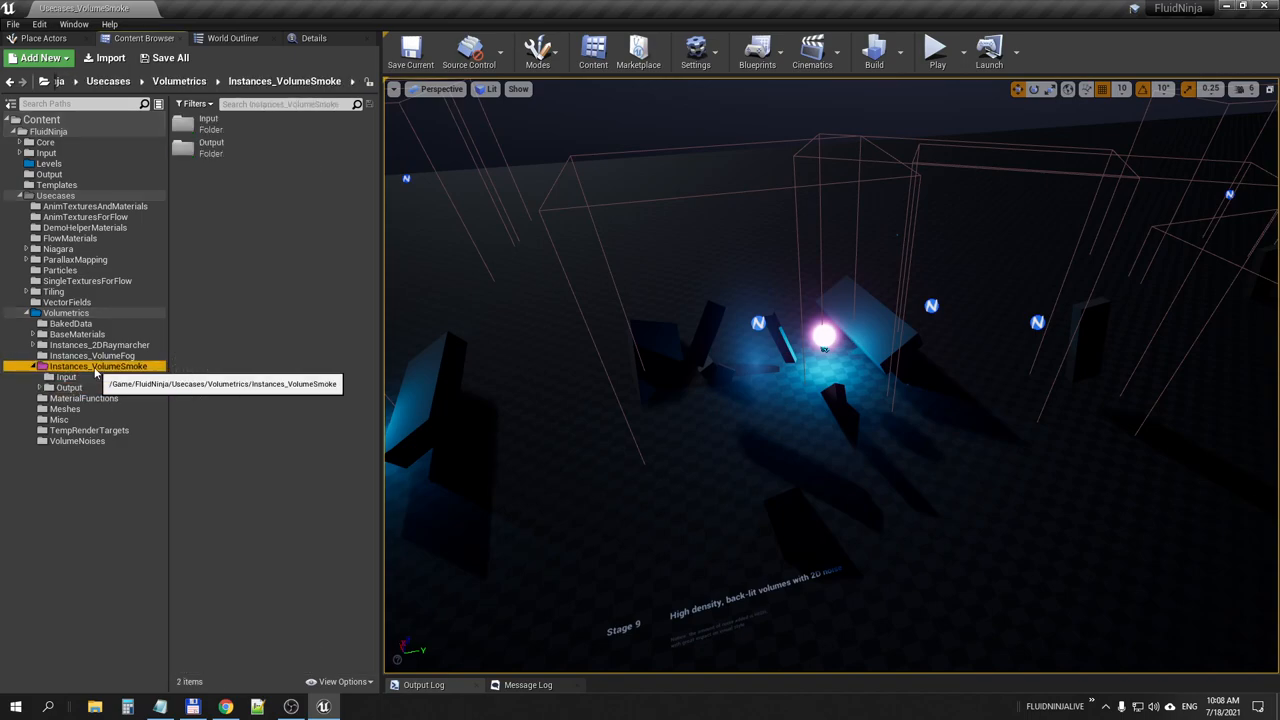
left_click(69, 387)
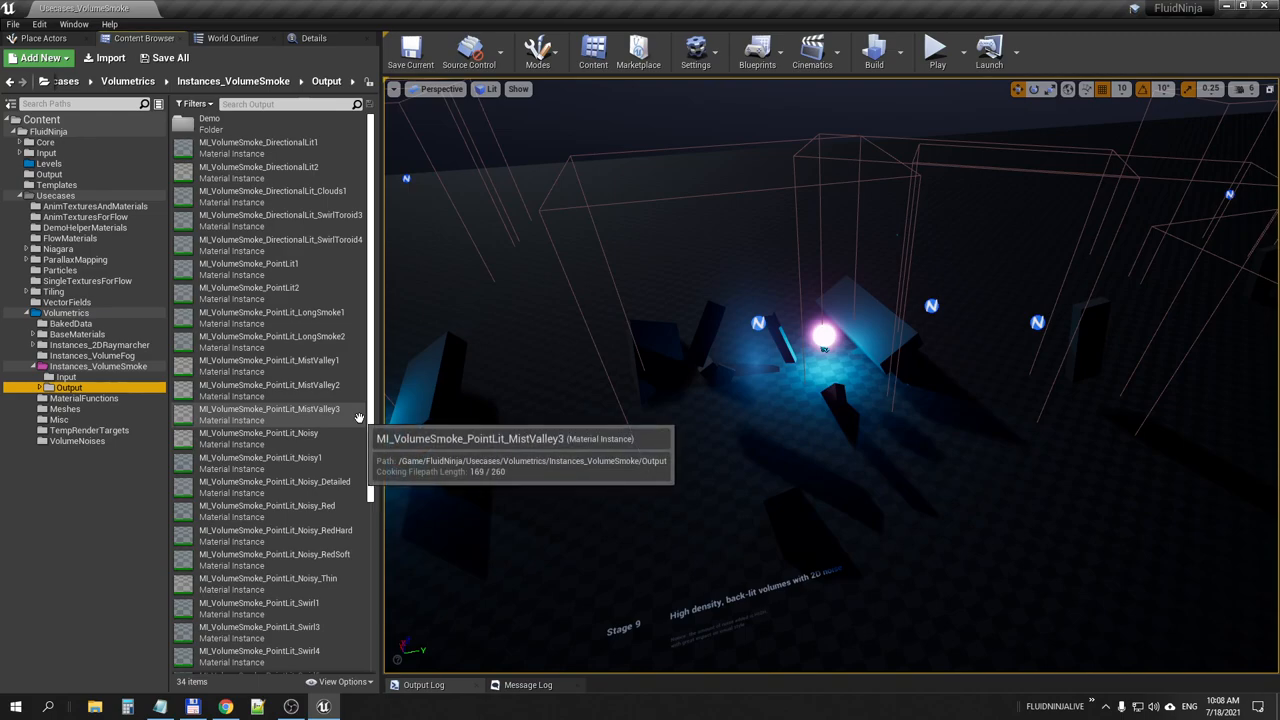
mouse_move(318, 402)
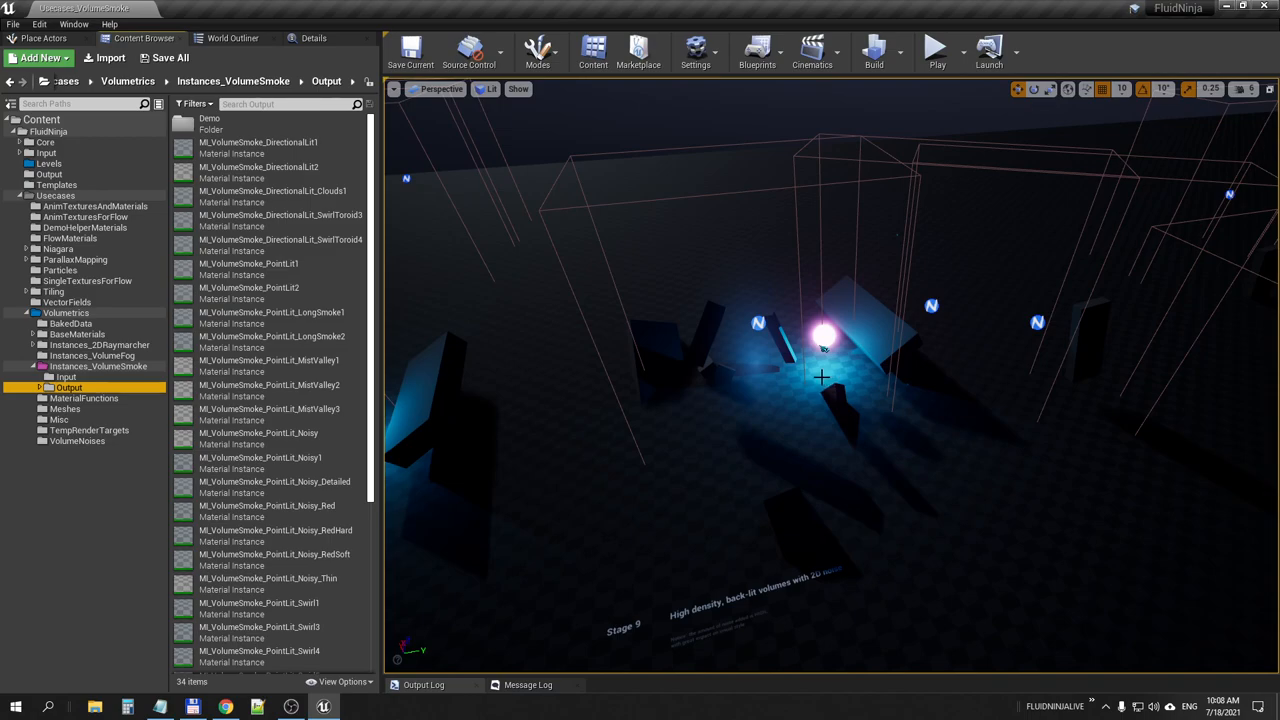
mouse_move(817, 374)
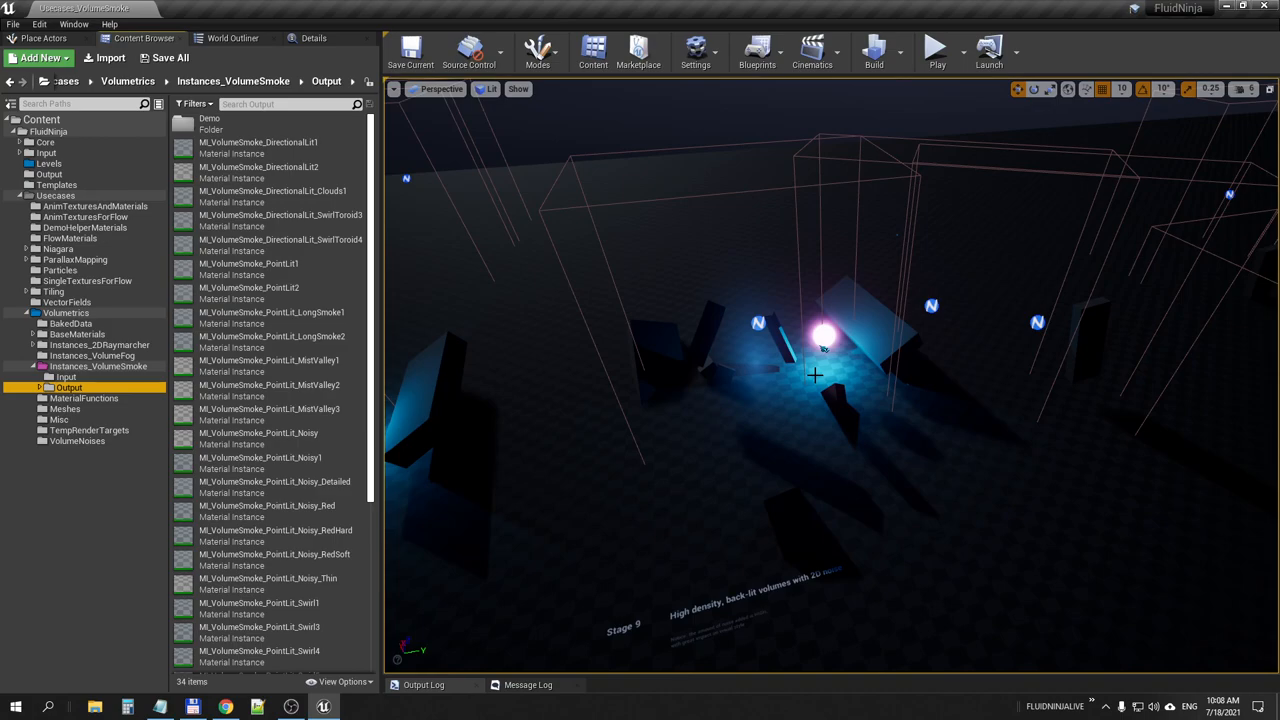
mouse_move(300, 408)
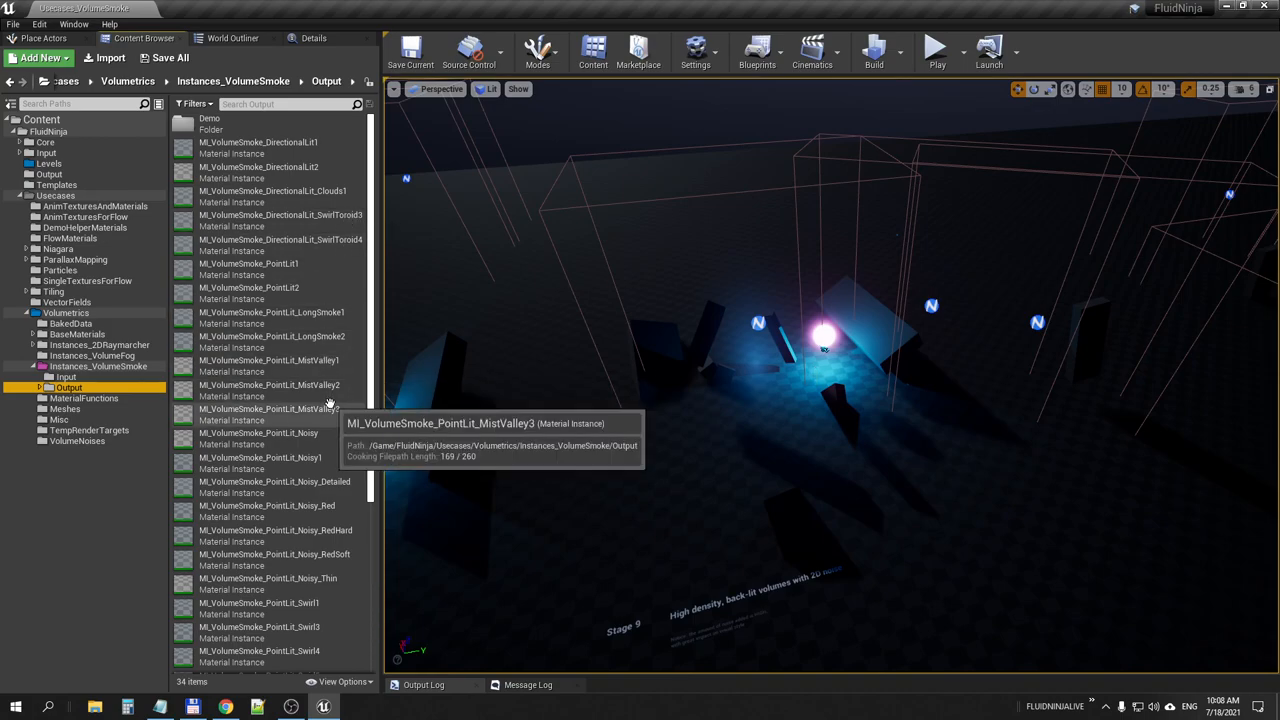
left_click(270, 410)
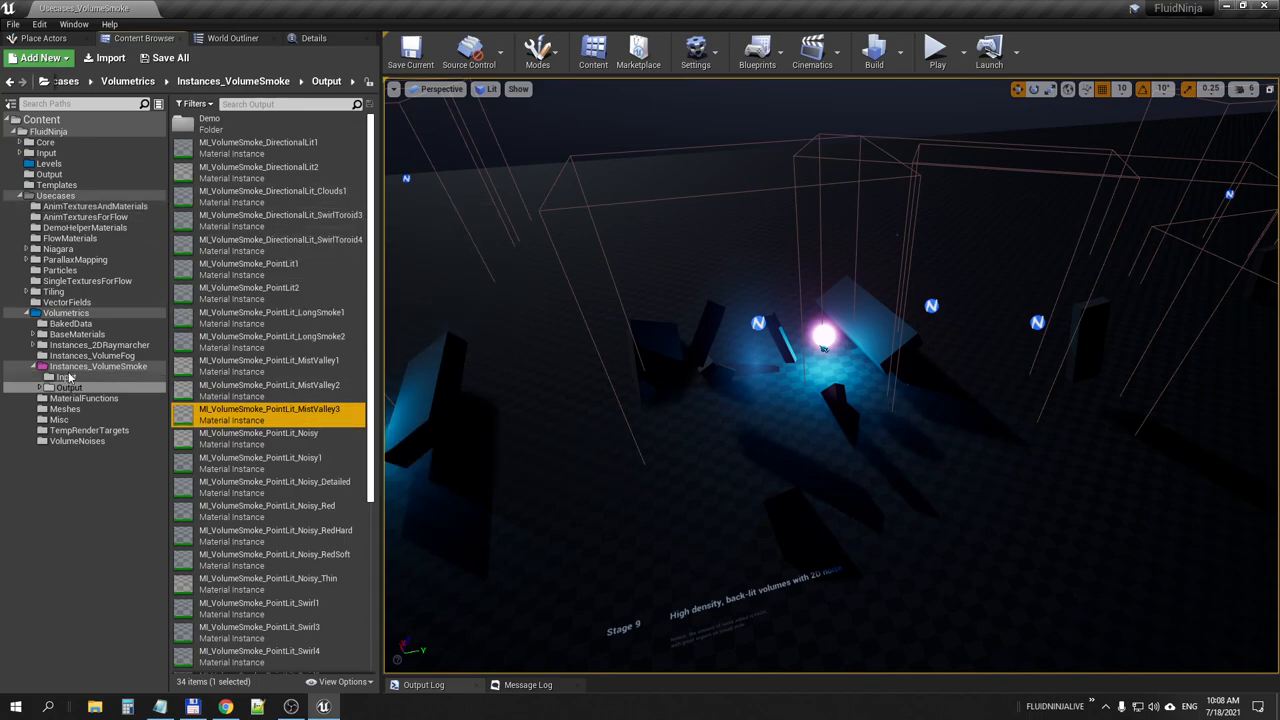
Place a BP_VolumeSmokeContainer from Volumetrics, scale it to 10, and move it over the stage.
left_click(65, 313)
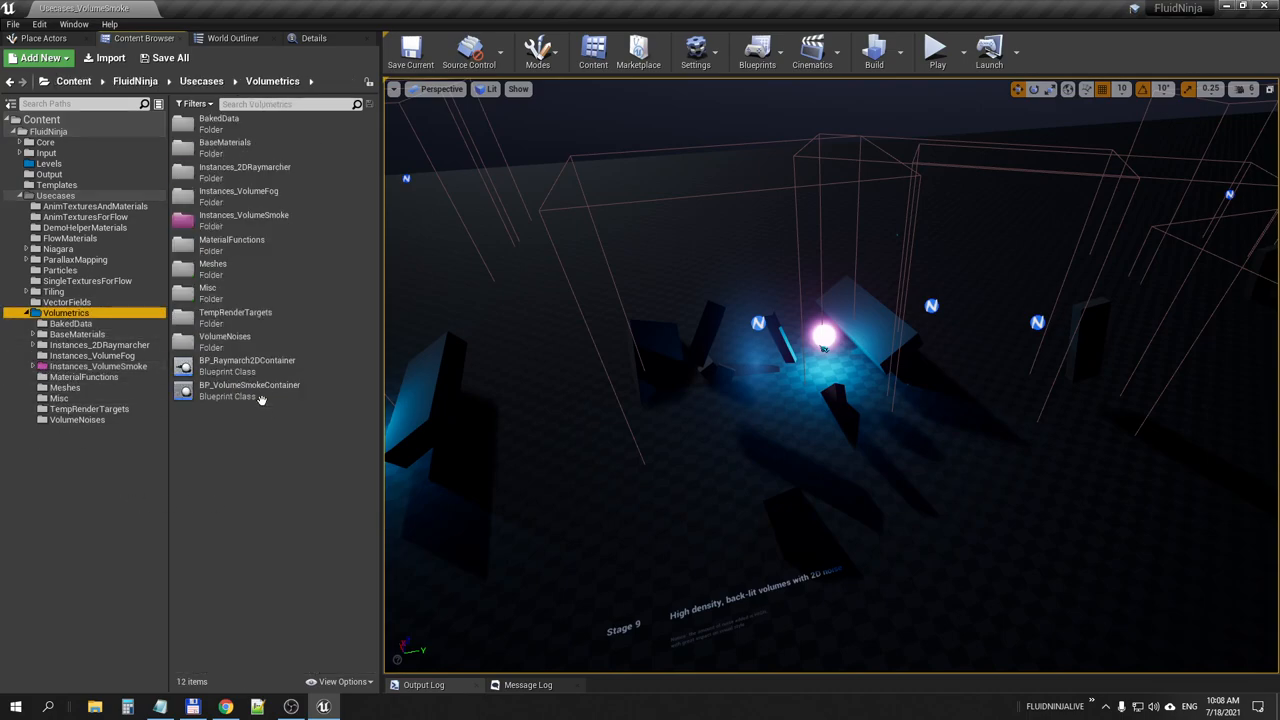
left_click(249, 390)
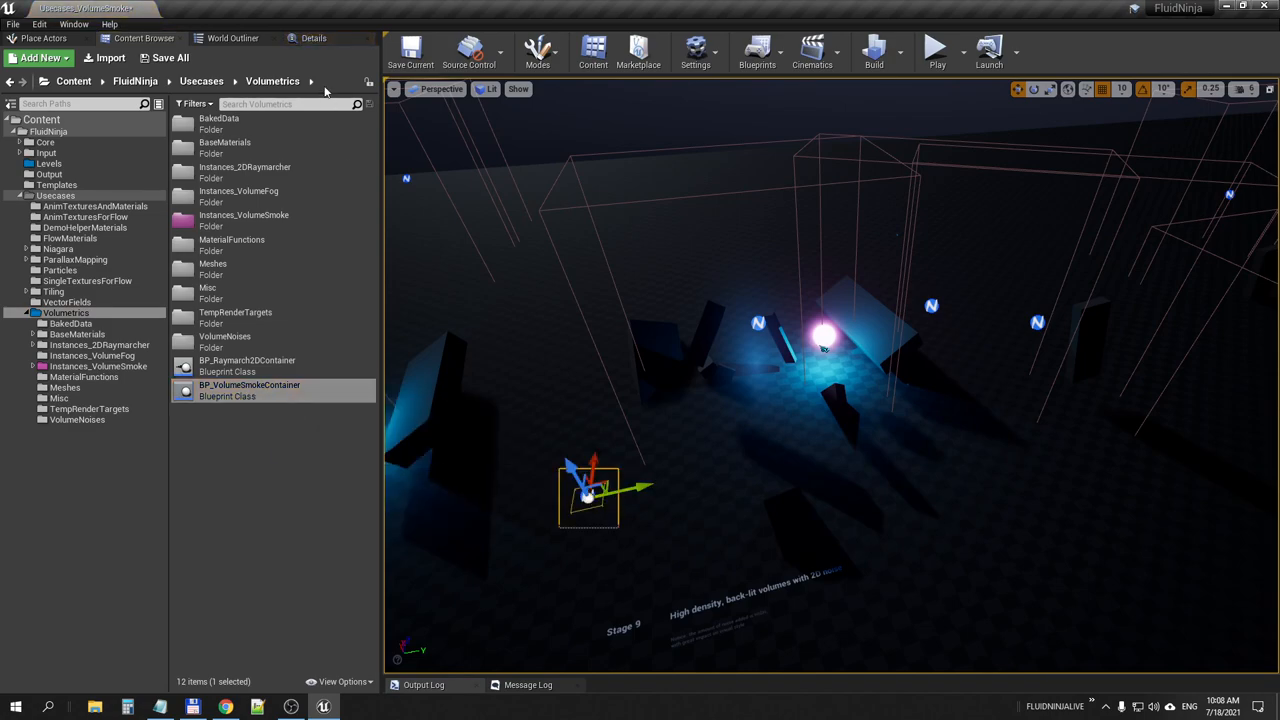
double_click(249, 390)
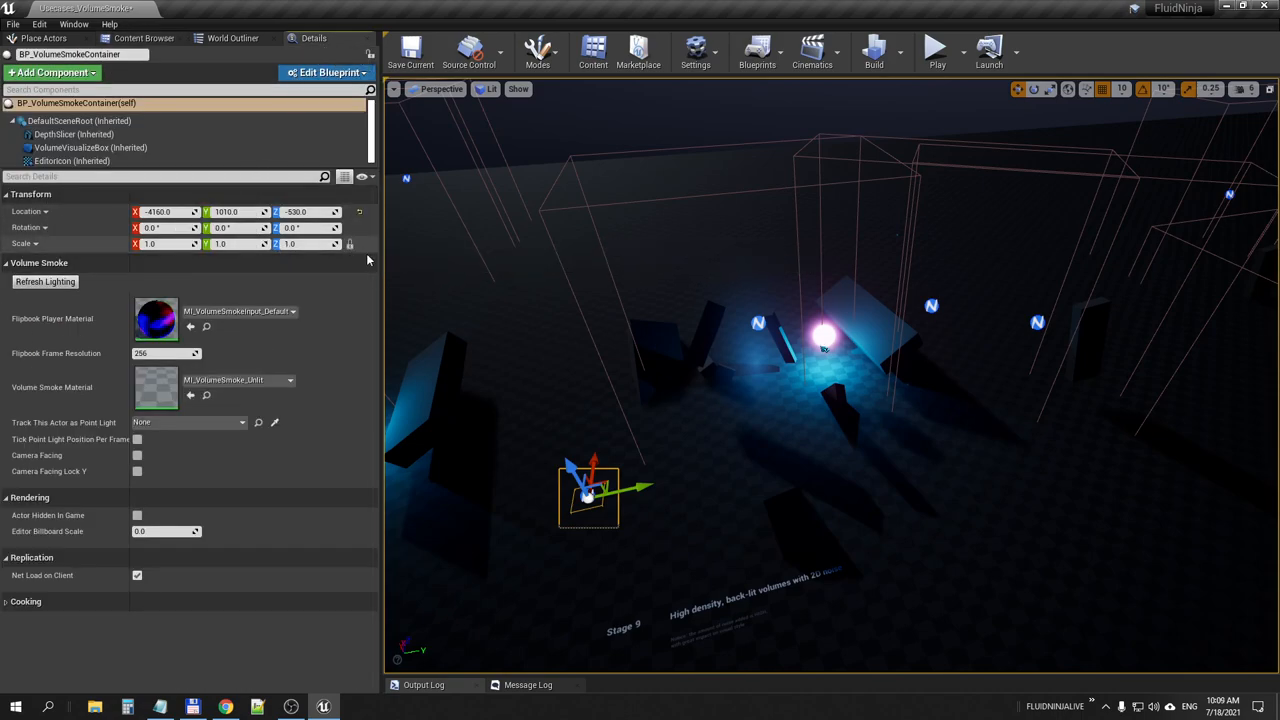
left_click(165, 243)
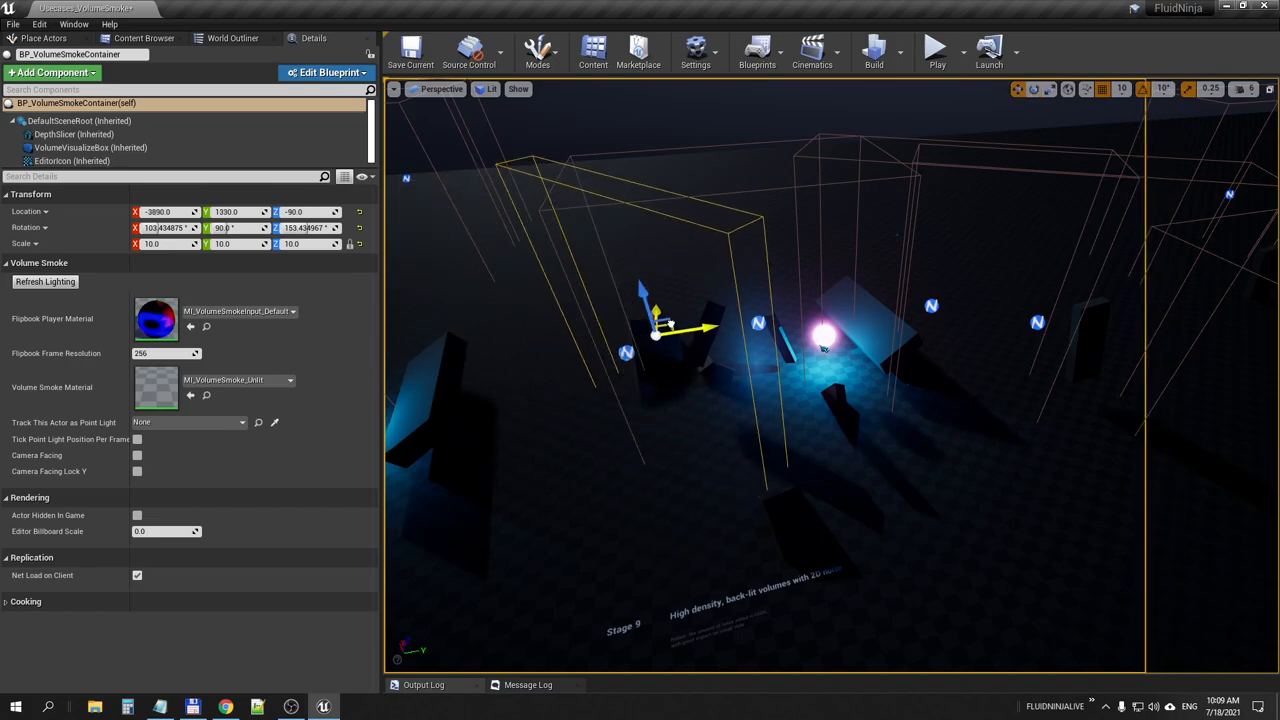
left_click_drag(655, 335, 545, 395)
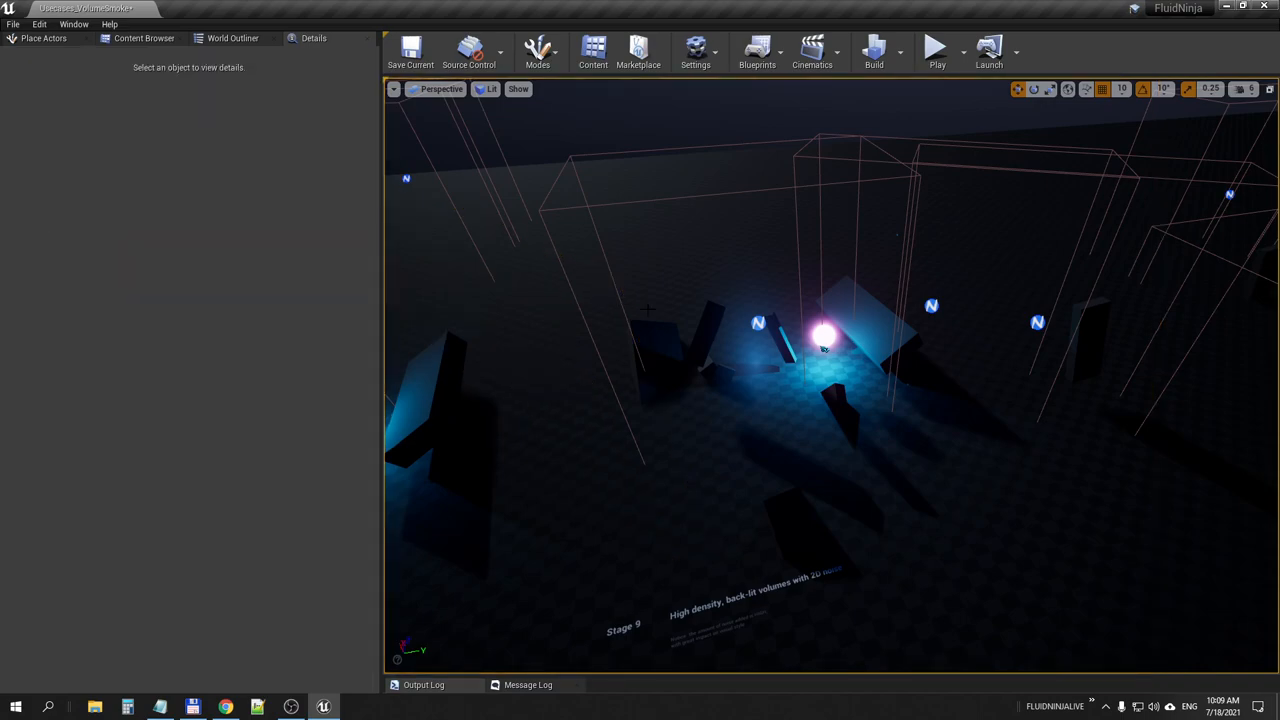
Select VolumeSmokeContainer13 (SwirlToroid2 materials, 512 resolution, PointLight6) and run the level.
left_click(818, 330)
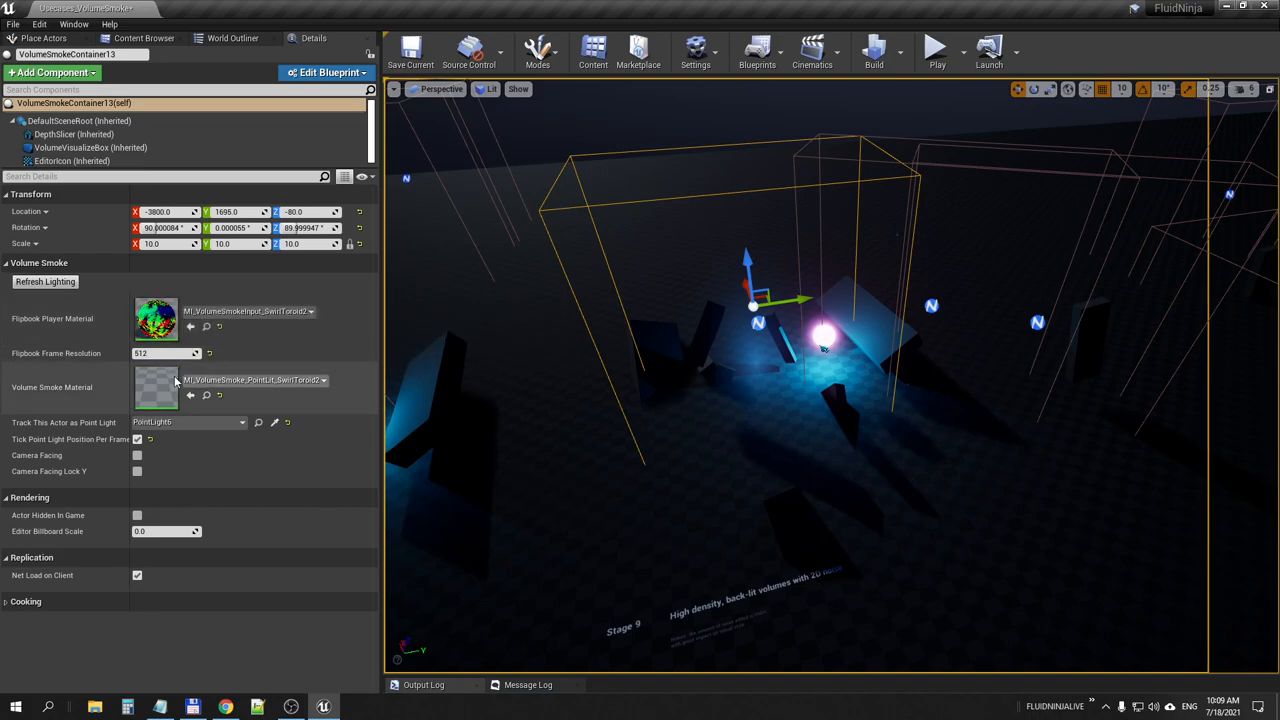
mouse_move(155, 318)
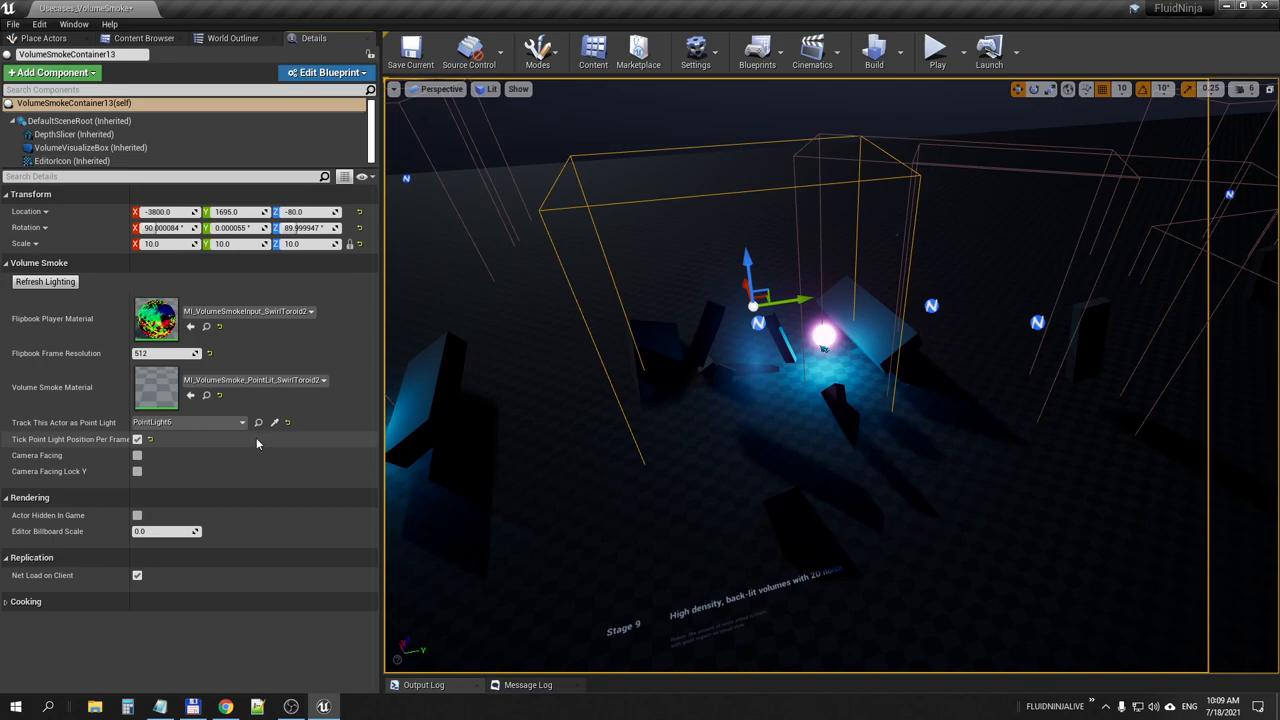
mouse_move(75, 422)
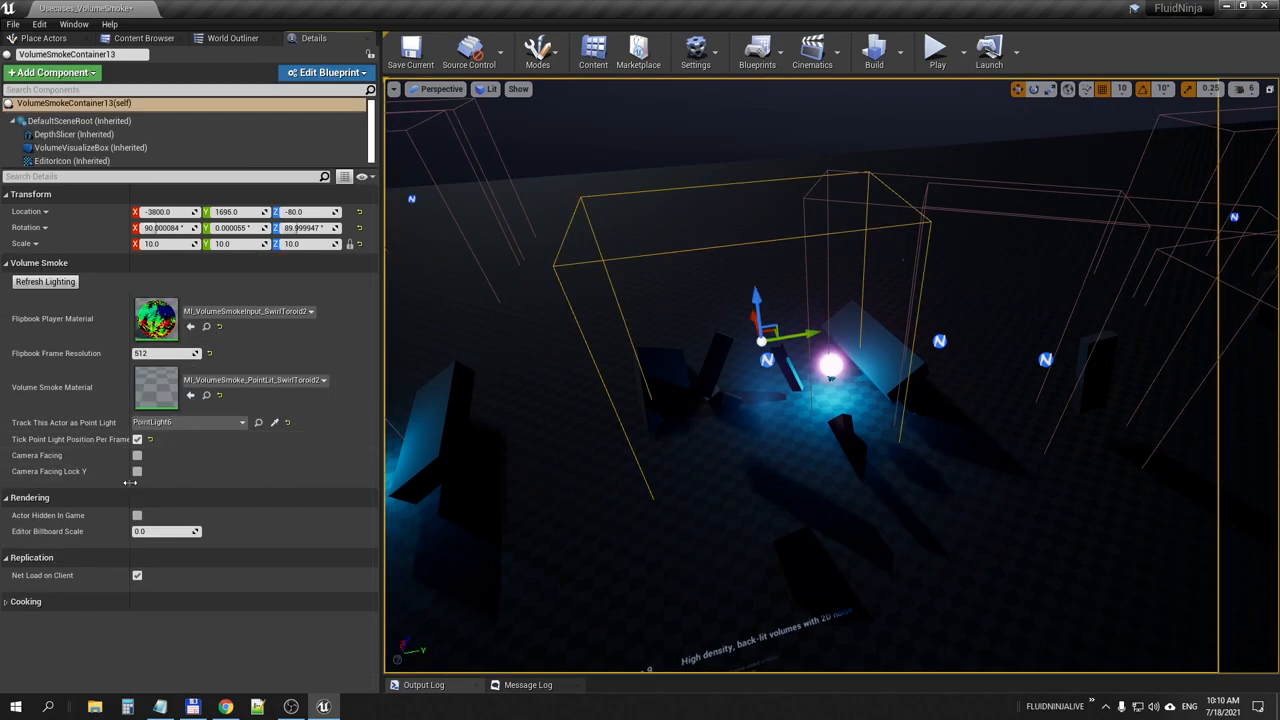
left_click(936, 47)
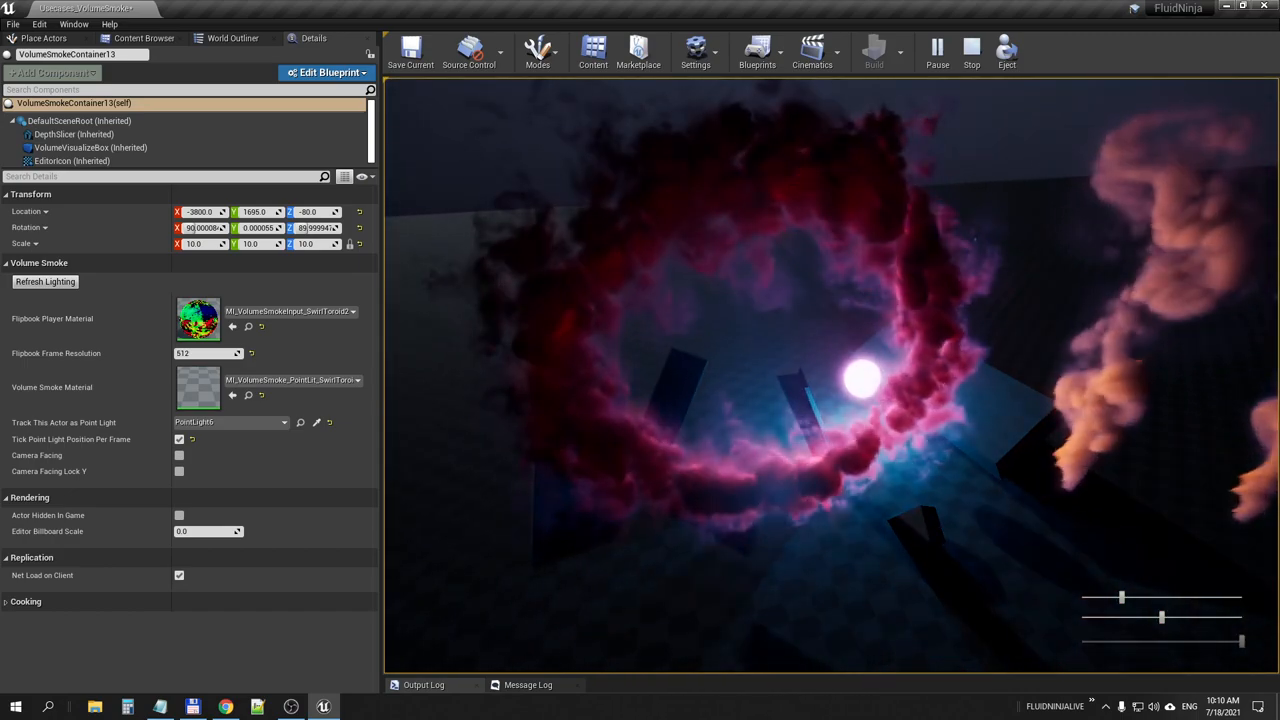
Stop the toroid smoke preview and return to editing.
left_click(971, 46)
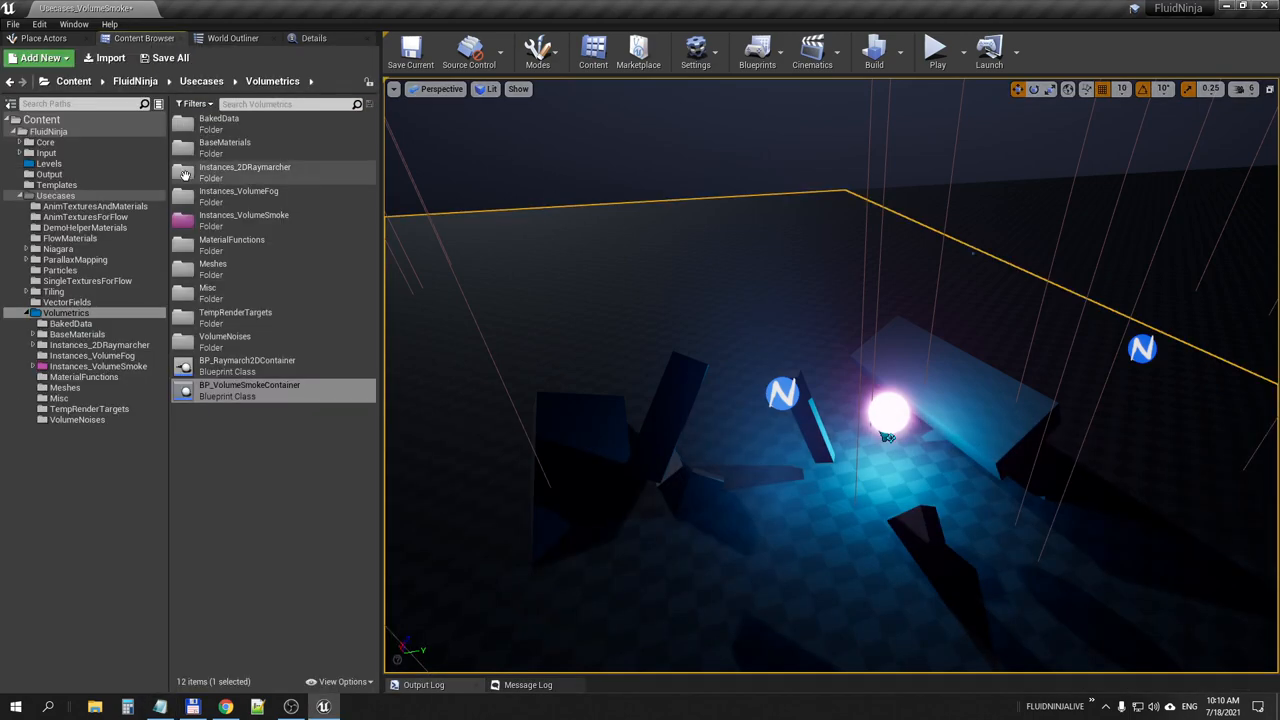
Load Usecases_Additional1 without saving the smoke level, then deselect the raymarch container.
left_click(49, 163)
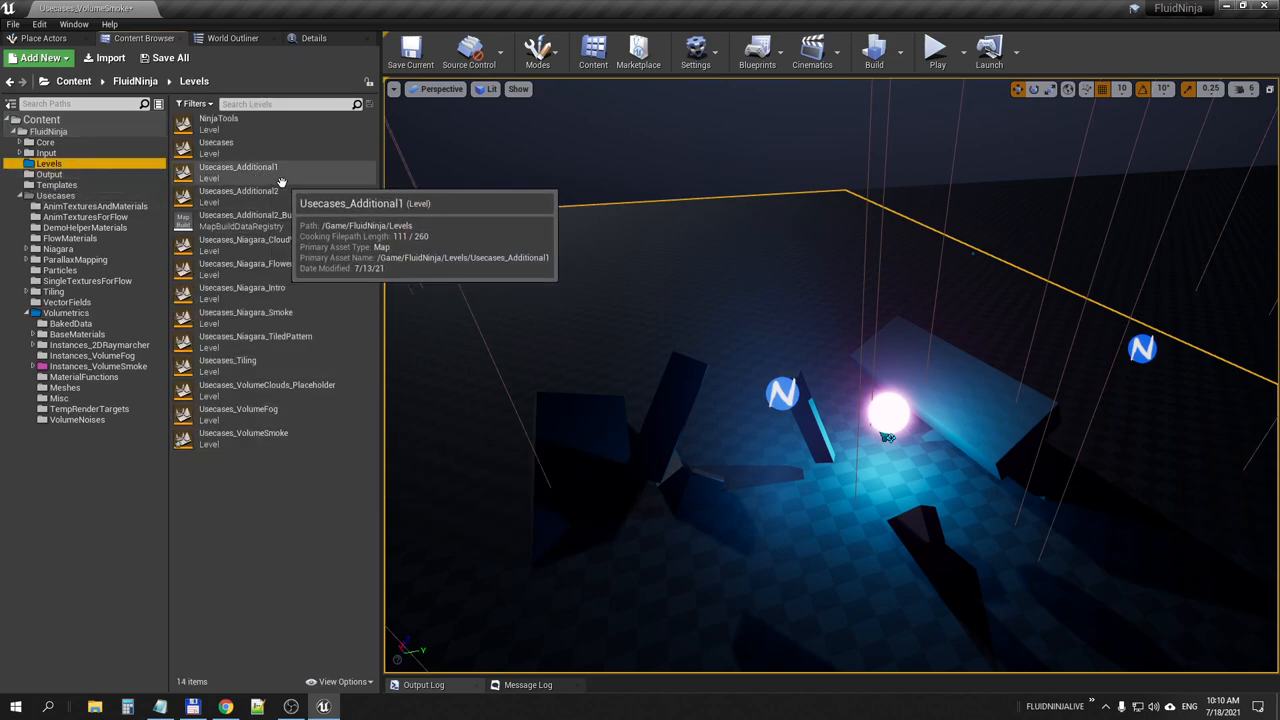
mouse_move(265, 170)
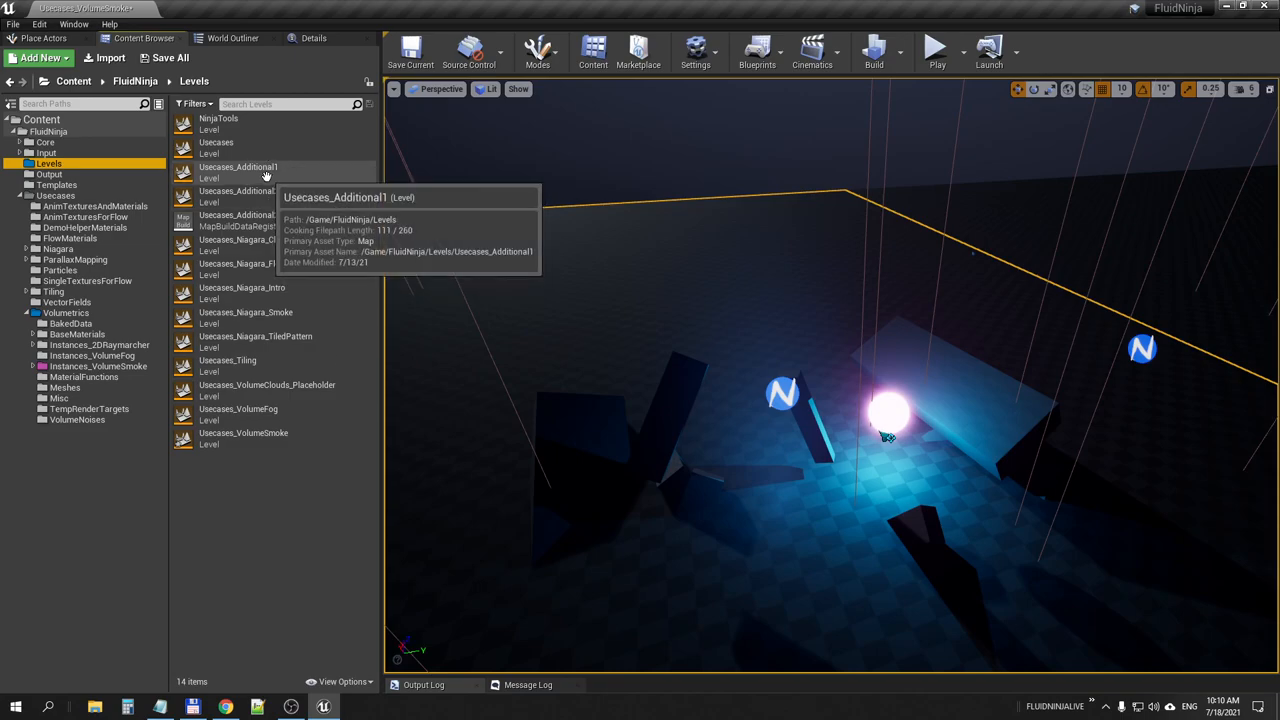
double_click(238, 171)
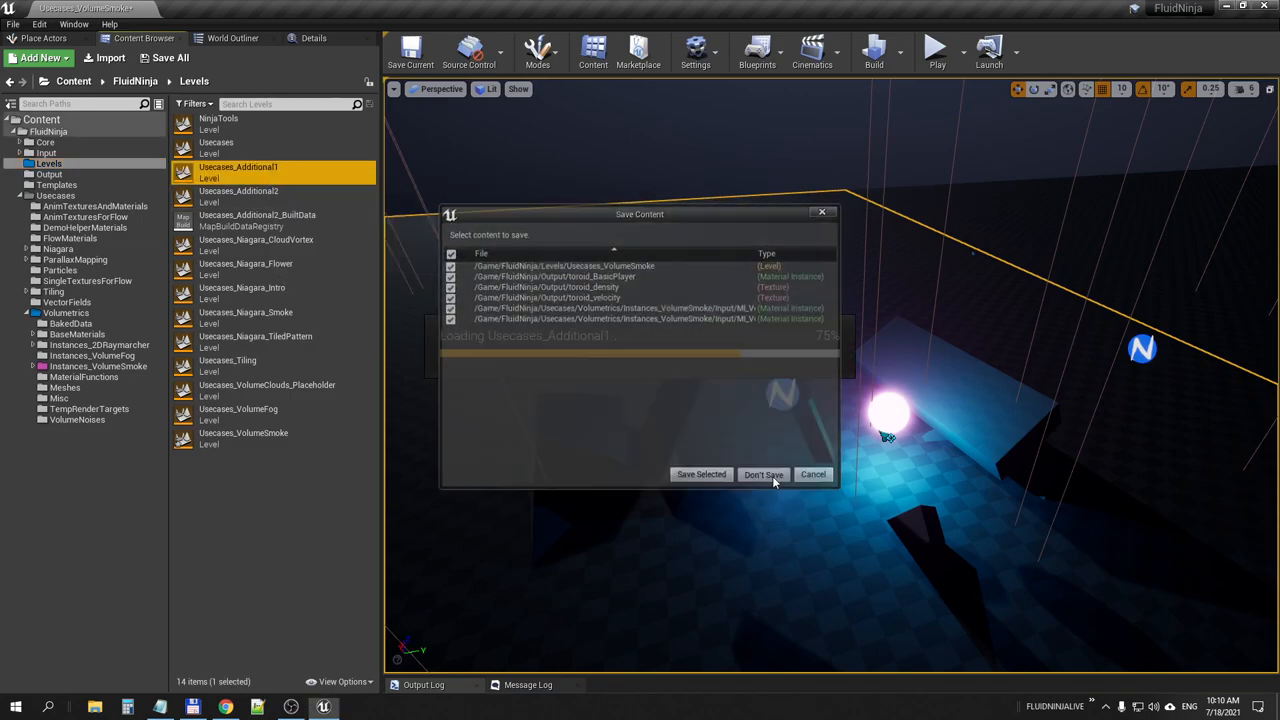
left_click(763, 474)
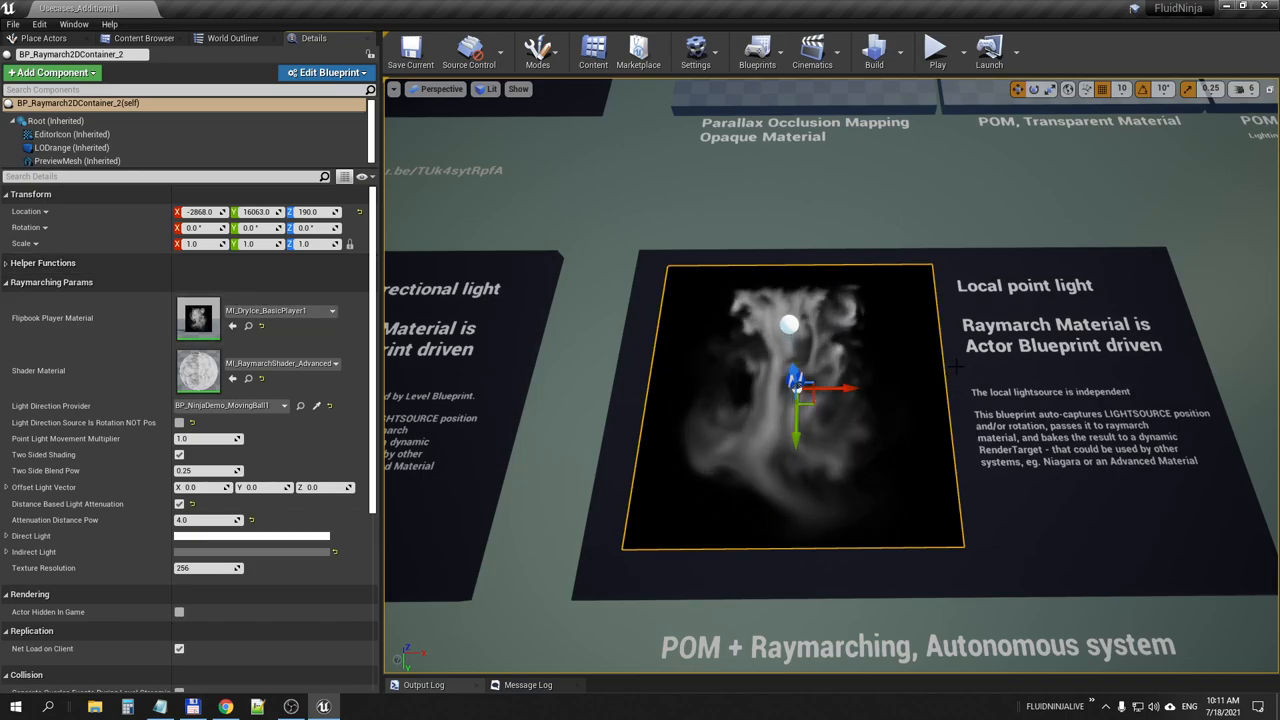
mouse_move(198, 370)
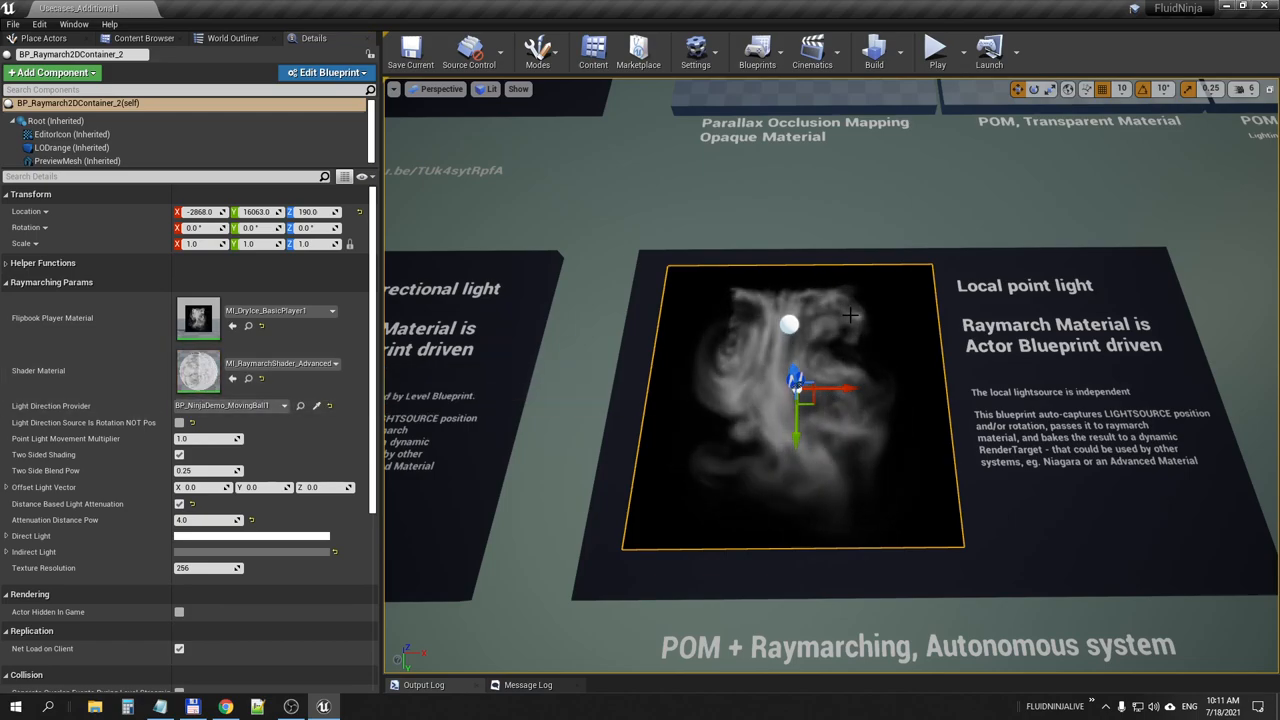
left_click(935, 47)
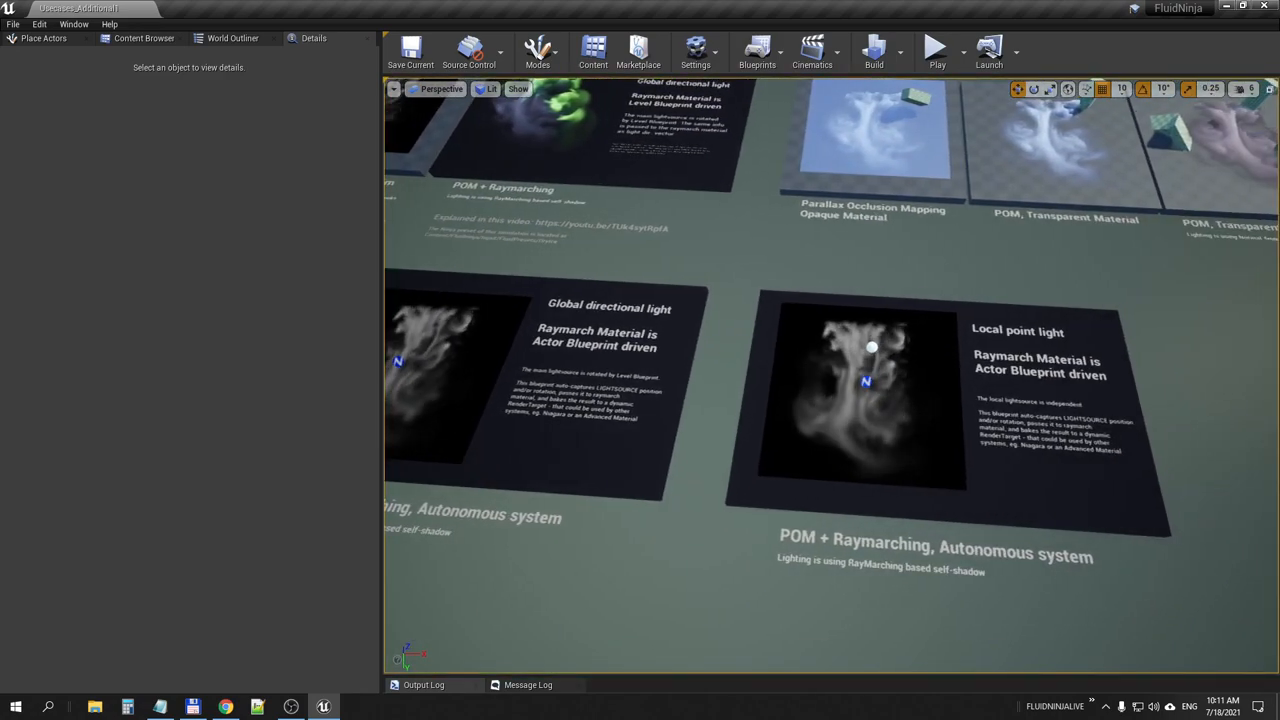
Load the Usecases_Additional2 cauldron demo level and show the Blueprints toolbar menu.
left_click(862, 390)
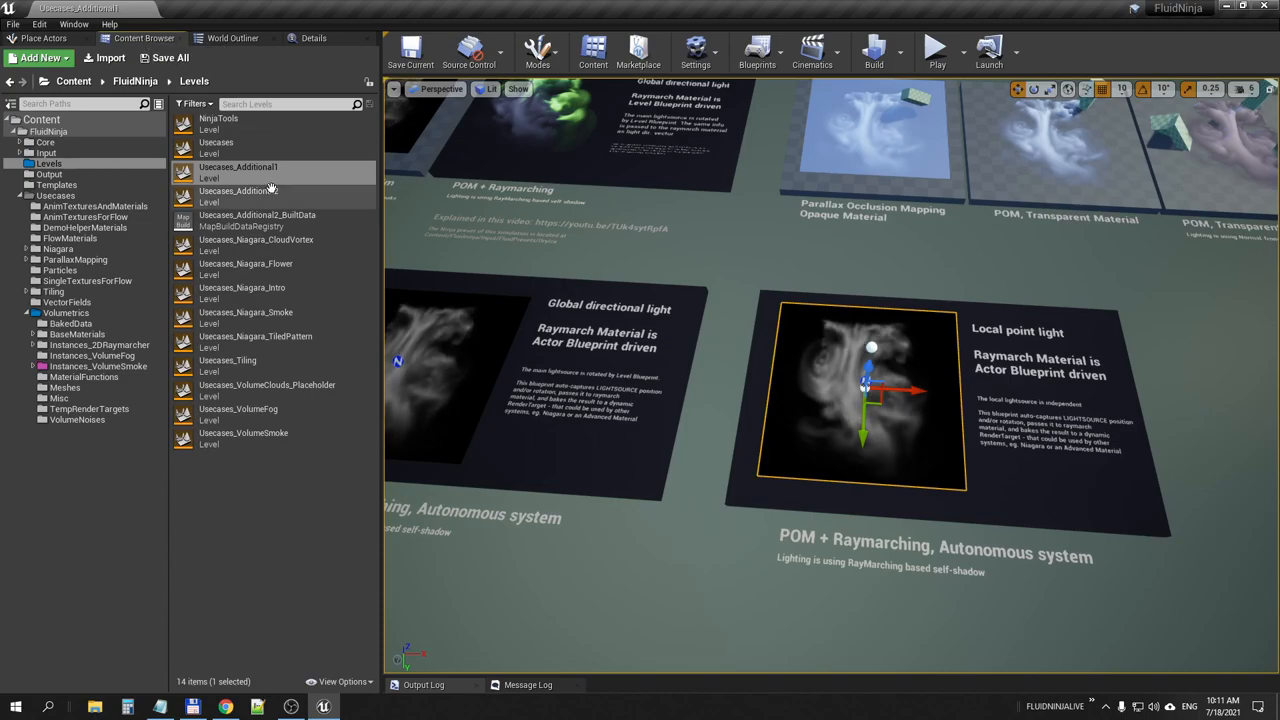
double_click(238, 196)
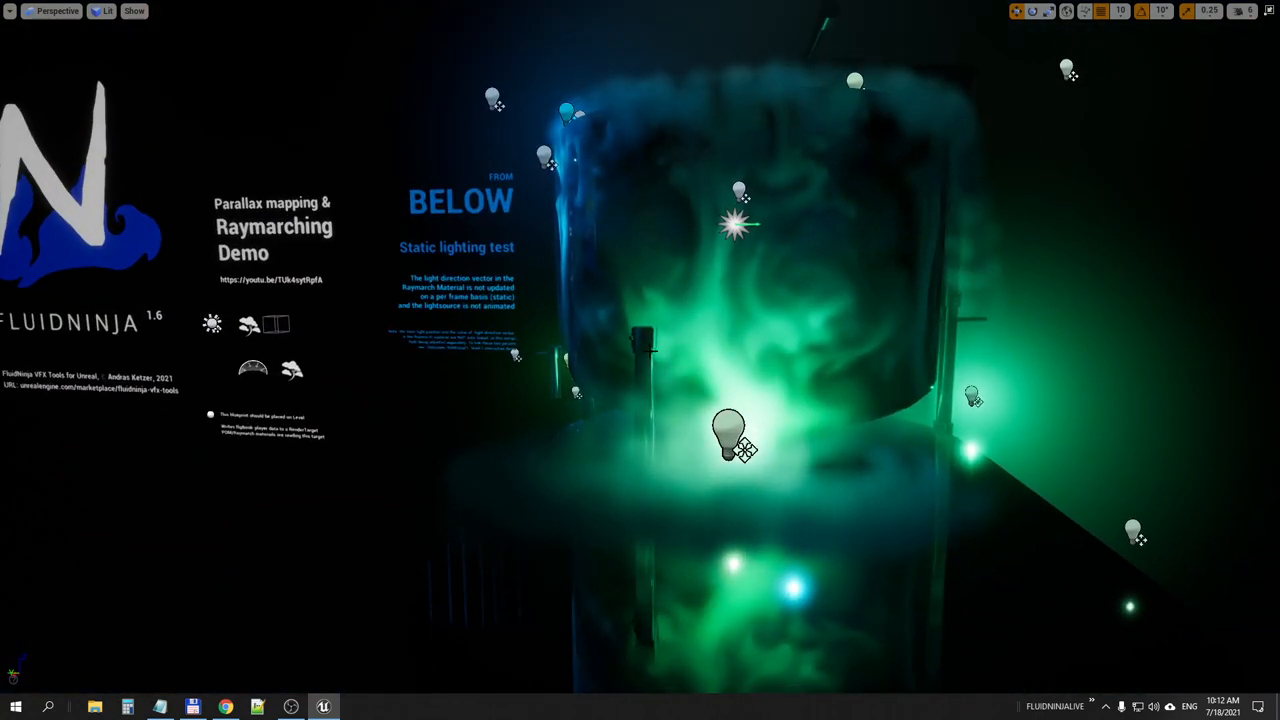
left_click(757, 50)
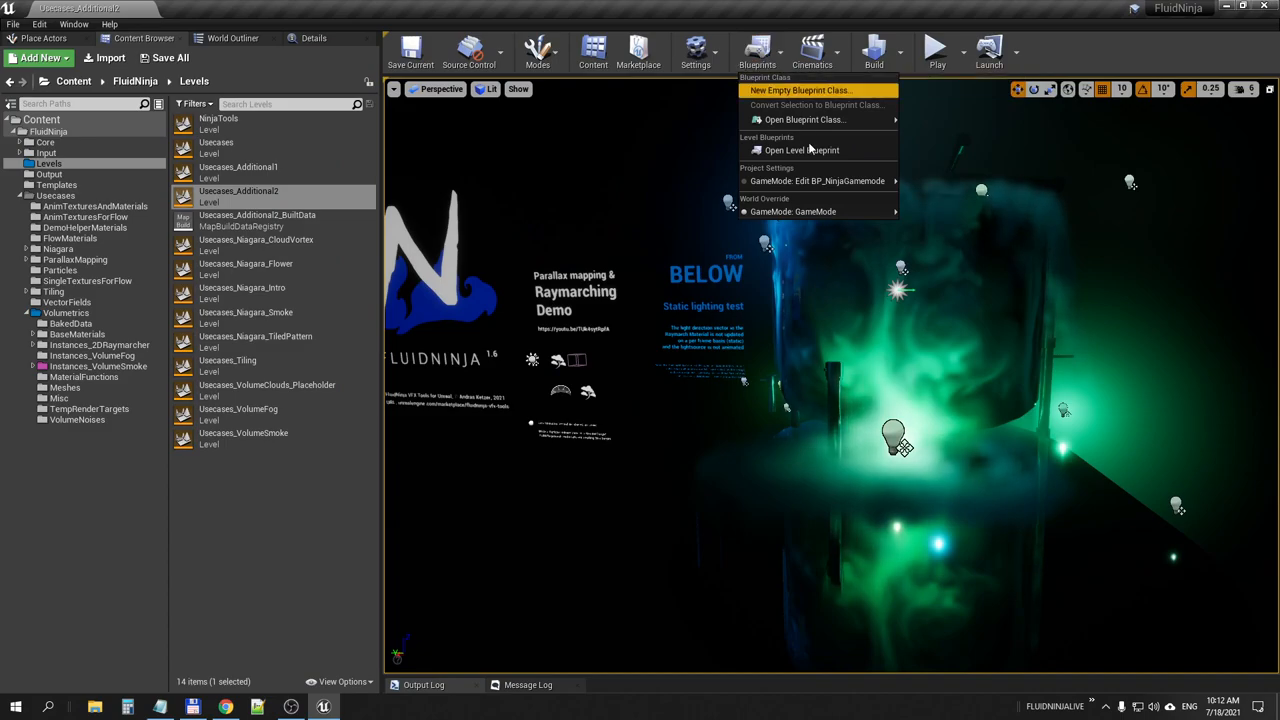
Open the Level Blueprint and inspect the 'Generating LIGHTSOURCE dynamic movement' comment.
left_click(801, 150)
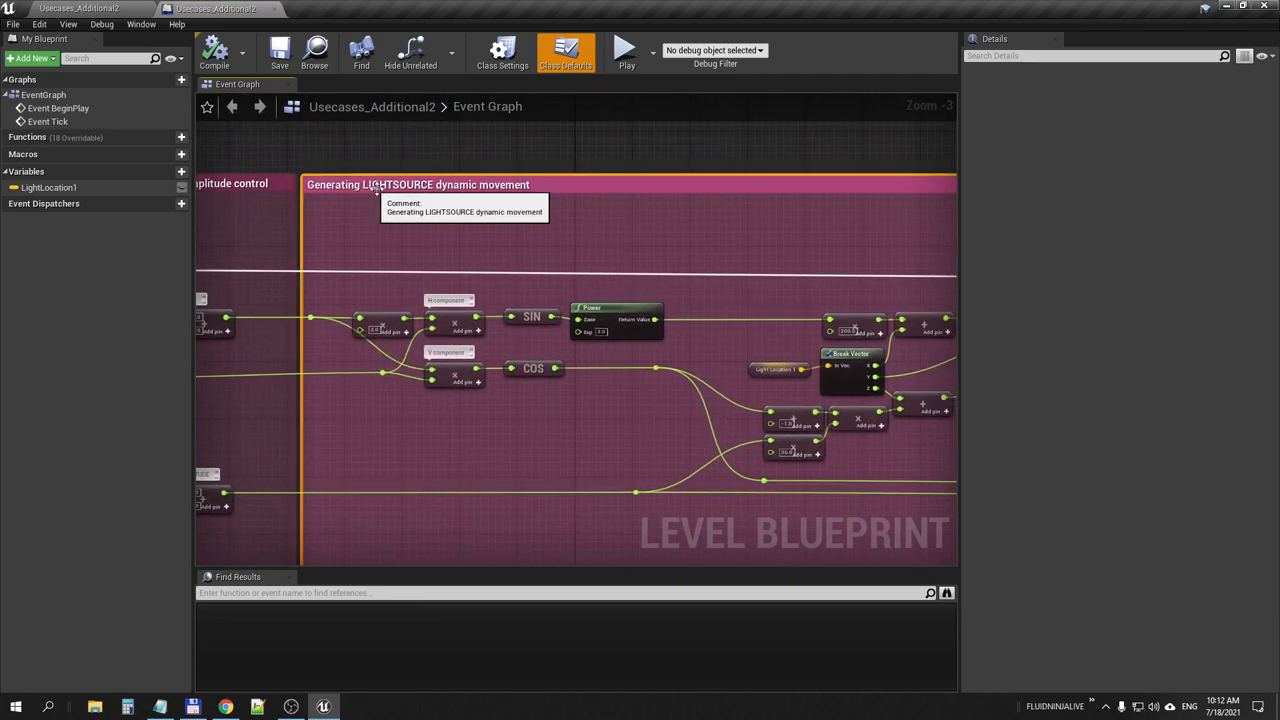
left_click(418, 184)
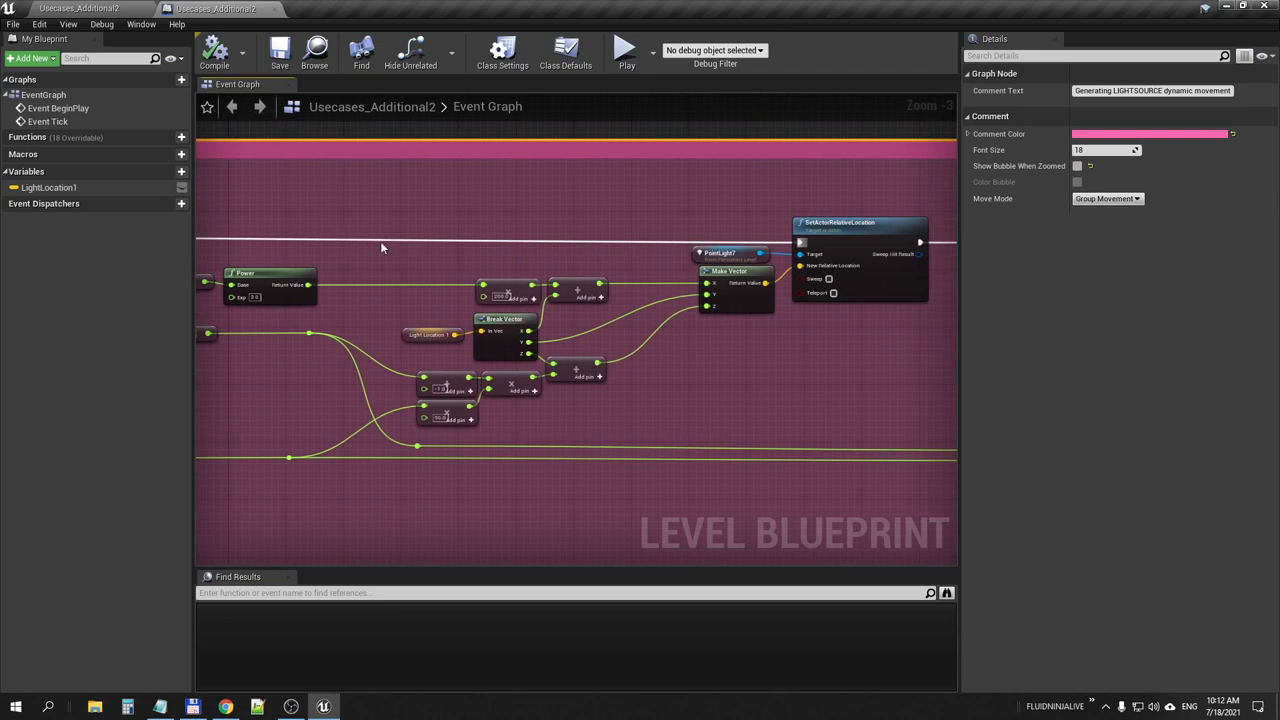
mouse_move(698, 363)
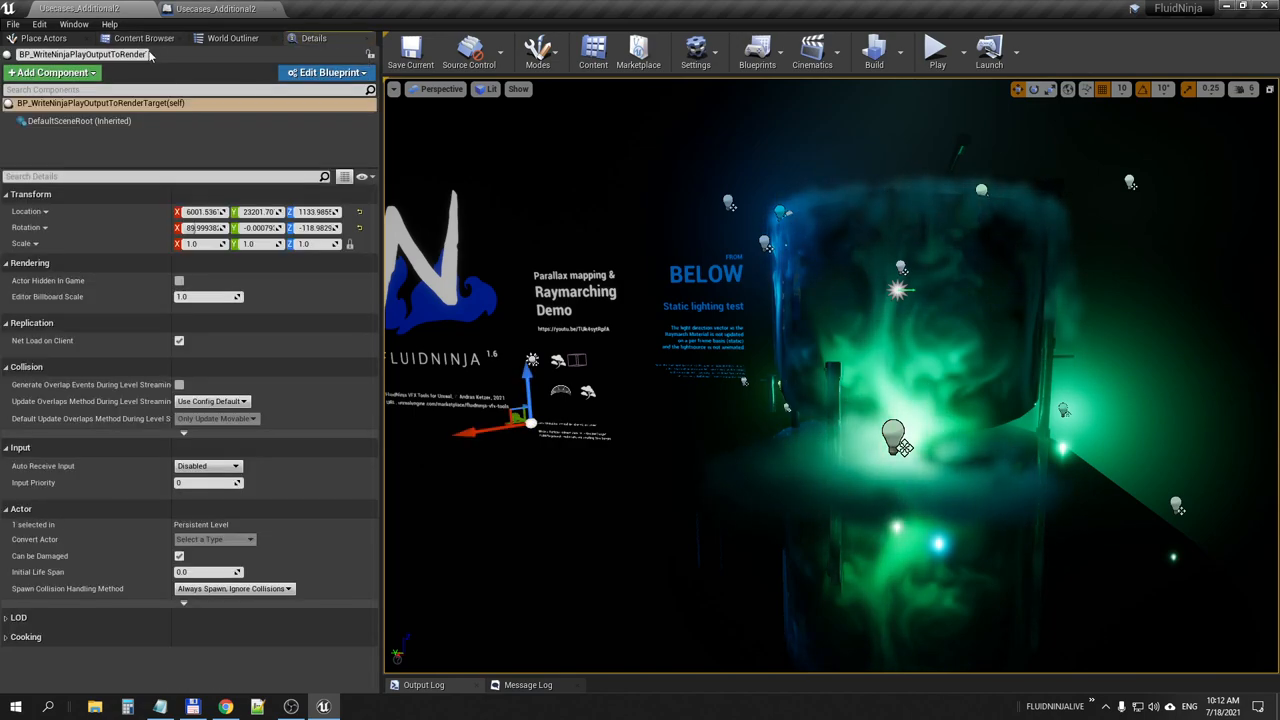
Select the BakedFluidsimData8 plane via the World Outliner and focus the view on it.
left_click(233, 38)
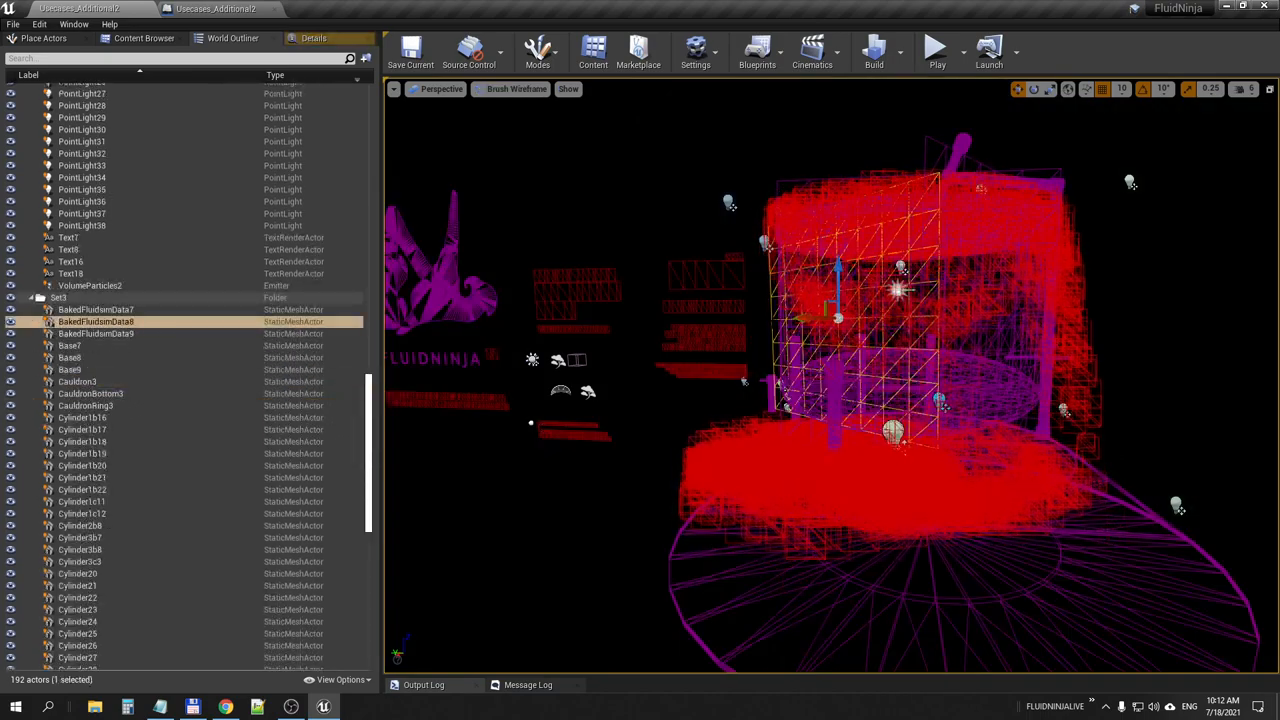
left_click(515, 89)
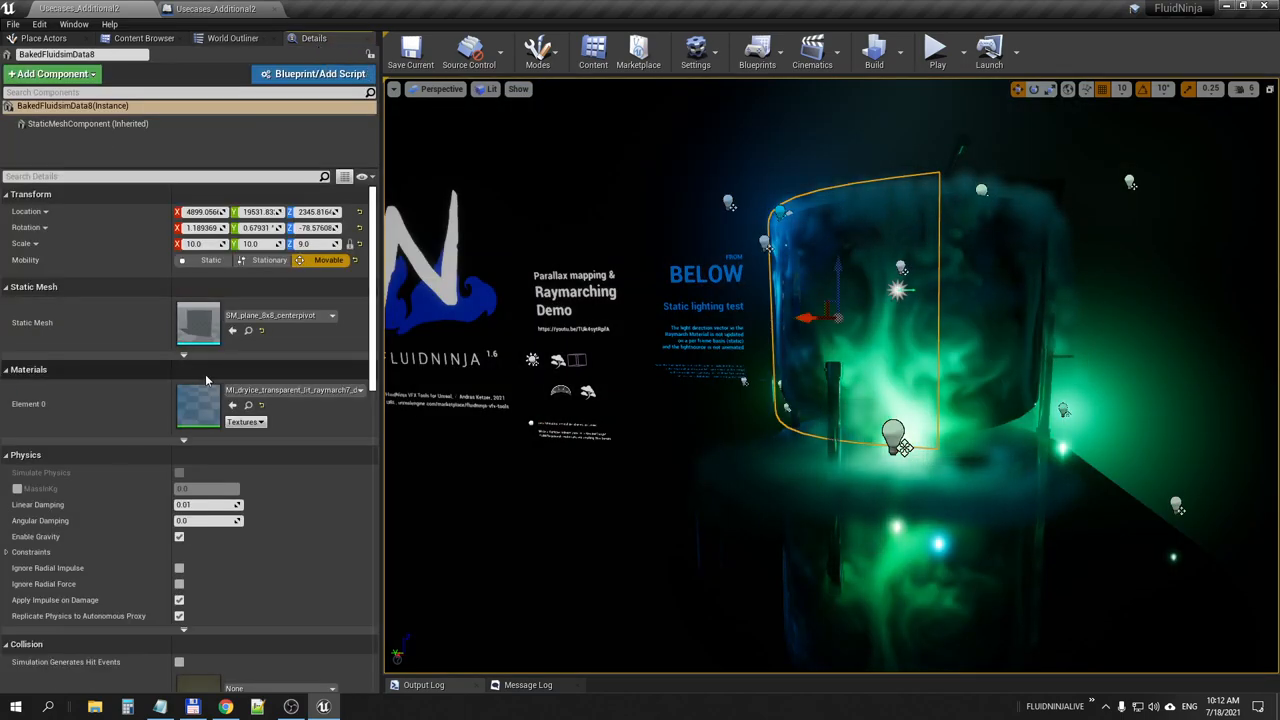
double_click(198, 403)
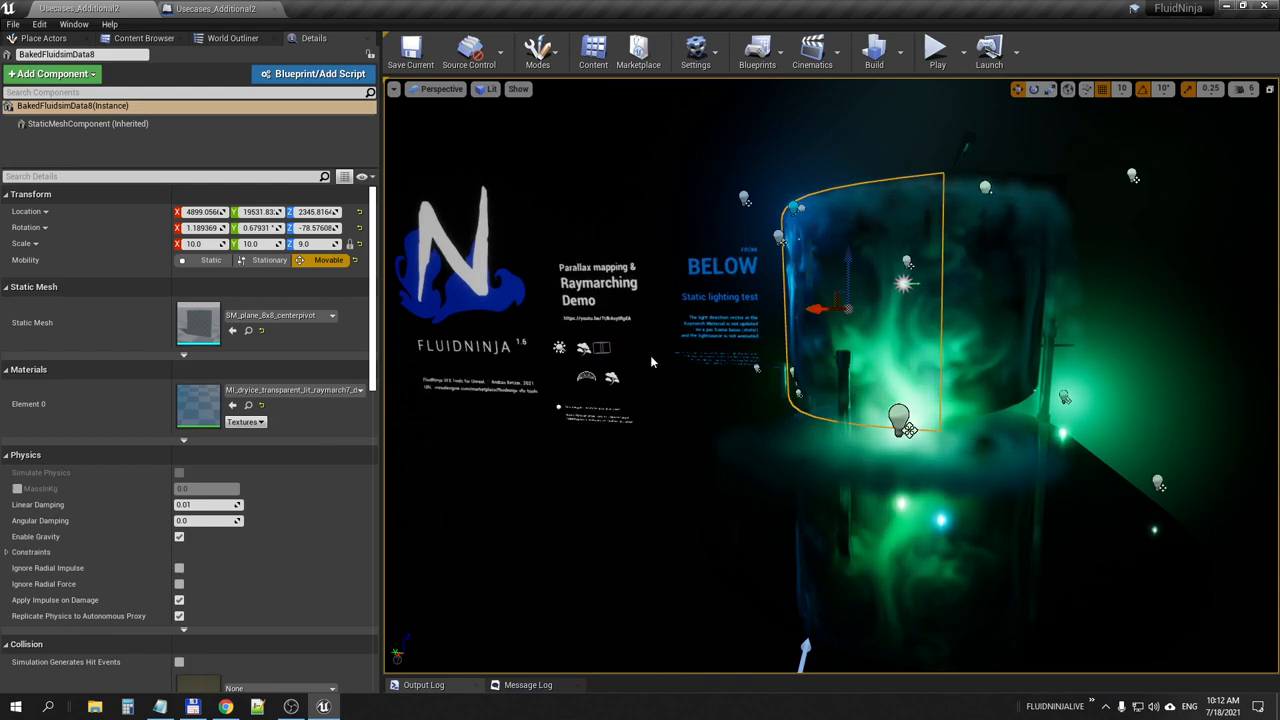
mouse_move(675, 400)
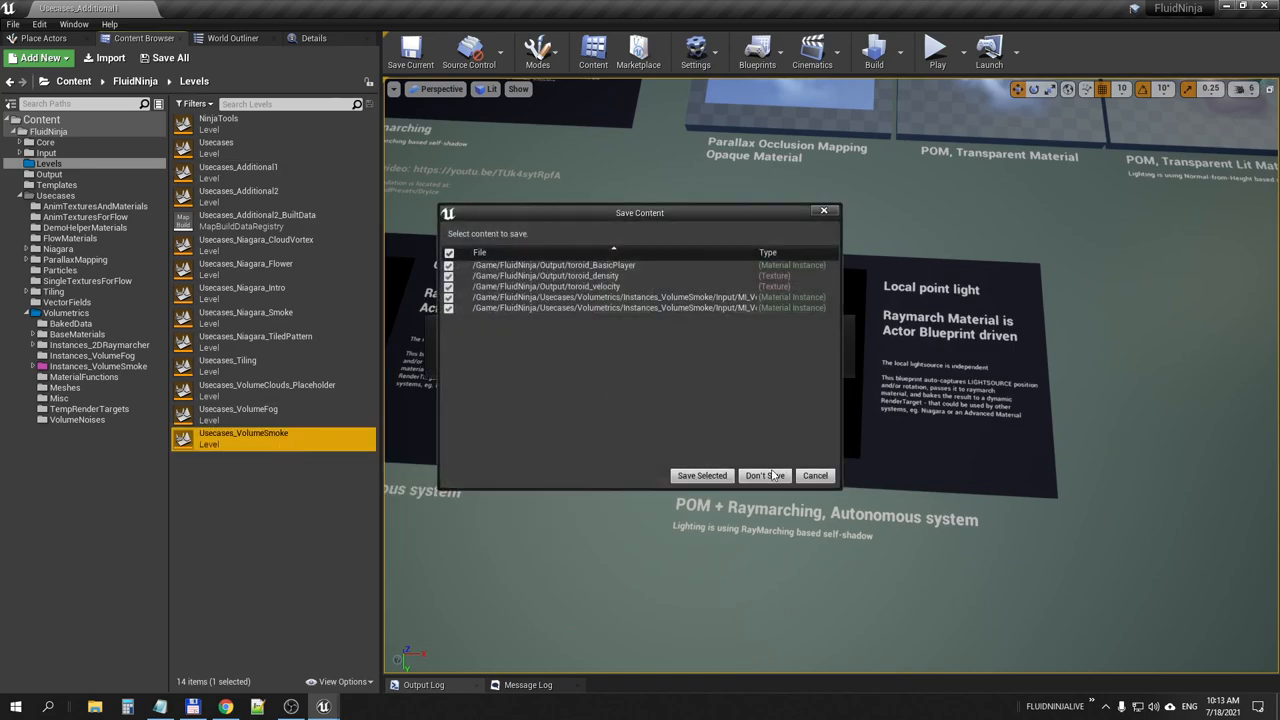
Discard changes to reload Usecases_VolumeSmoke, maximize the viewport, and drag a smoke container toward the lit stage.
left_click(765, 475)
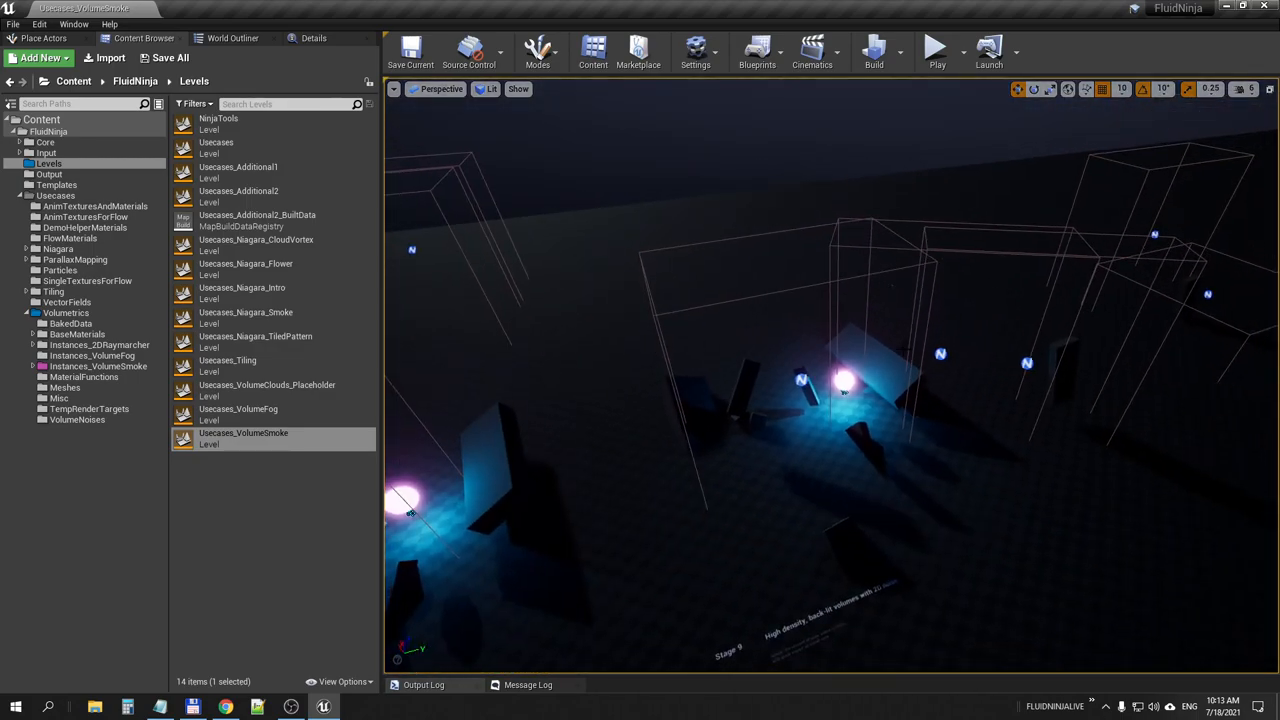
left_click(935, 46)
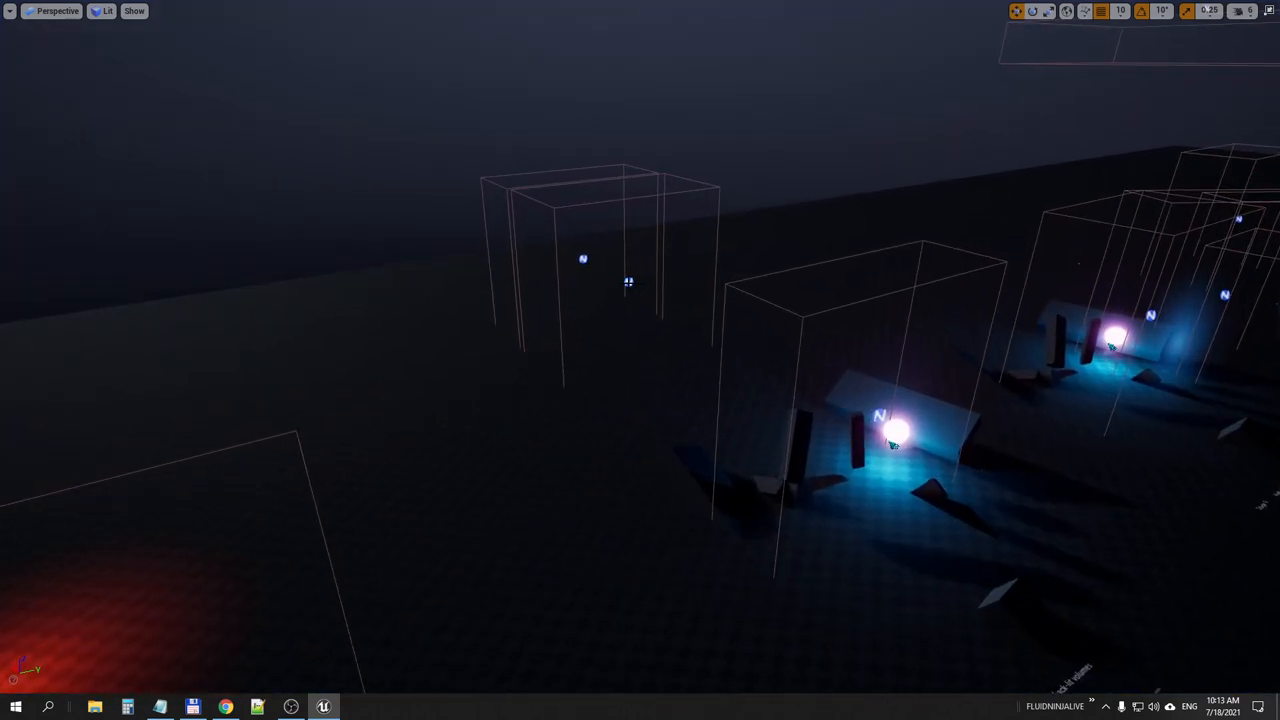
left_click(628, 282)
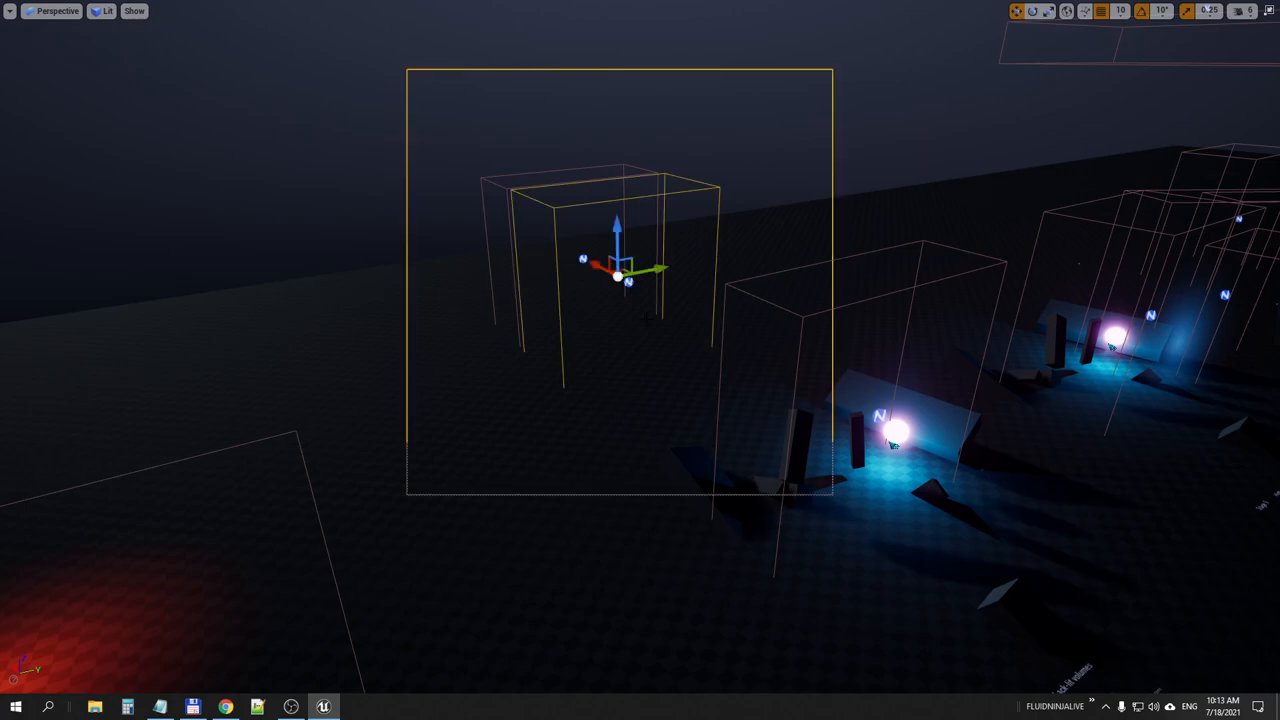
left_click_drag(618, 270, 775, 355)
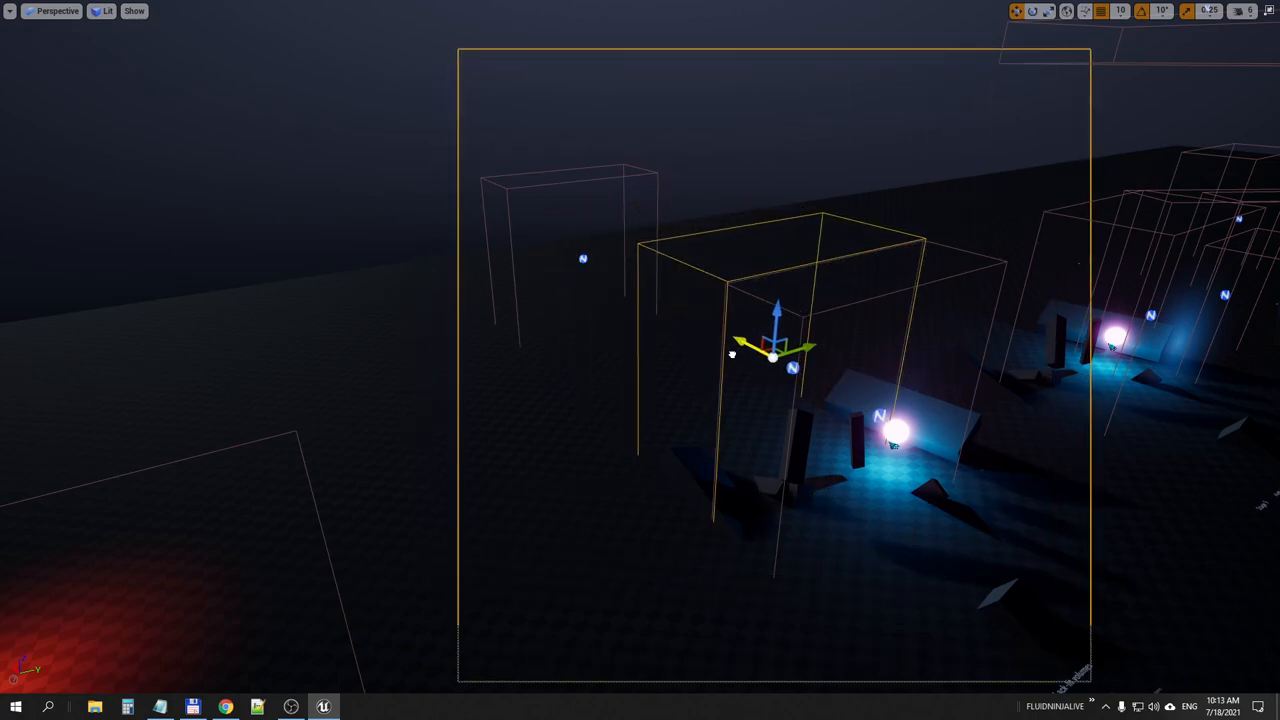